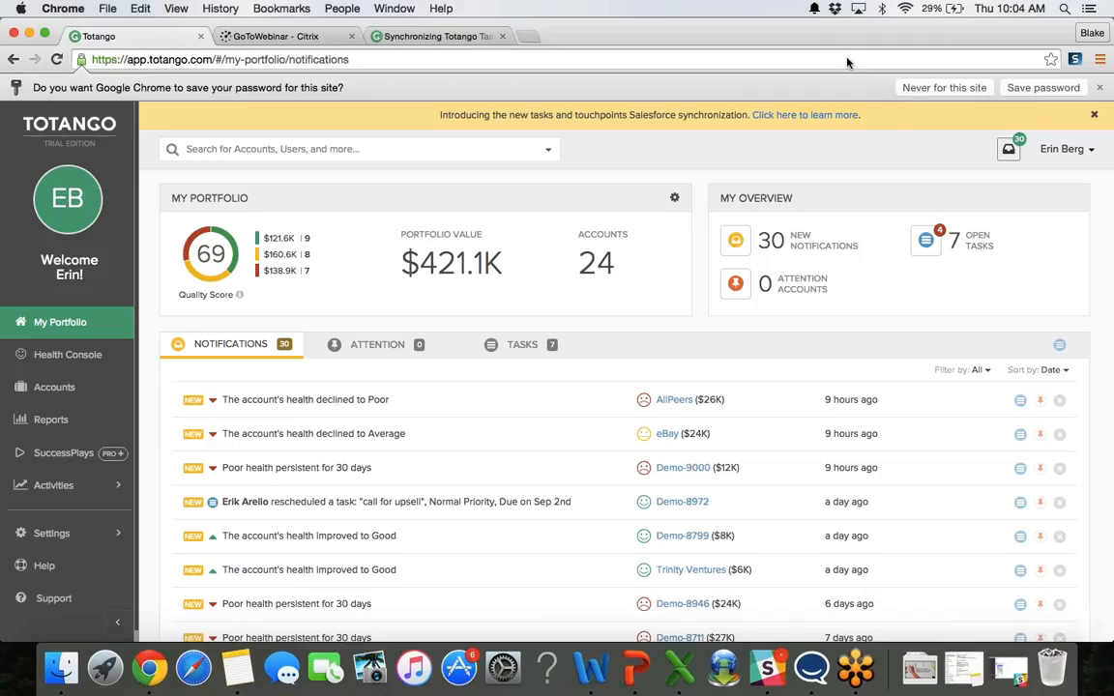
pyautogui.moveTo(847, 58)
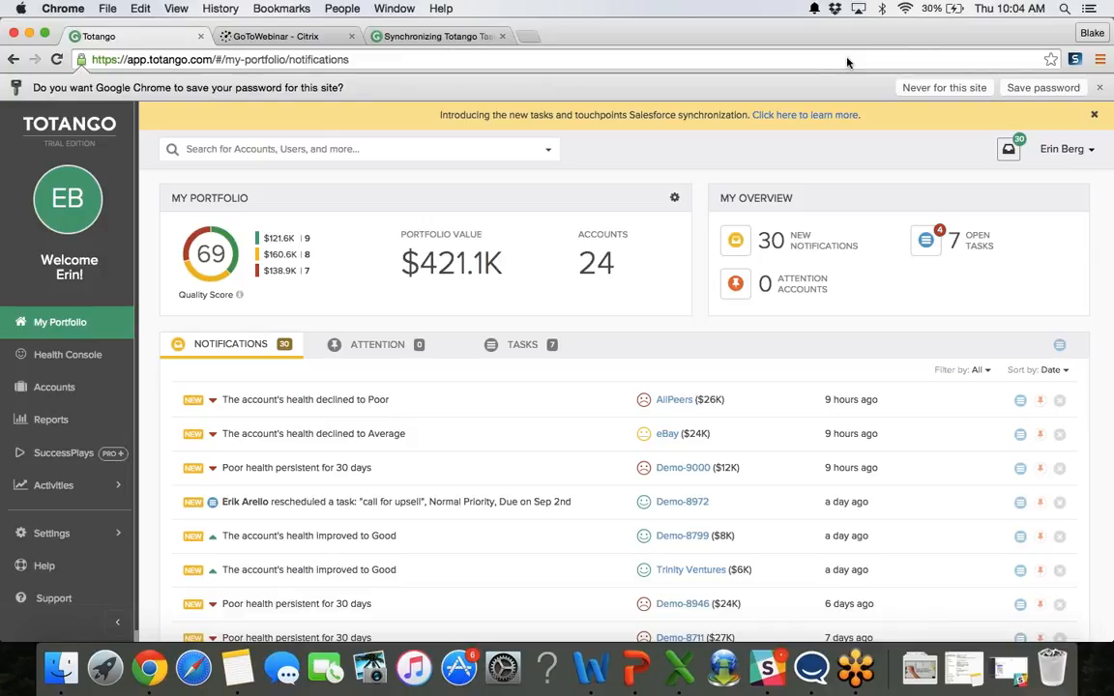
pyautogui.moveTo(674, 399)
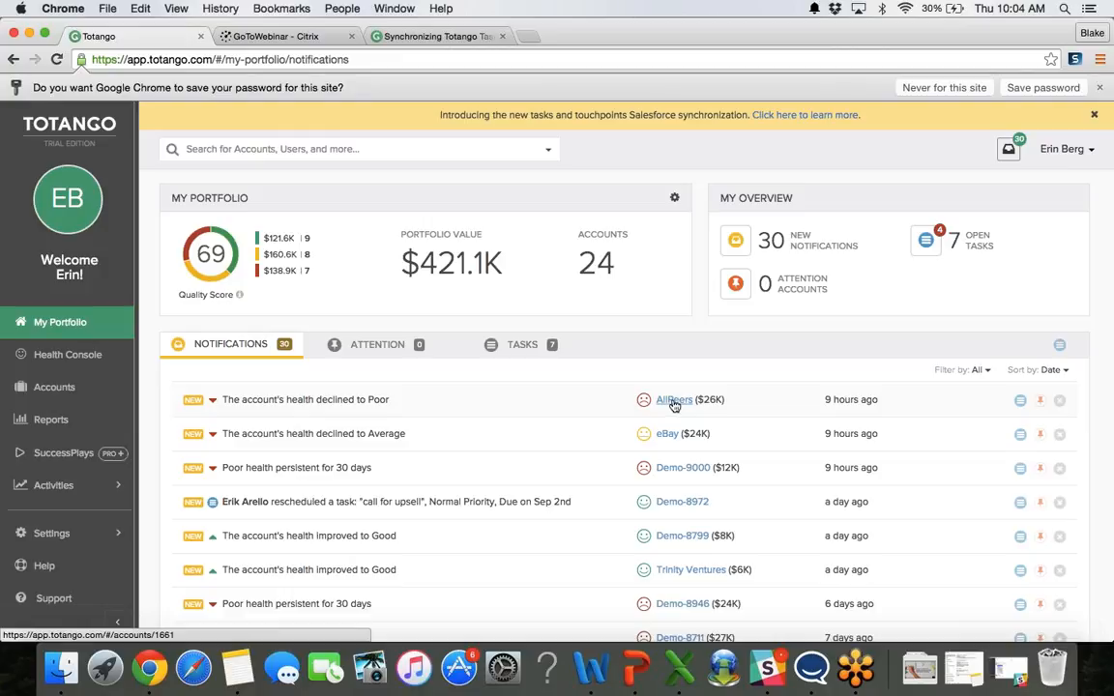
pyautogui.moveTo(555, 397)
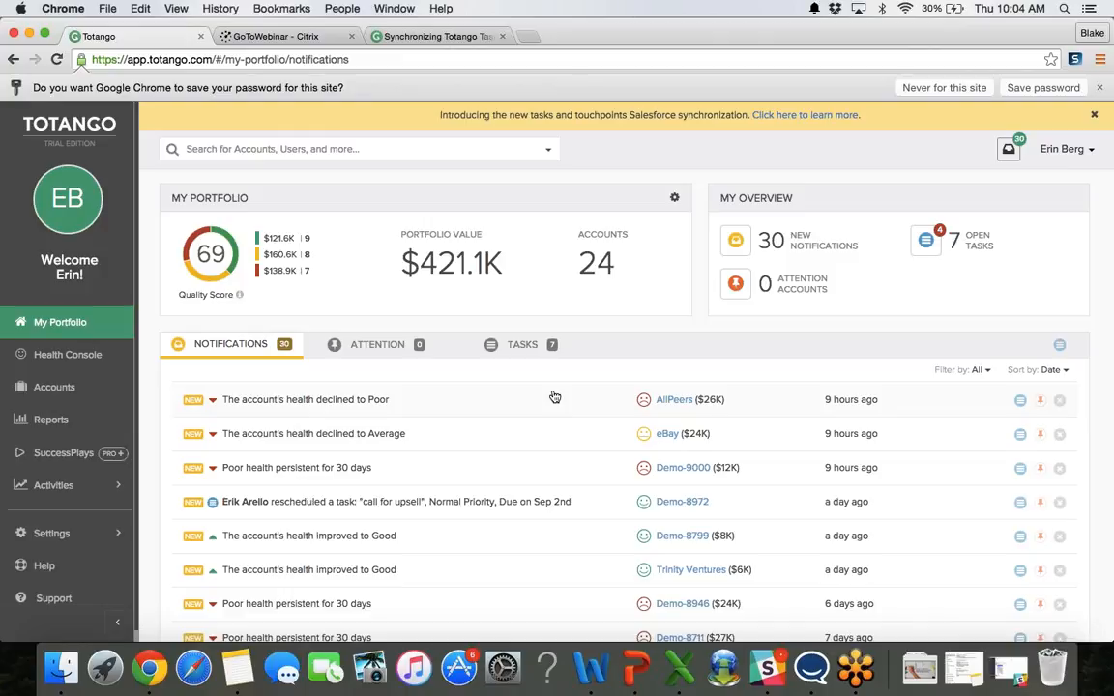
pyautogui.moveTo(830, 421)
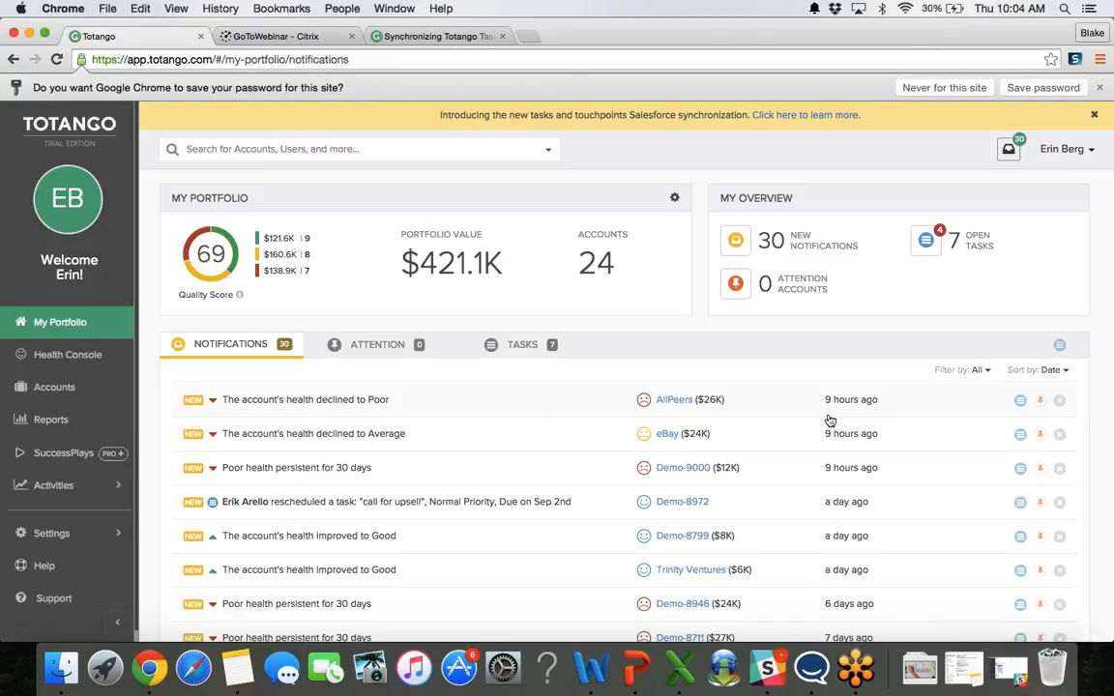
pyautogui.moveTo(1021, 399)
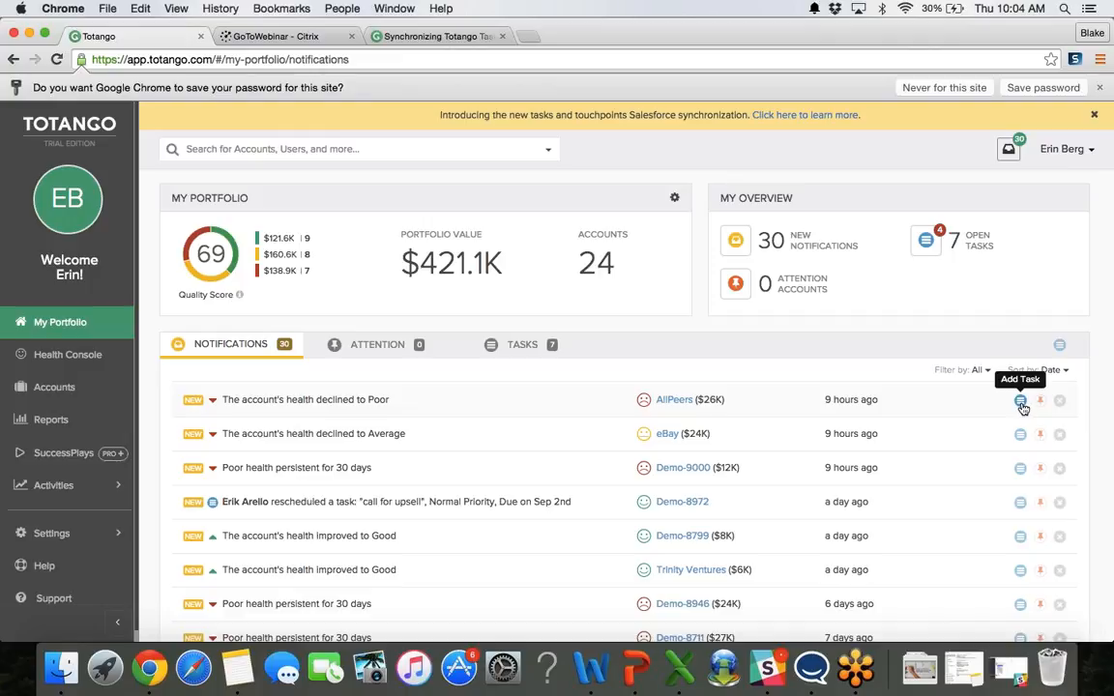
# Add a 'follow up' task with a due date to the AllPeers alert, then dismiss it
pyautogui.click(1020, 400)
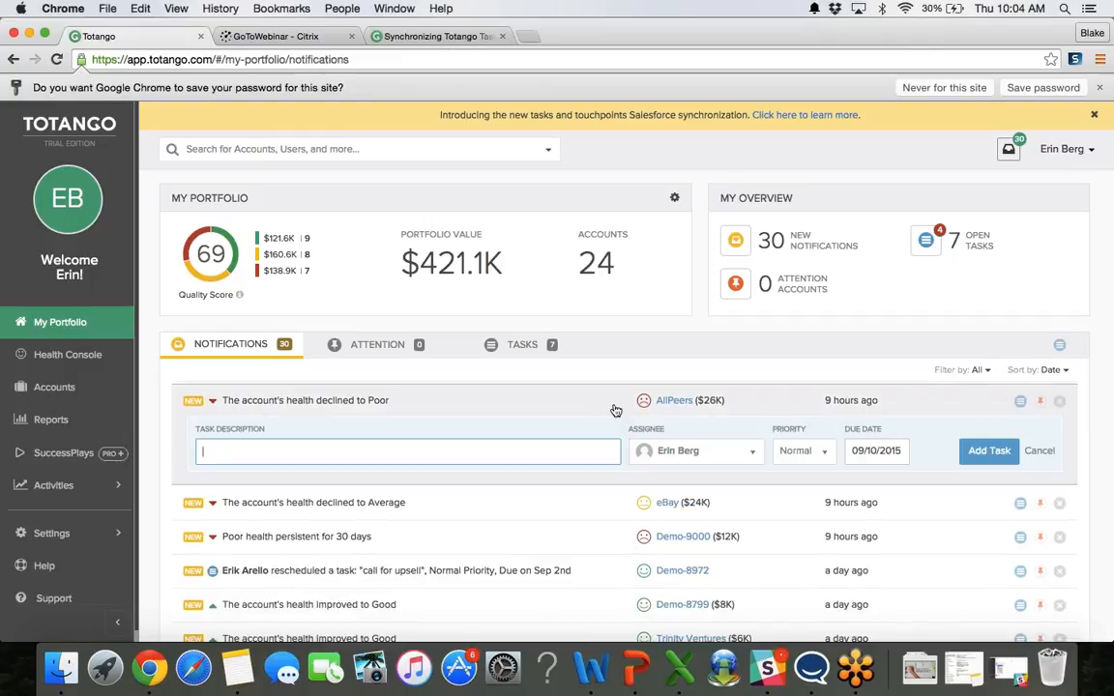
pyautogui.write('folow')
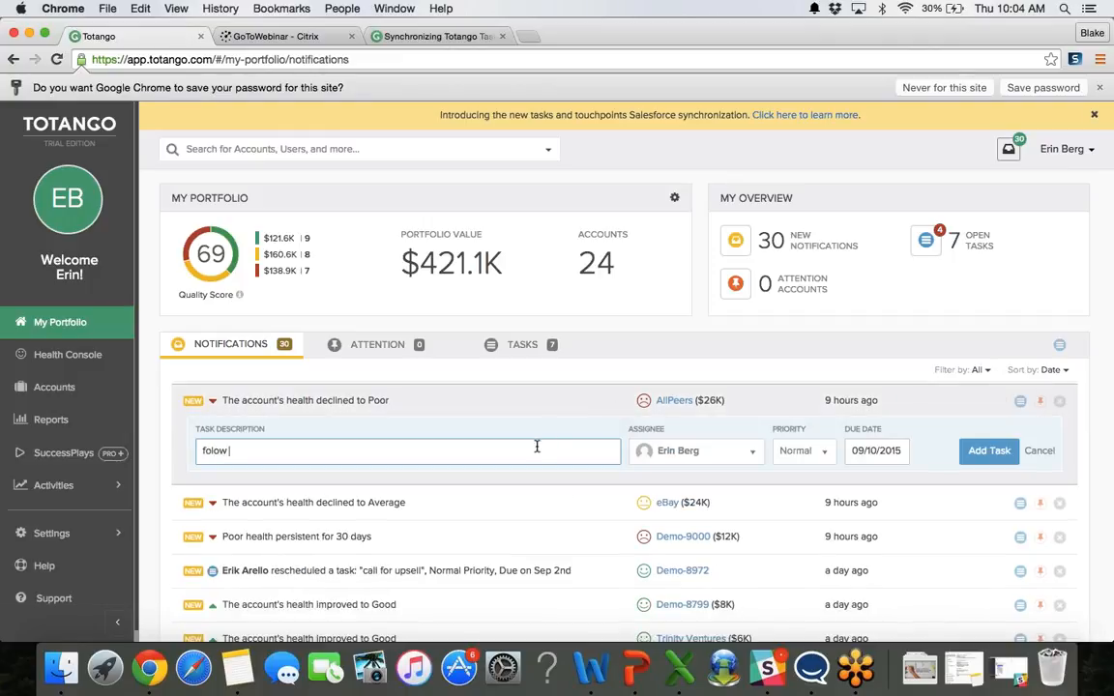
pyautogui.press('Backspace')
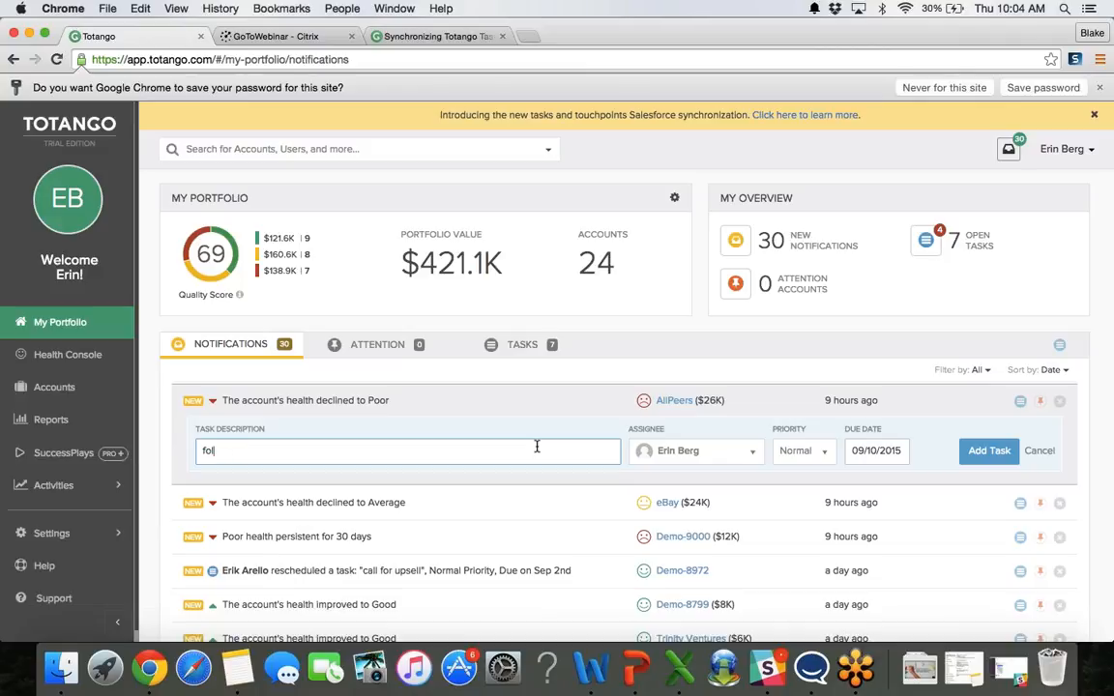
pyautogui.write('low up')
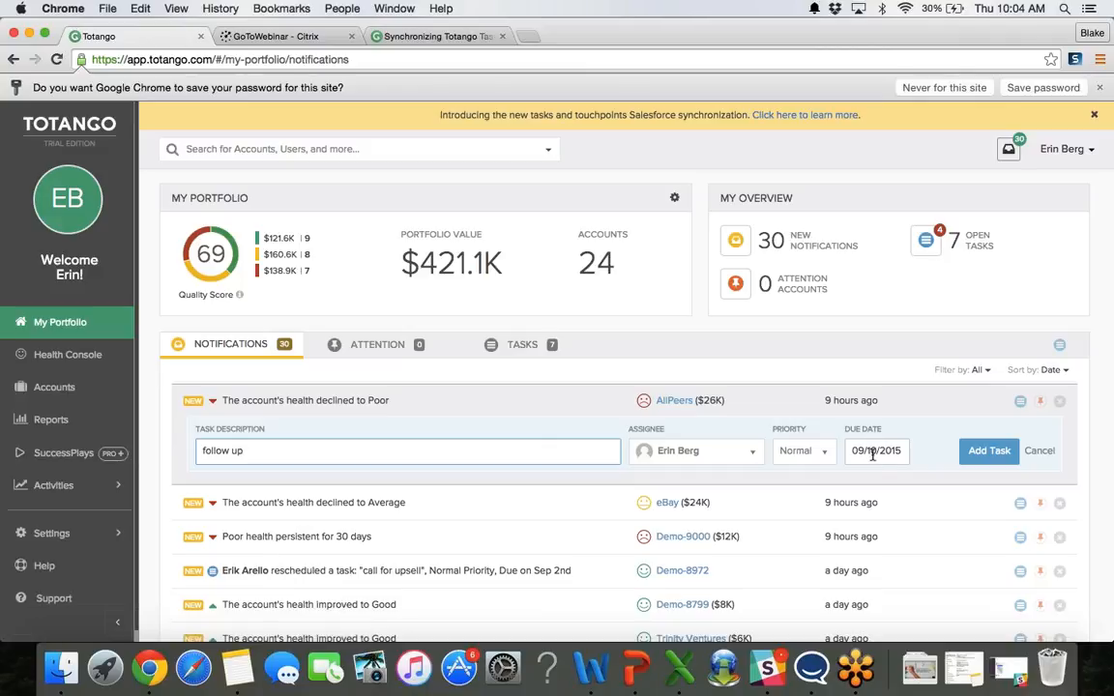
pyautogui.click(876, 450)
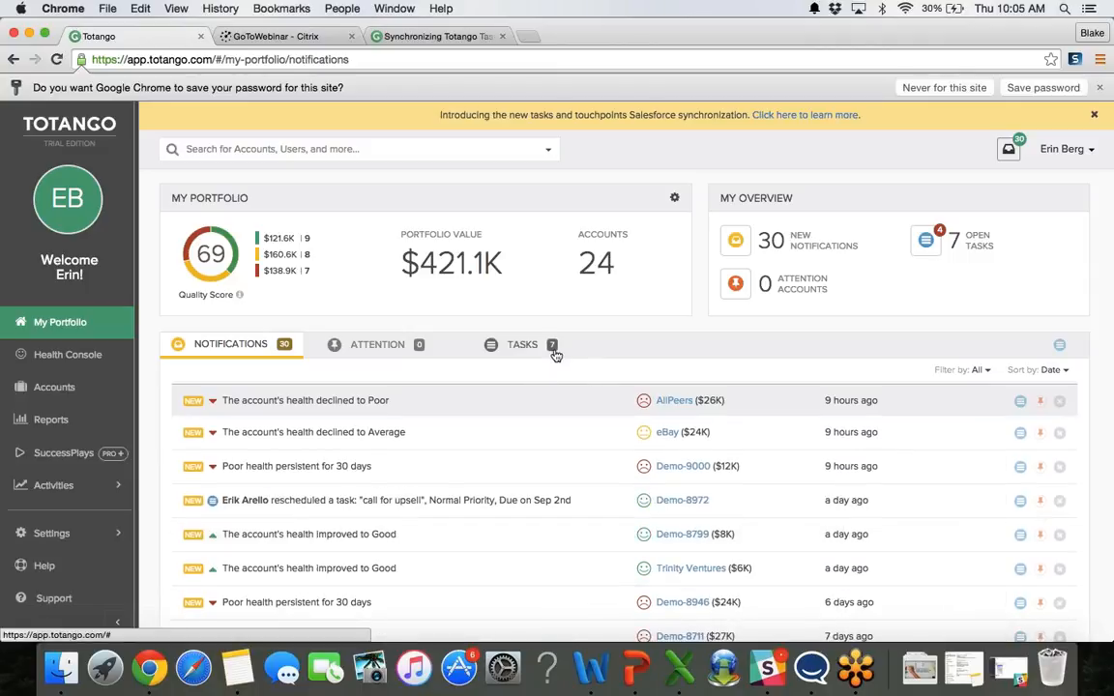
pyautogui.click(1059, 400)
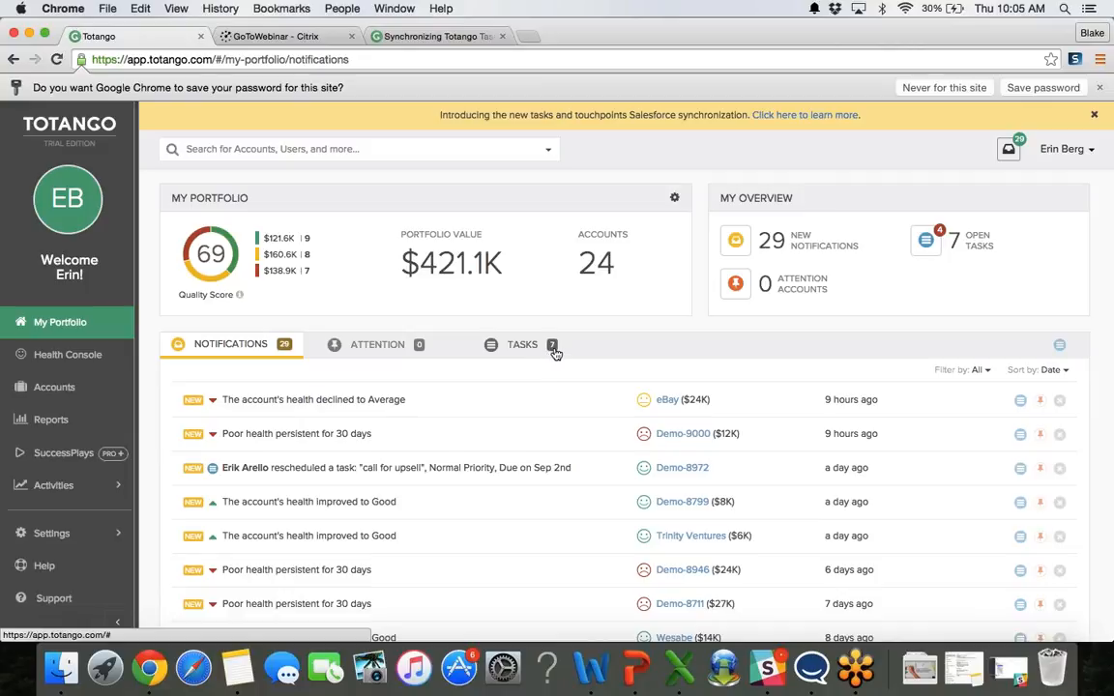
pyautogui.moveTo(547, 388)
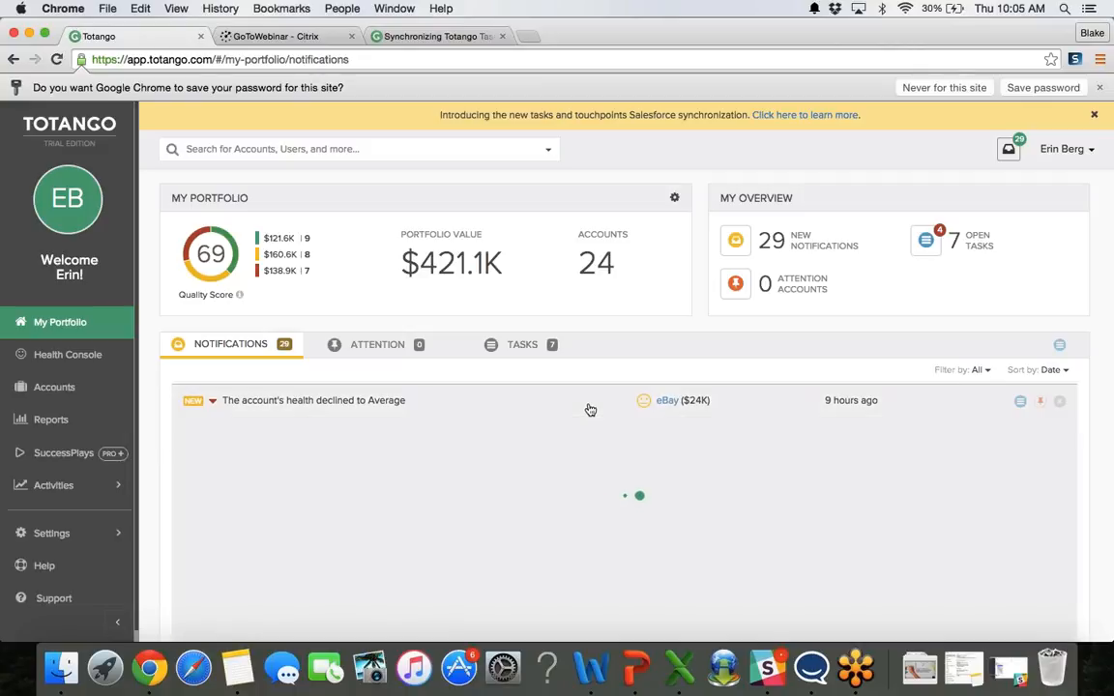
pyautogui.click(313, 400)
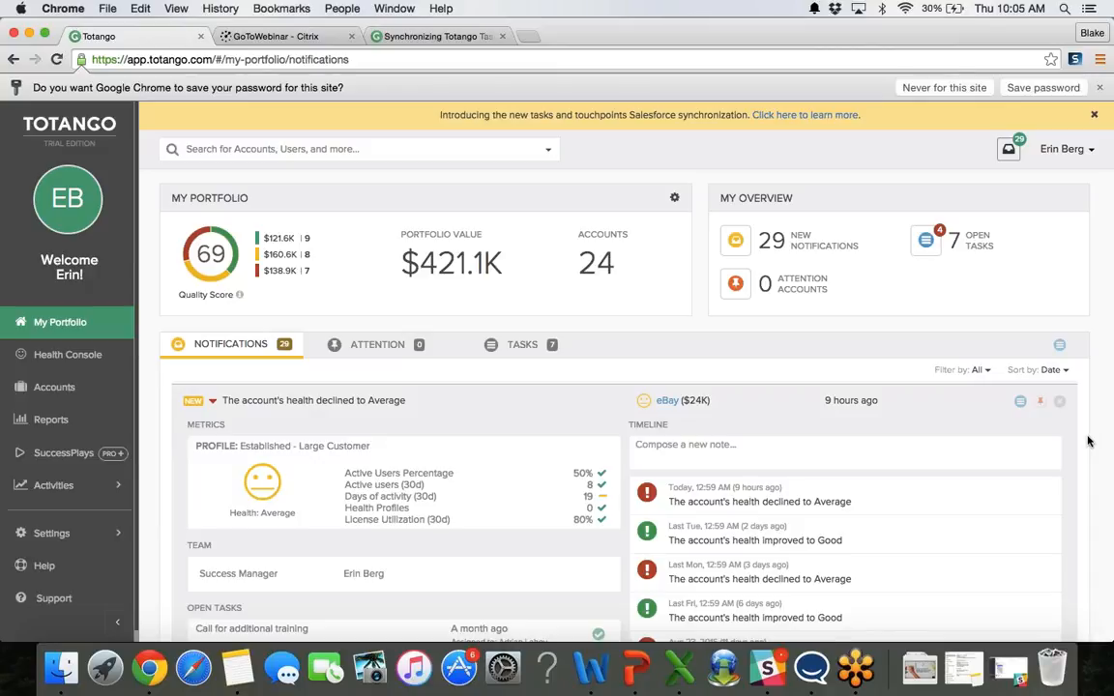
pyautogui.scroll(-3)
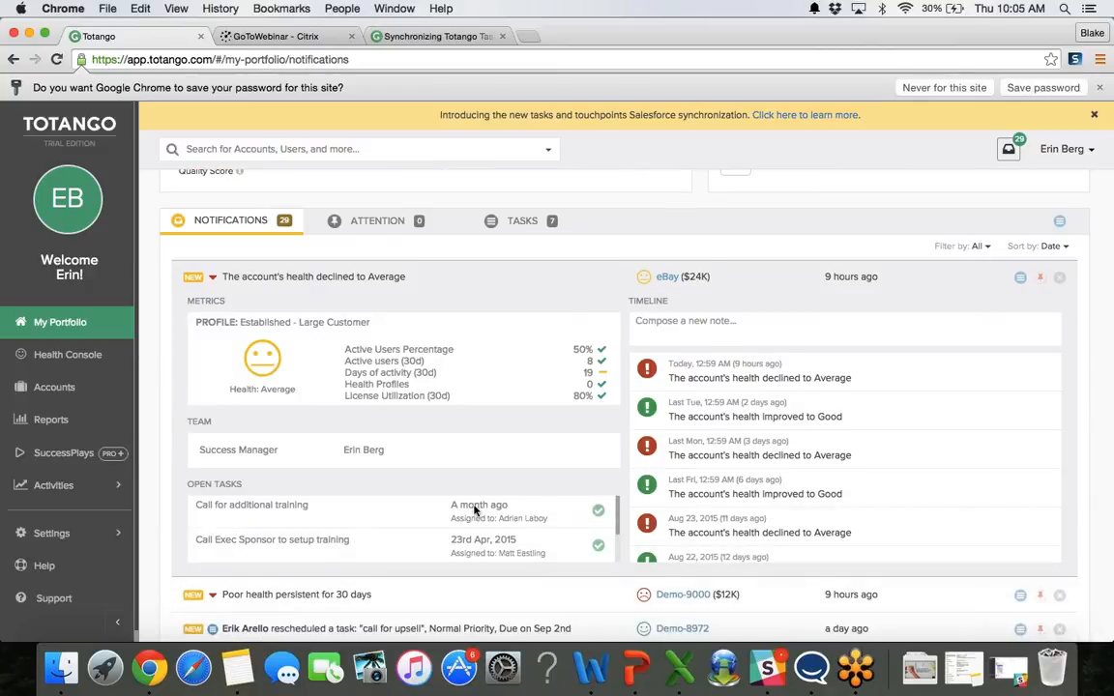
pyautogui.moveTo(509, 535)
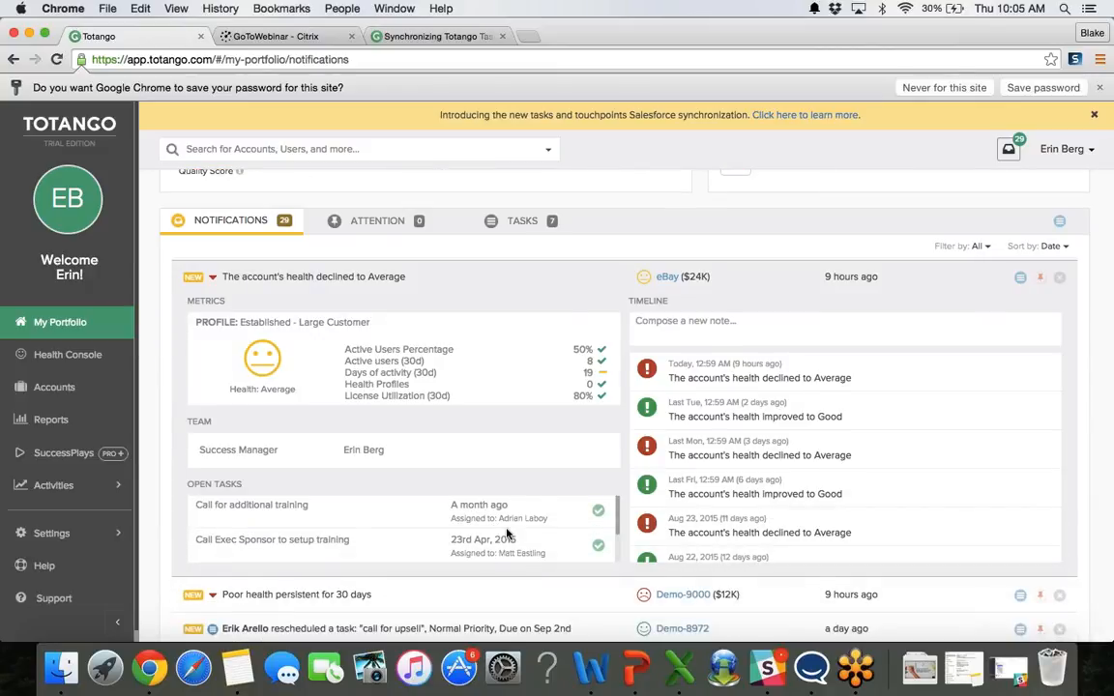
pyautogui.moveTo(580, 318)
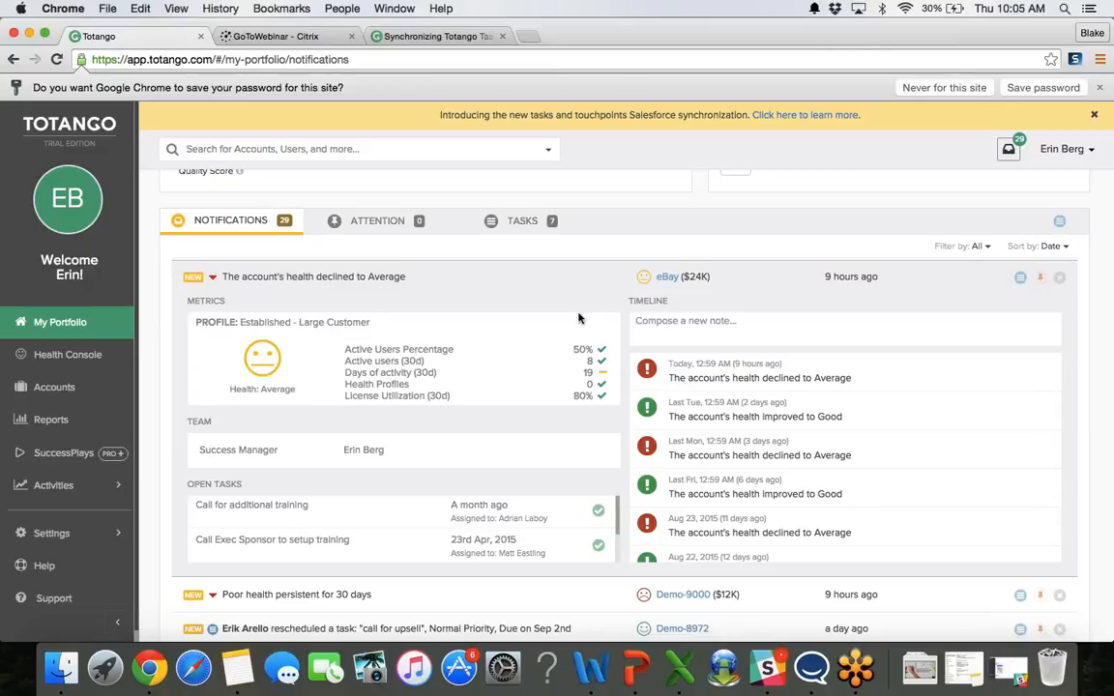
pyautogui.click(212, 276)
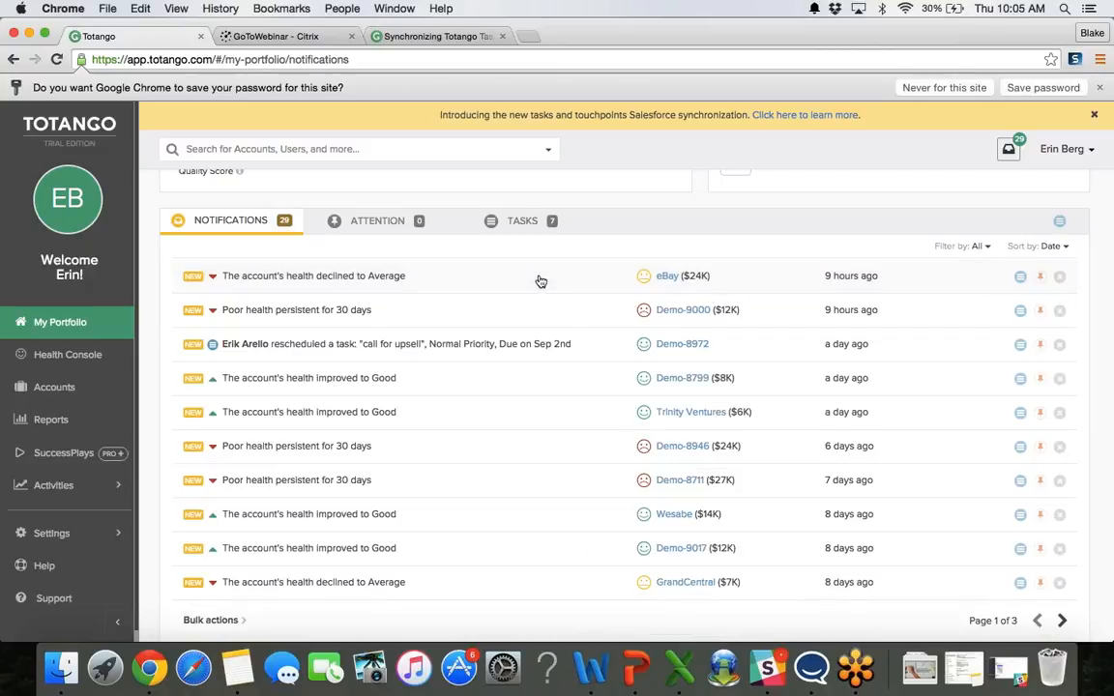
pyautogui.moveTo(619, 253)
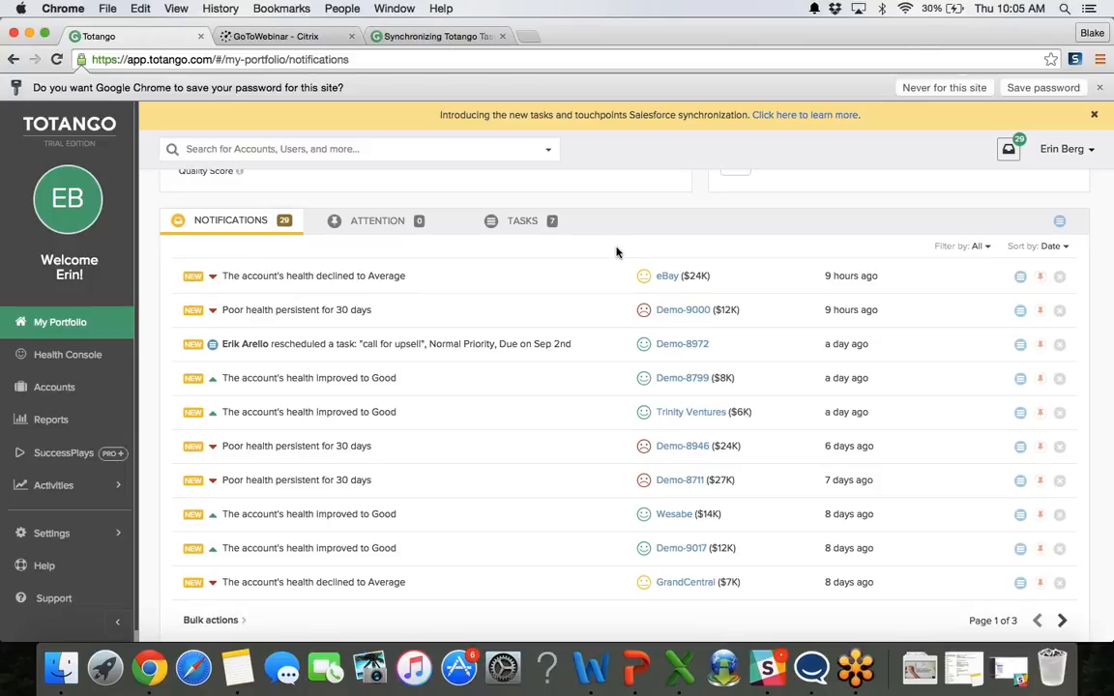
pyautogui.scroll(3)
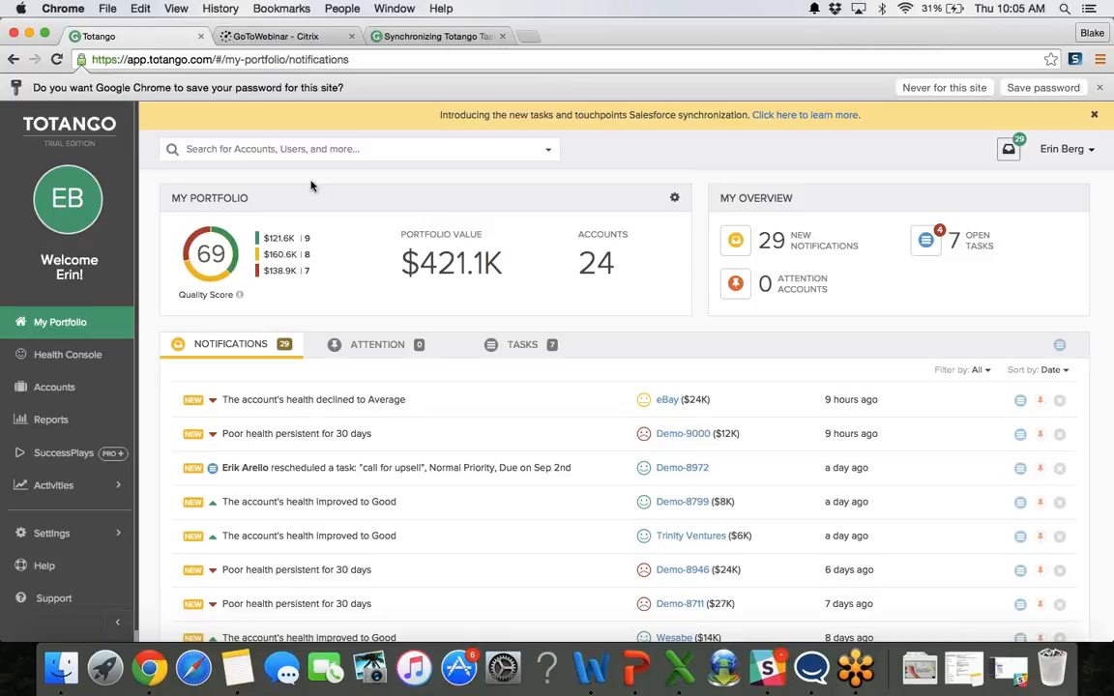
pyautogui.moveTo(324, 273)
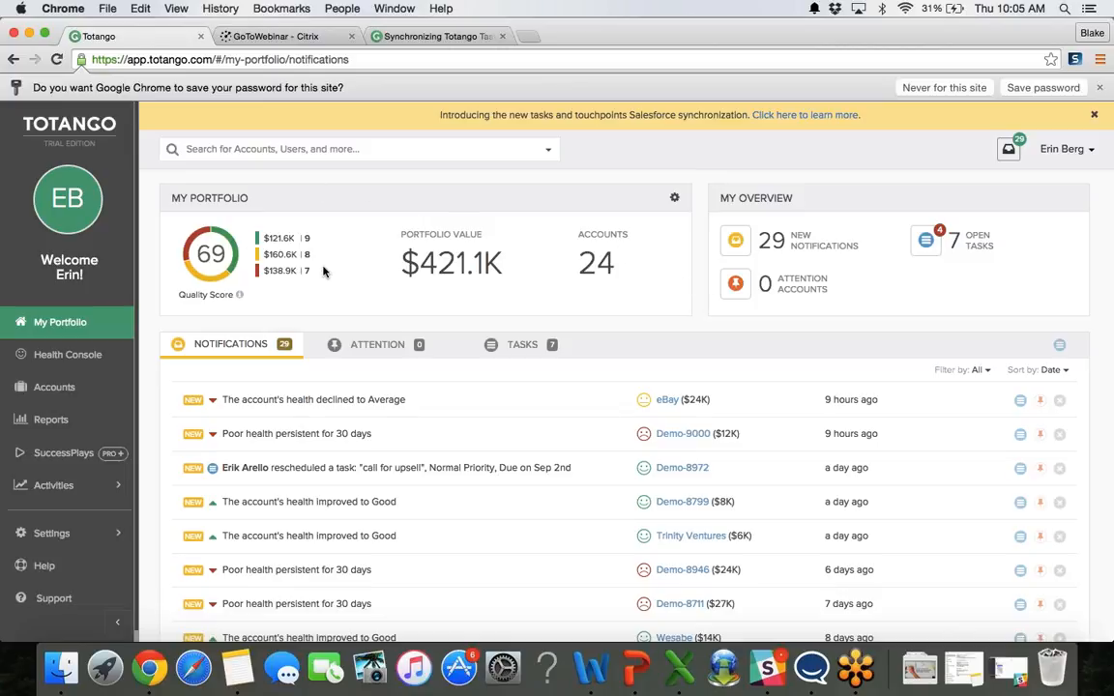
pyautogui.moveTo(332, 251)
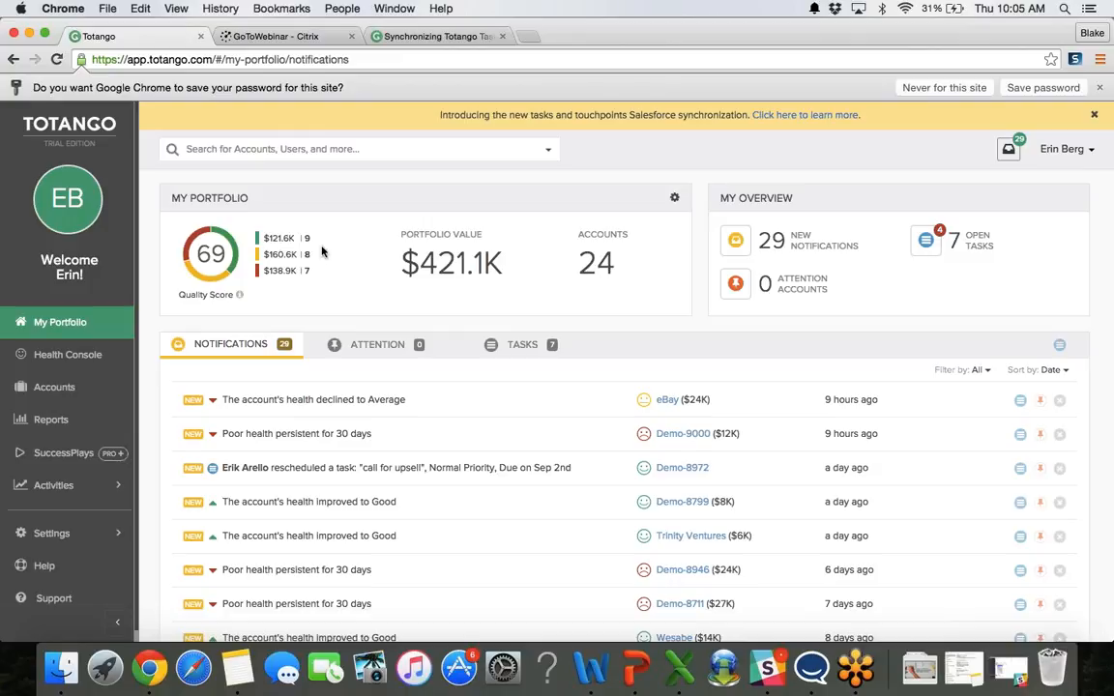
pyautogui.moveTo(322, 493)
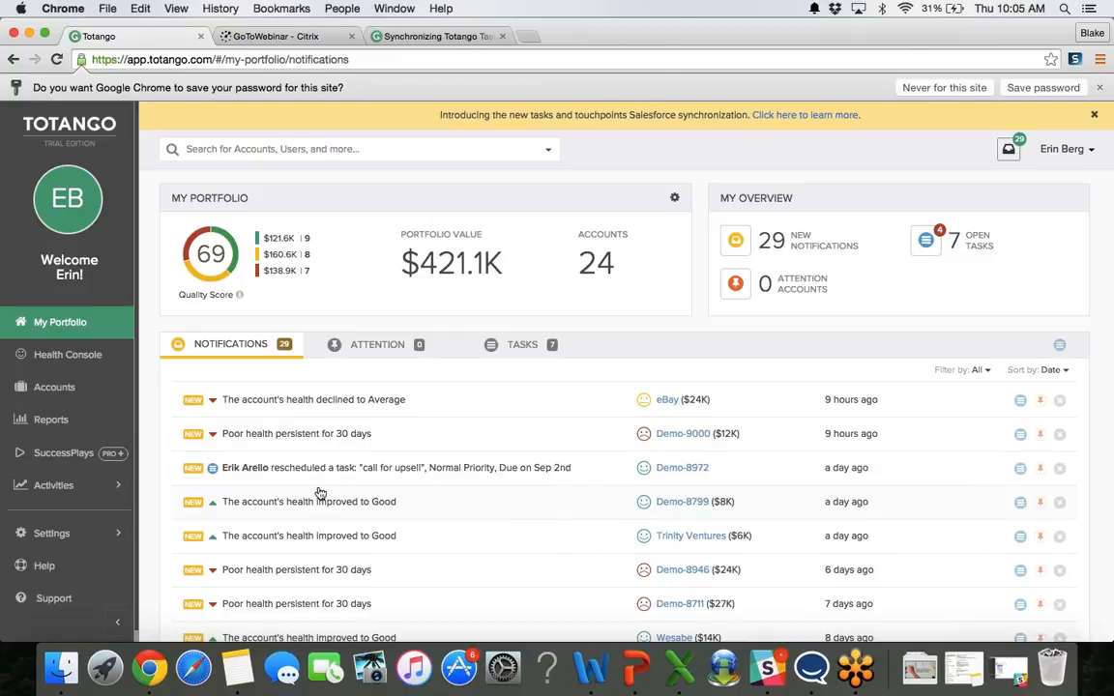
pyautogui.moveTo(969, 265)
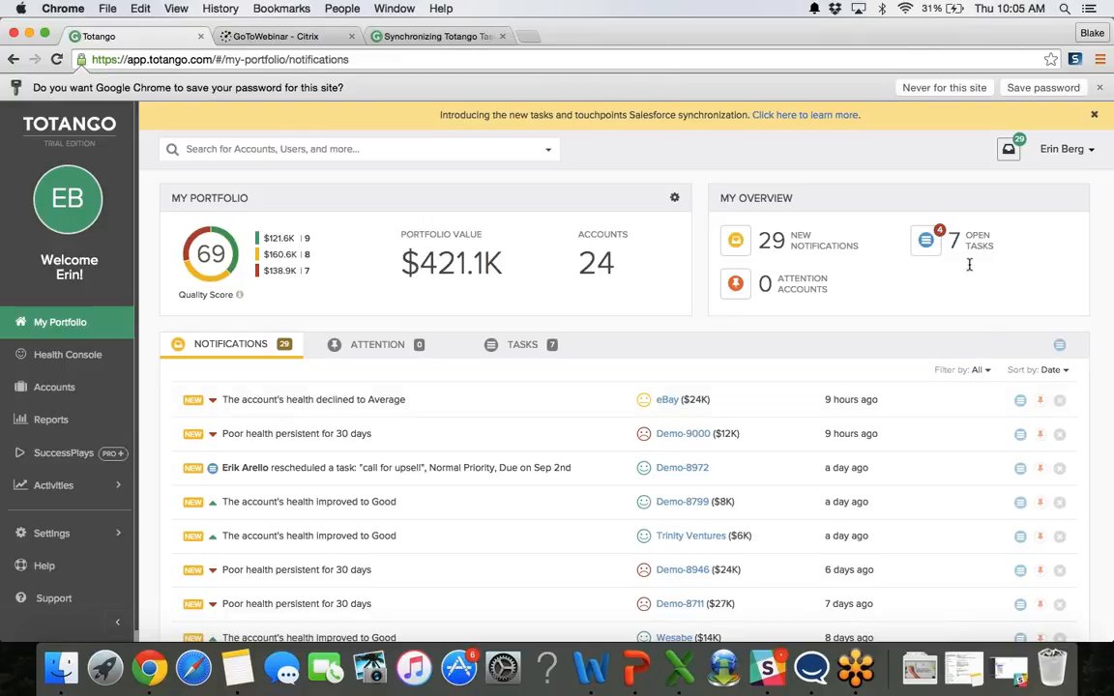
pyautogui.moveTo(938, 242)
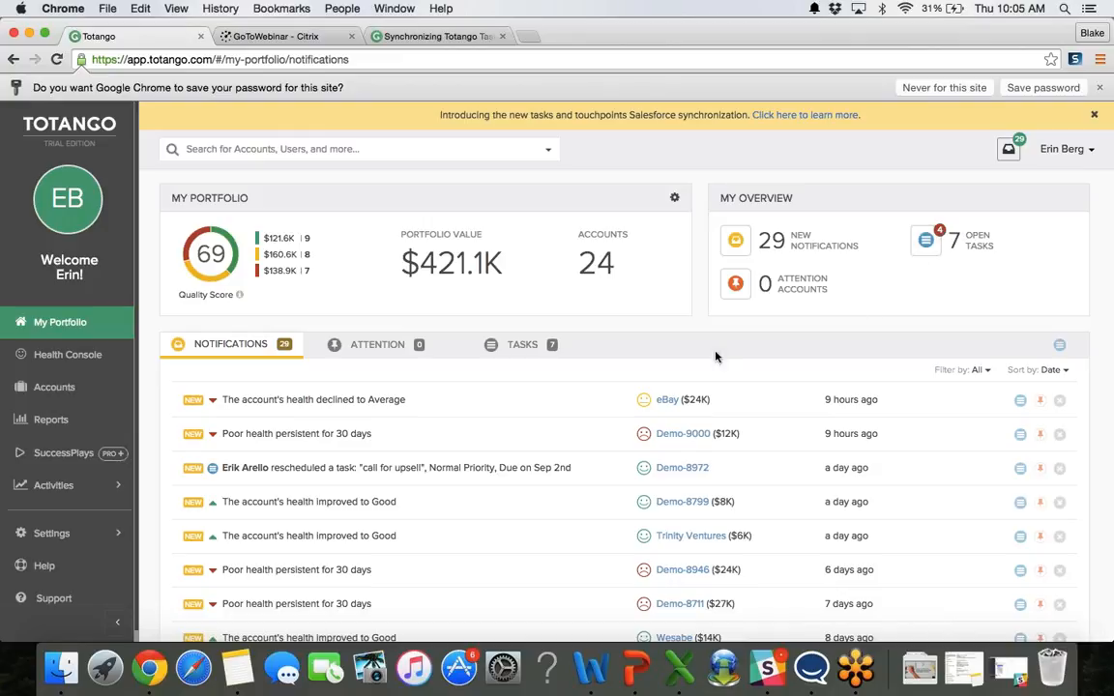
pyautogui.moveTo(605, 353)
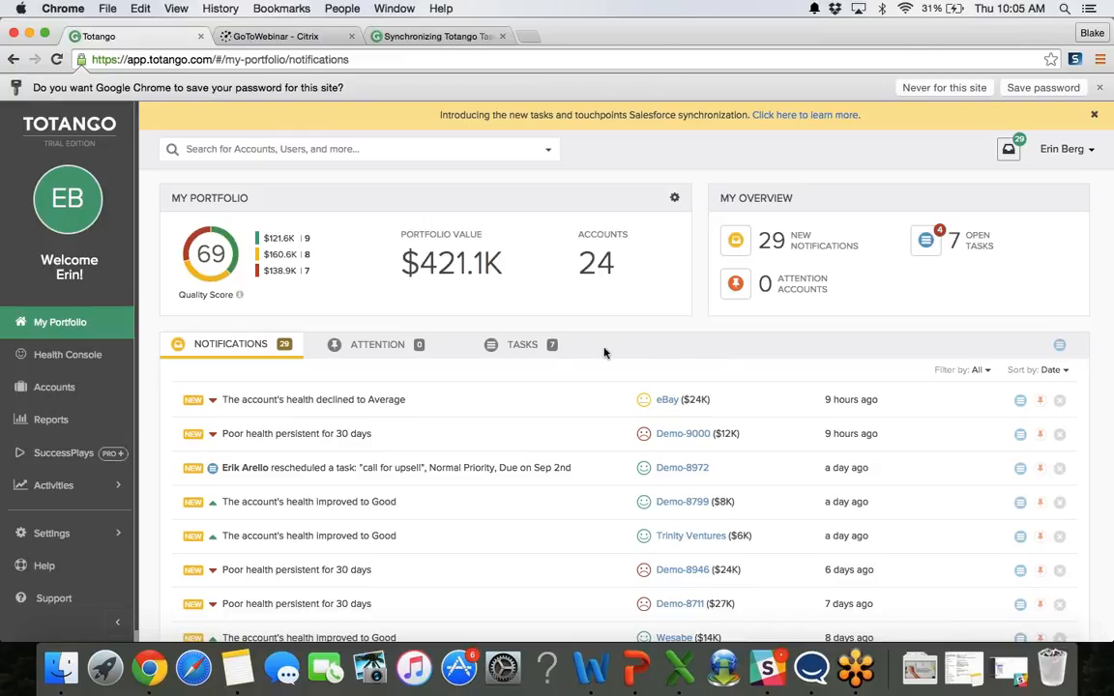
pyautogui.click(522, 345)
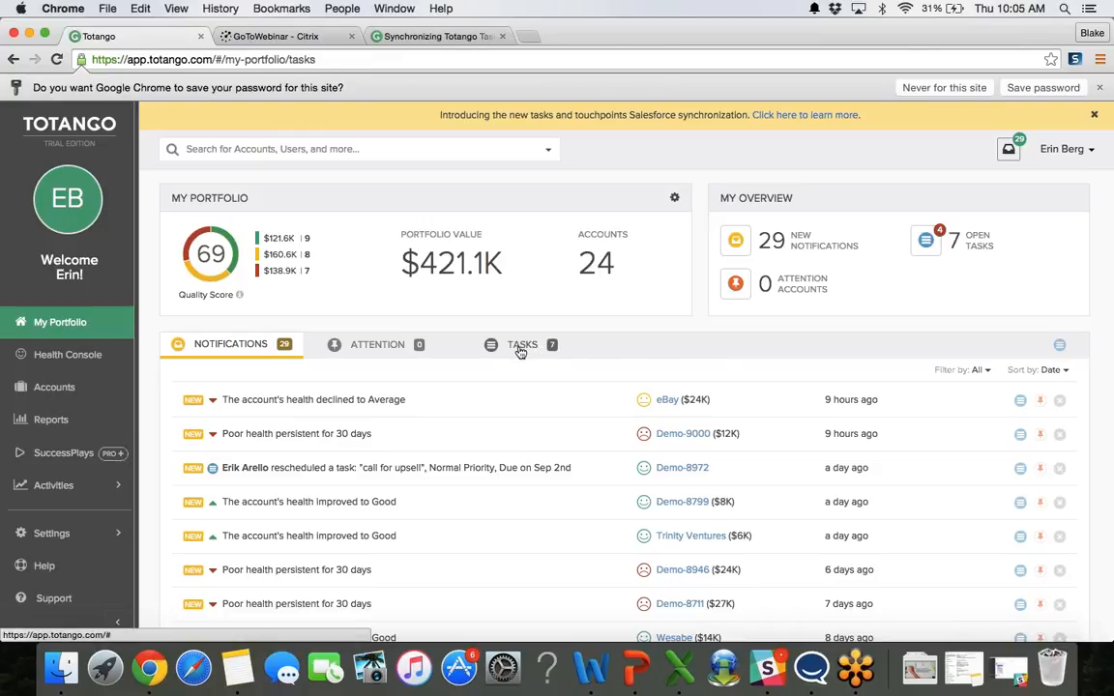
pyautogui.click(522, 345)
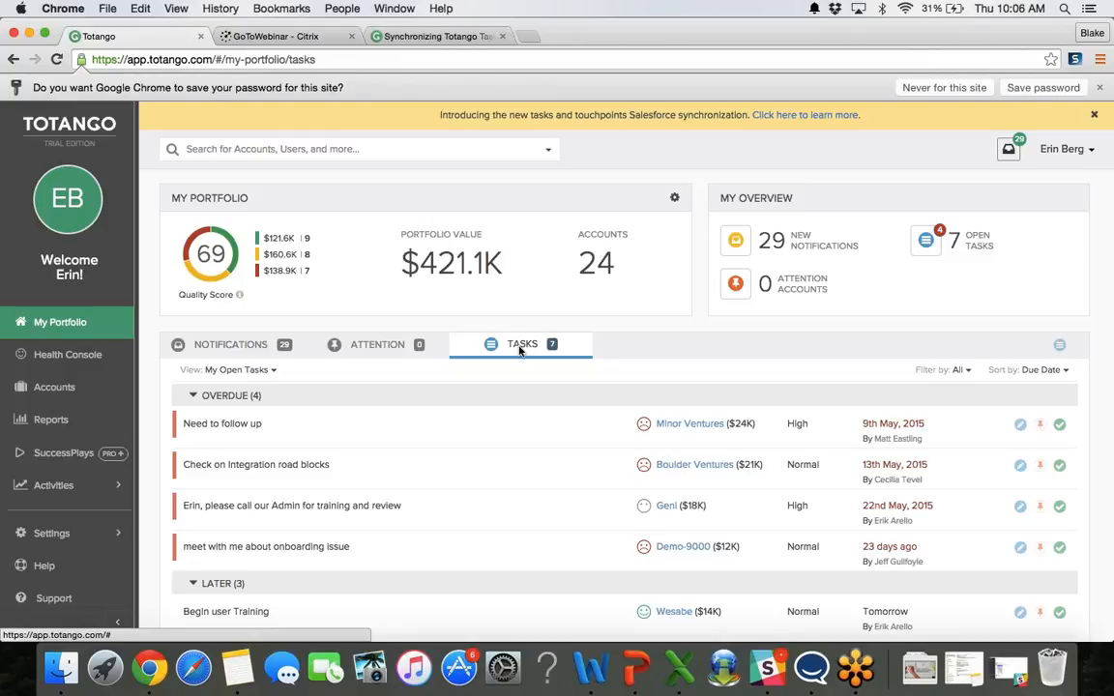
pyautogui.moveTo(554, 350)
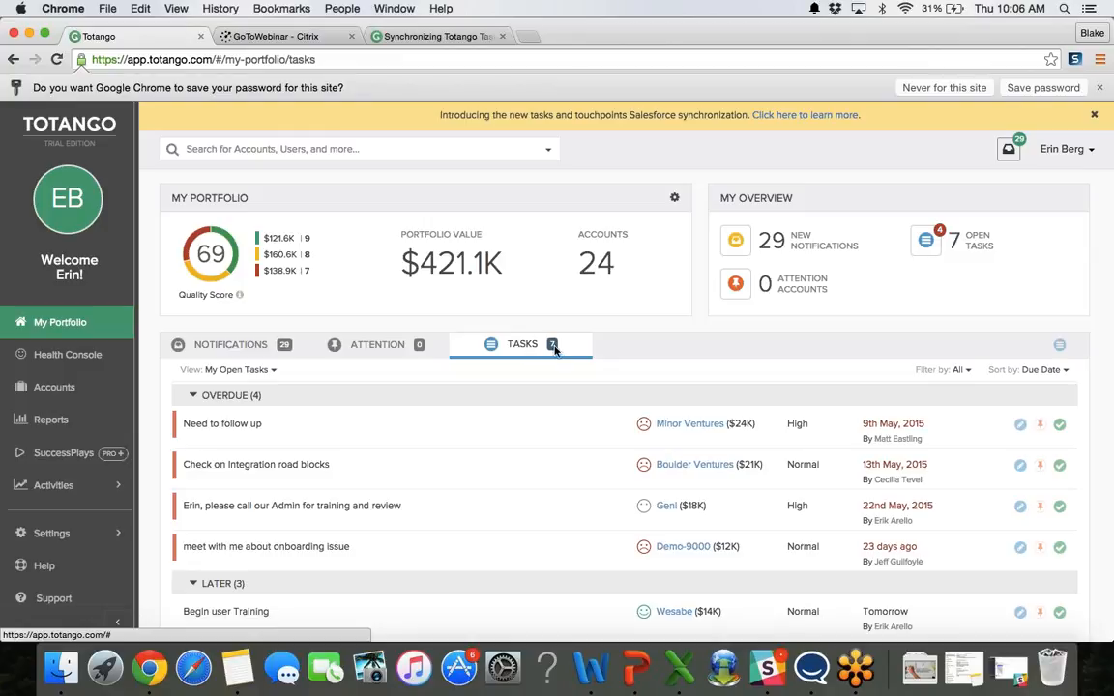
pyautogui.moveTo(556, 379)
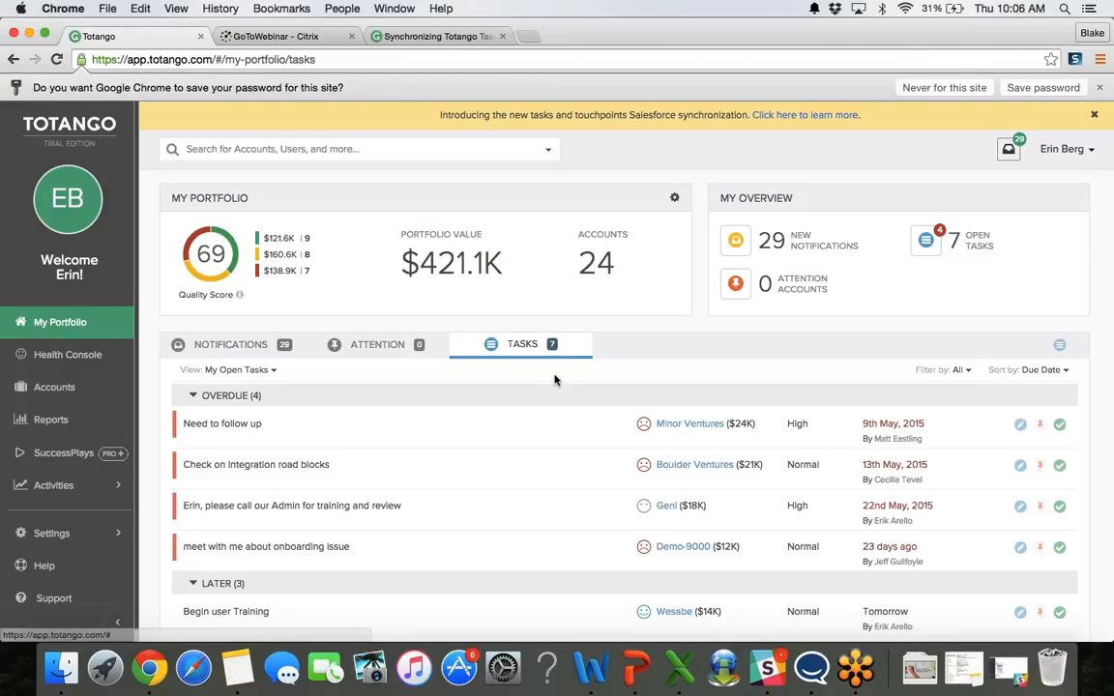
pyautogui.moveTo(1104, 393)
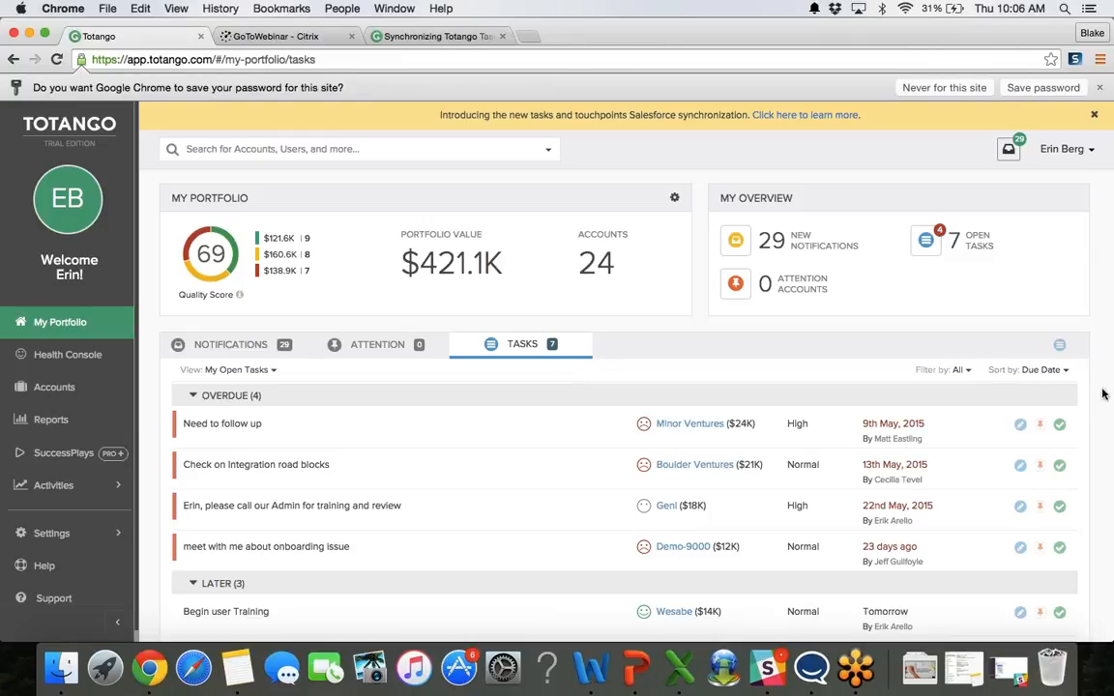
pyautogui.moveTo(1087, 403)
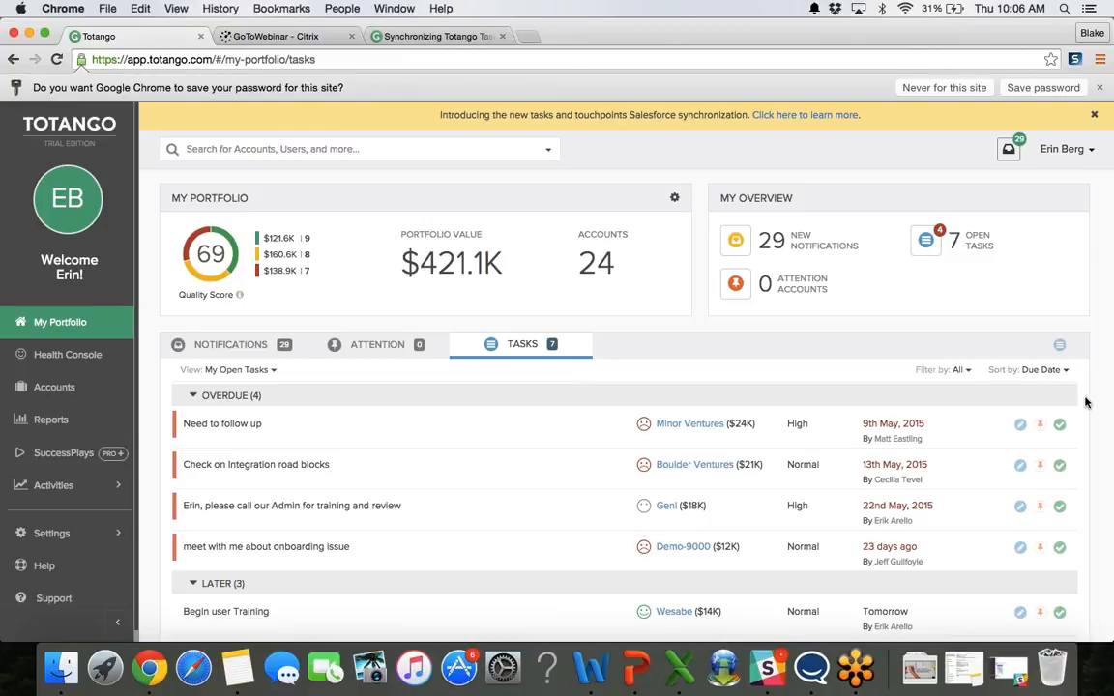
pyautogui.scroll(-3)
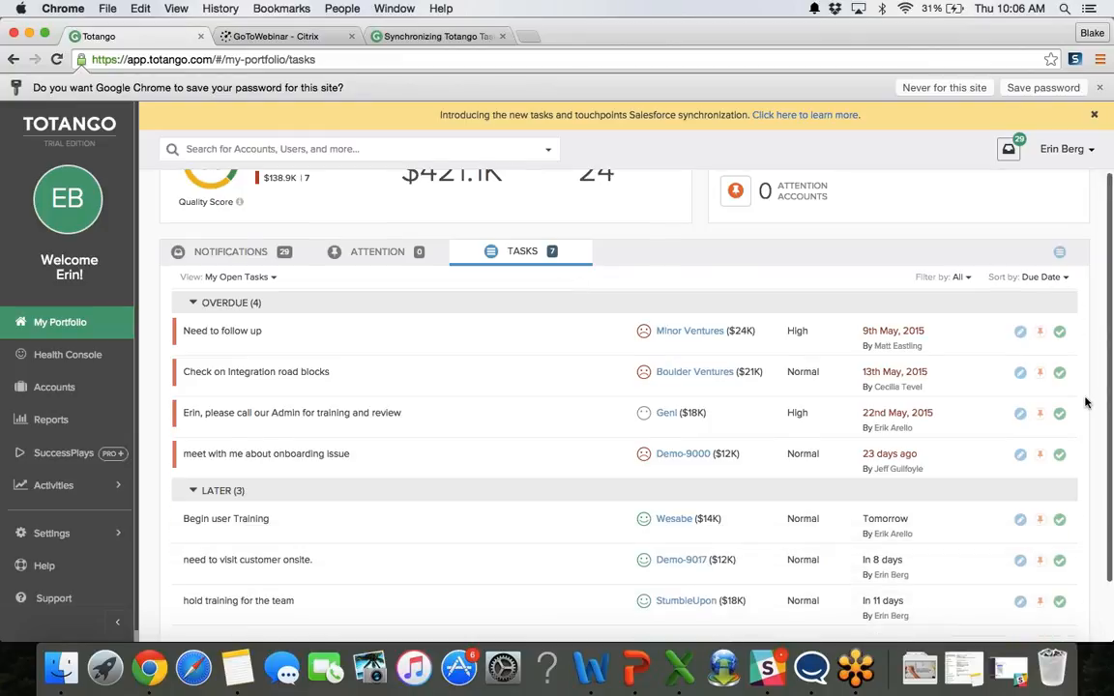
pyautogui.scroll(3)
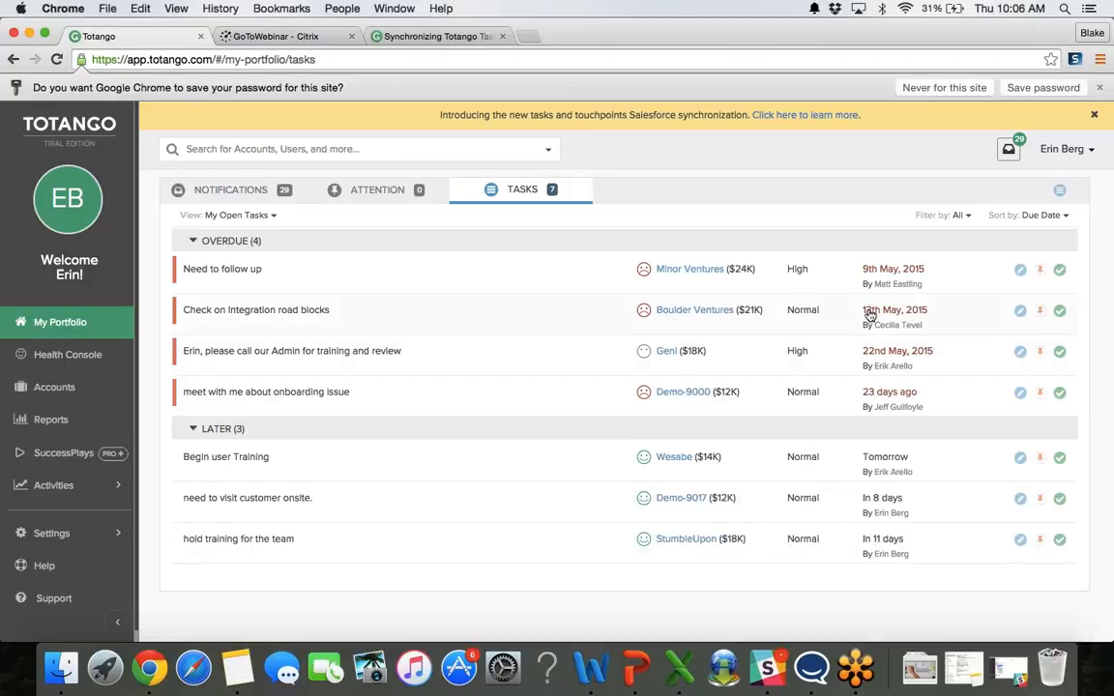
pyautogui.moveTo(901, 283)
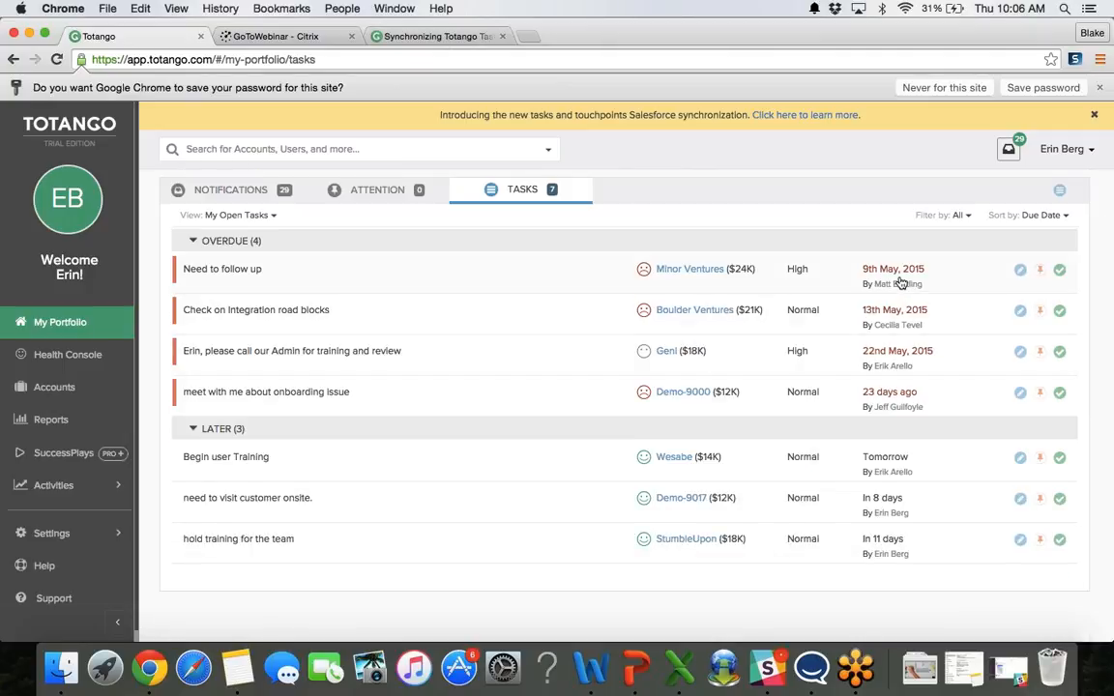
pyautogui.moveTo(904, 392)
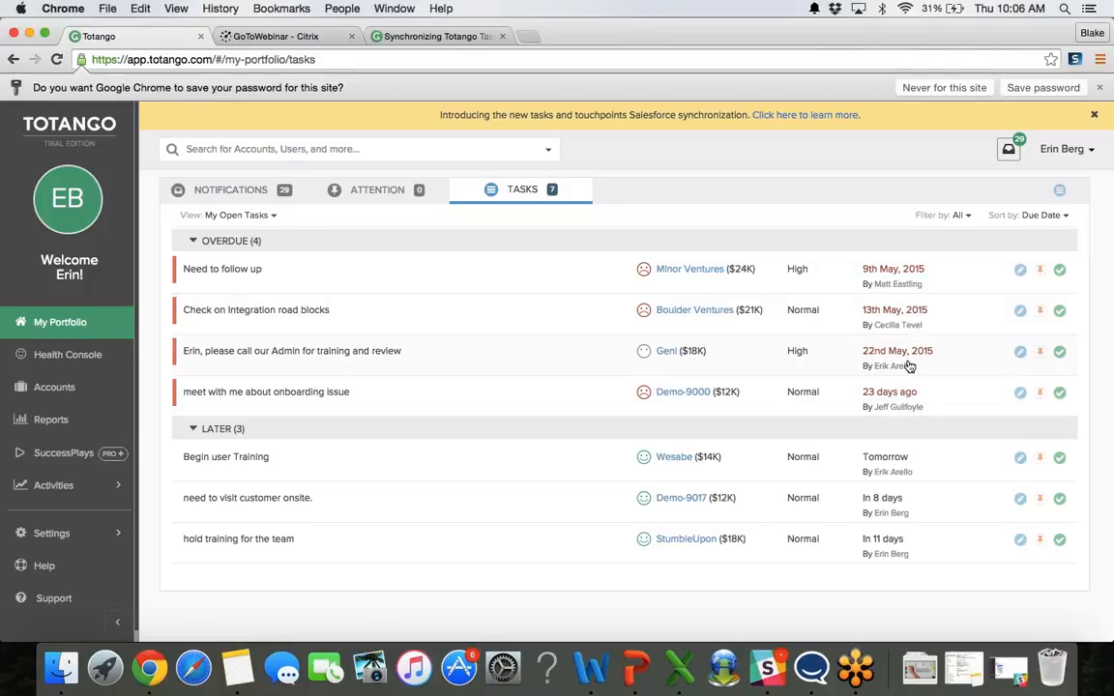
pyautogui.moveTo(914, 363)
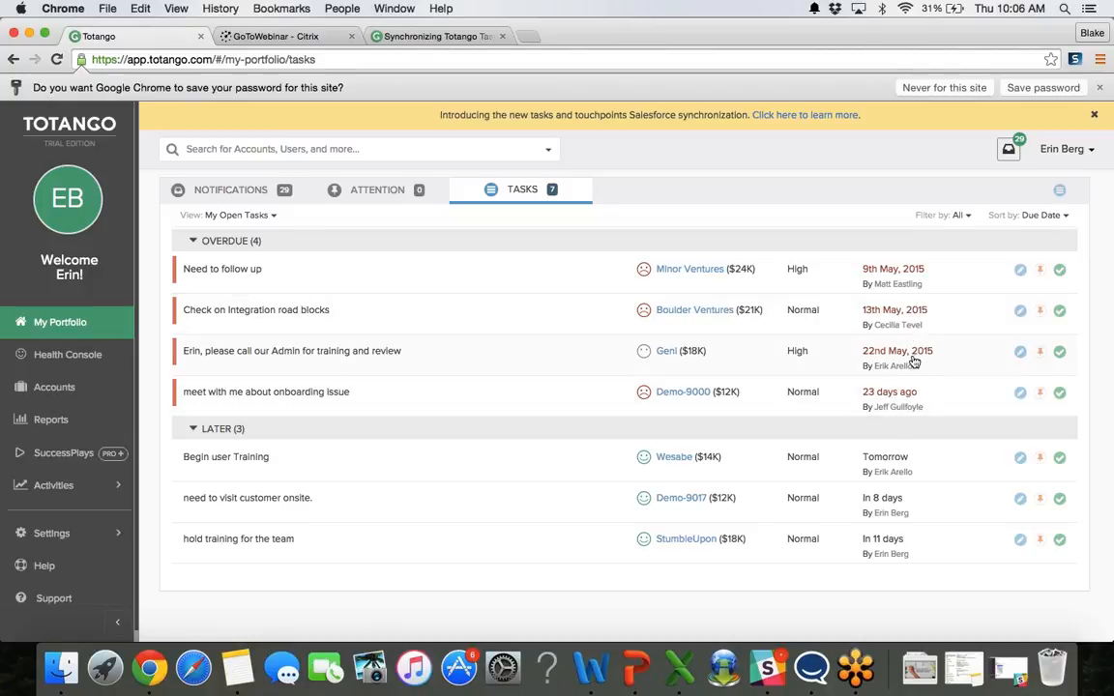
pyautogui.moveTo(1020, 270)
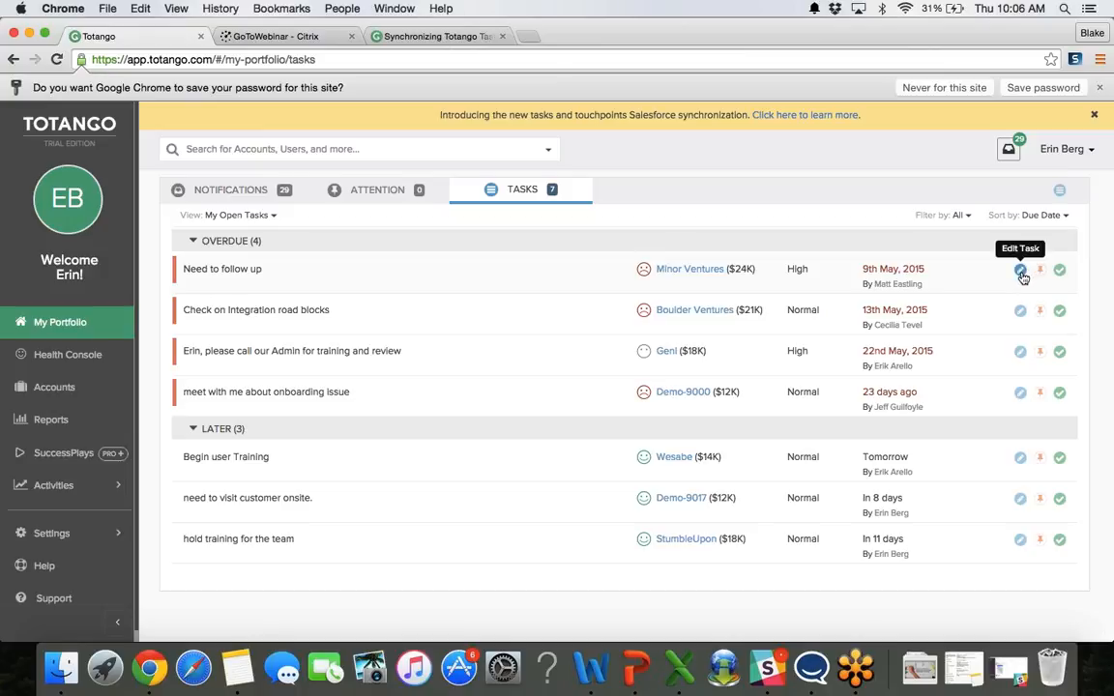
pyautogui.moveTo(1060, 271)
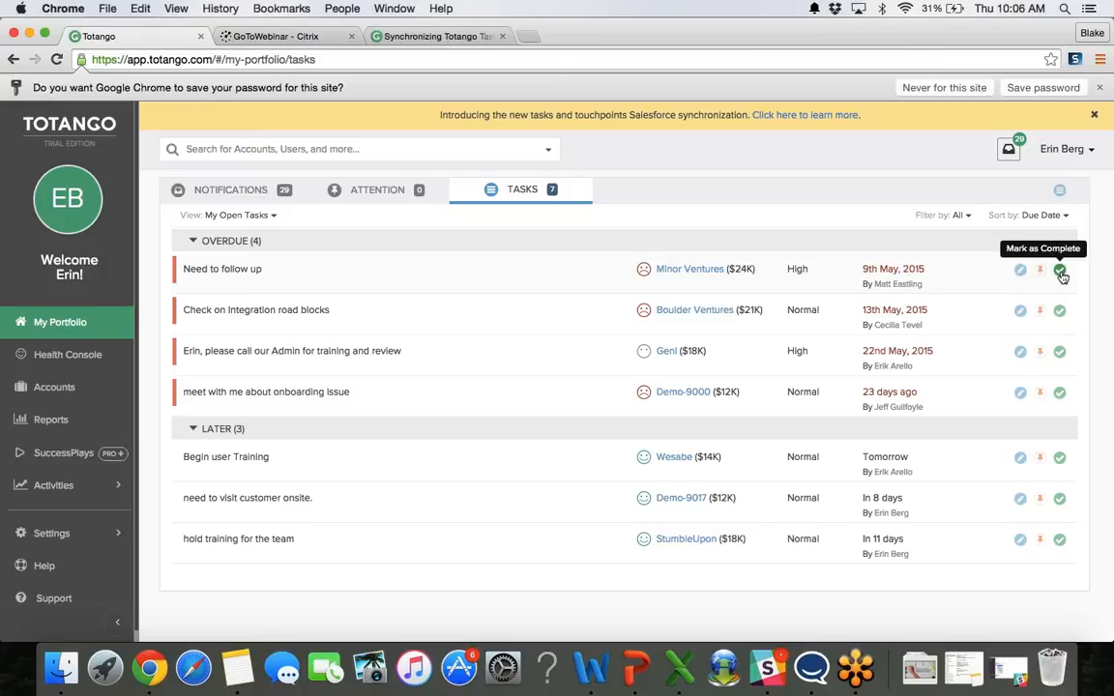
pyautogui.moveTo(280, 416)
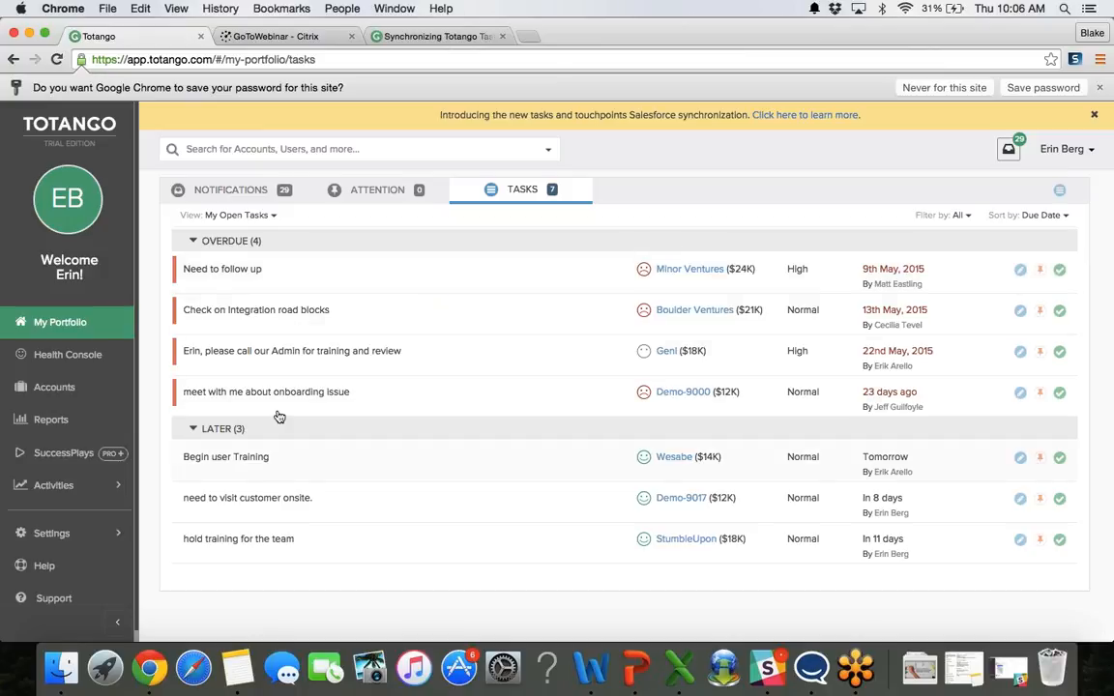
pyautogui.moveTo(237, 457)
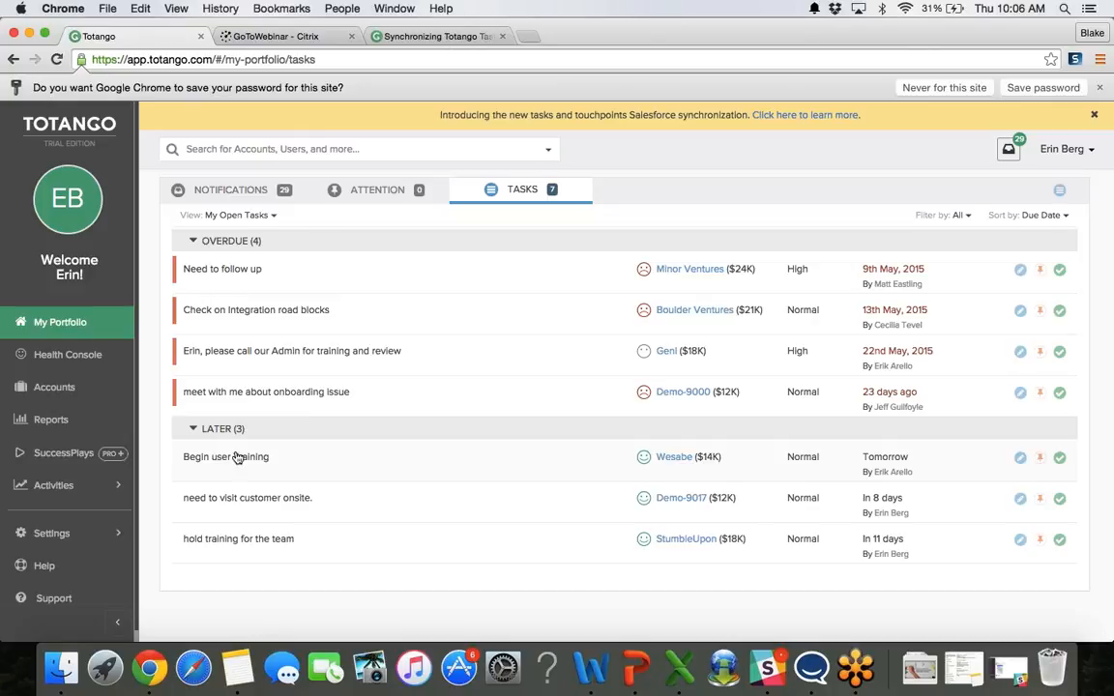
pyautogui.moveTo(239, 462)
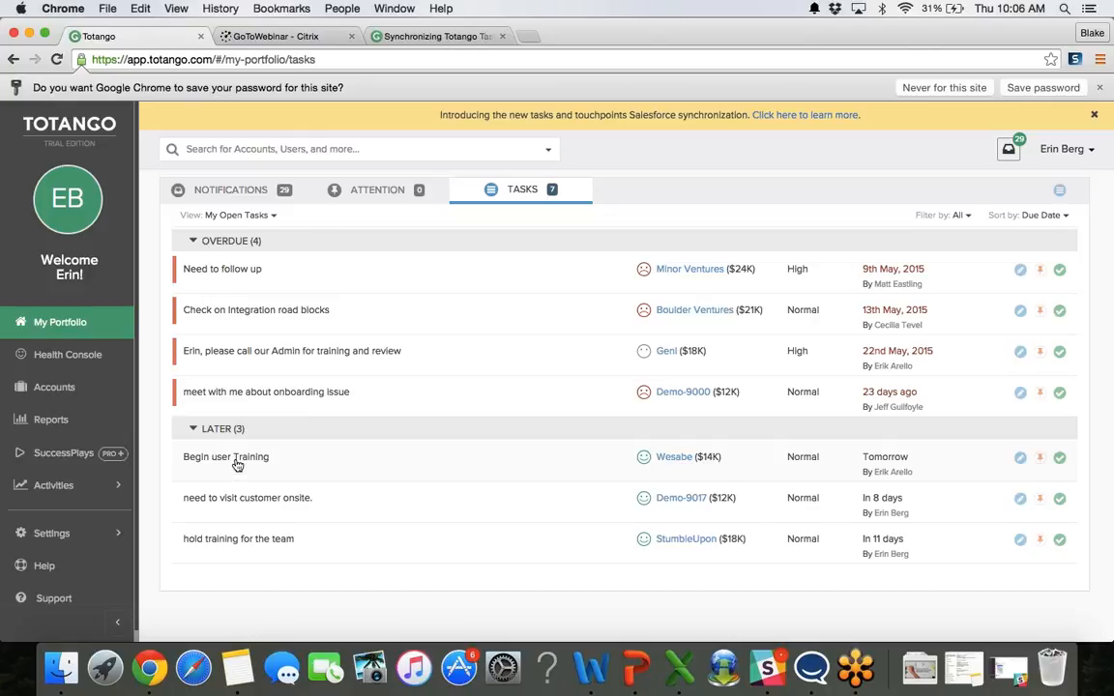
pyautogui.moveTo(249, 507)
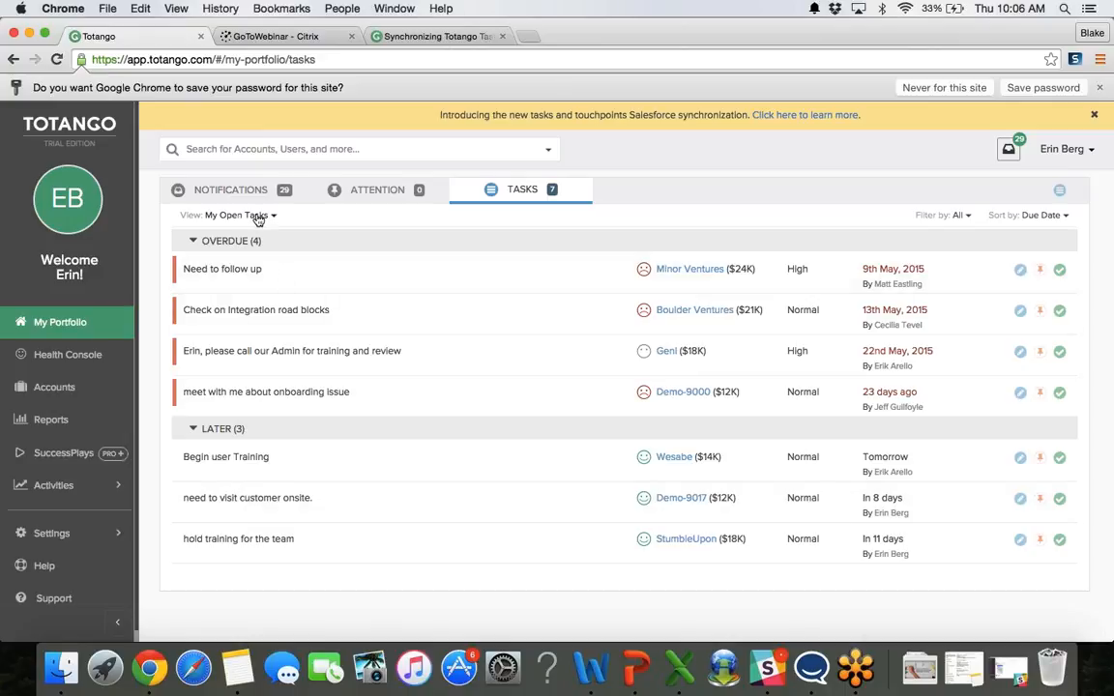
# Switch the Tasks view to My Completed Tasks
pyautogui.click(237, 215)
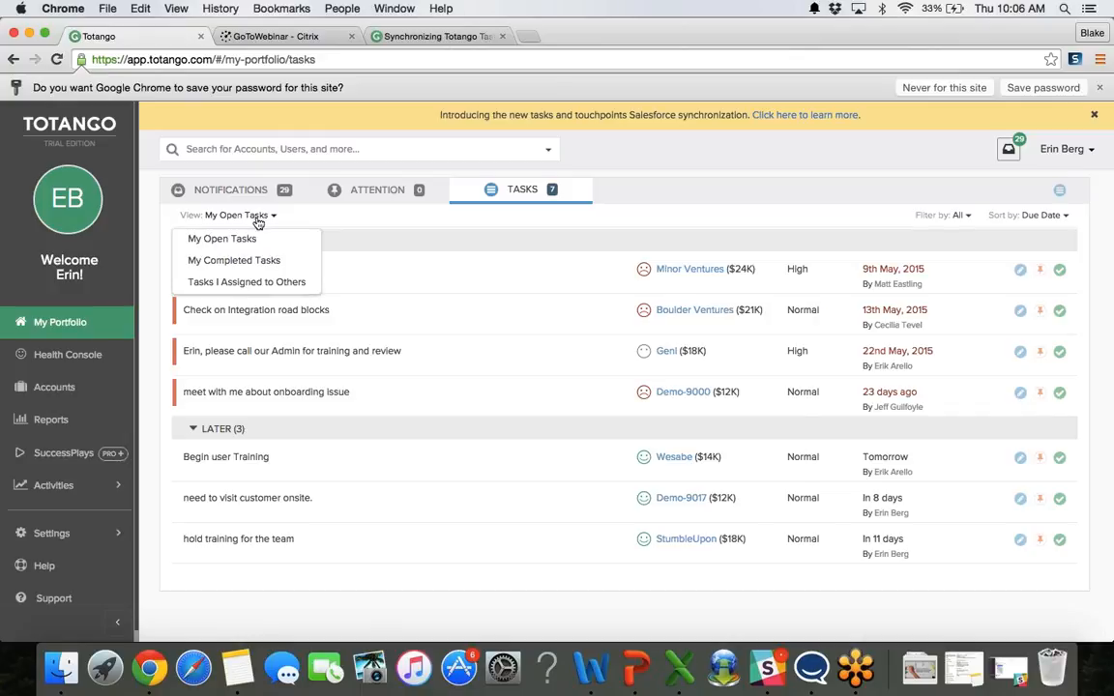
pyautogui.click(233, 260)
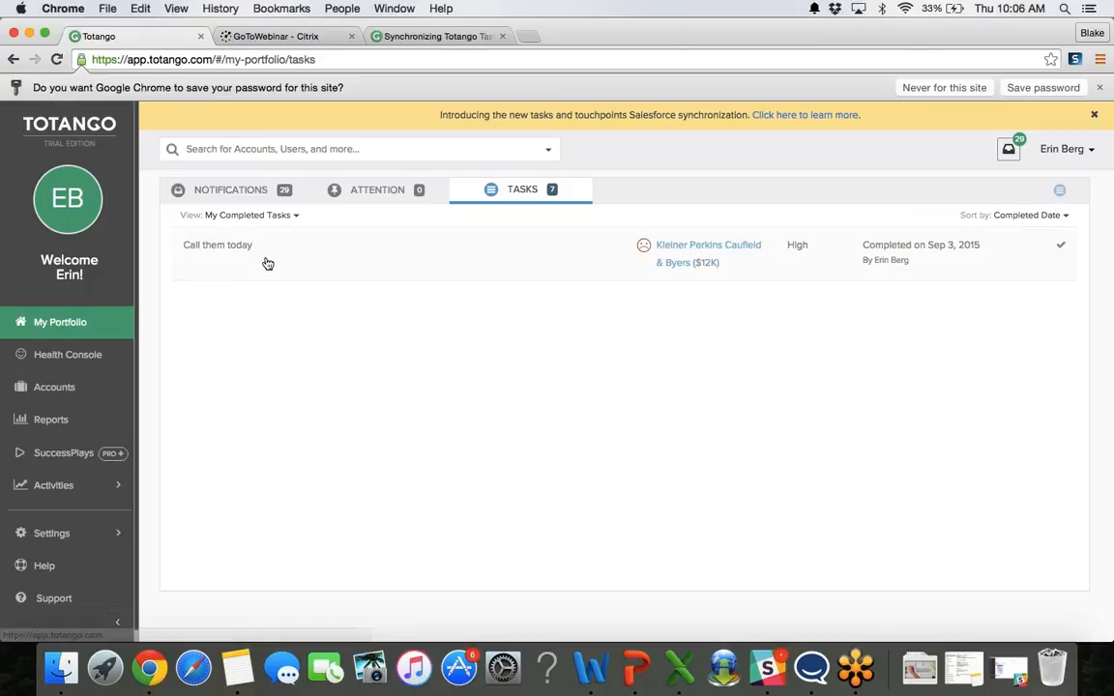
pyautogui.moveTo(504, 278)
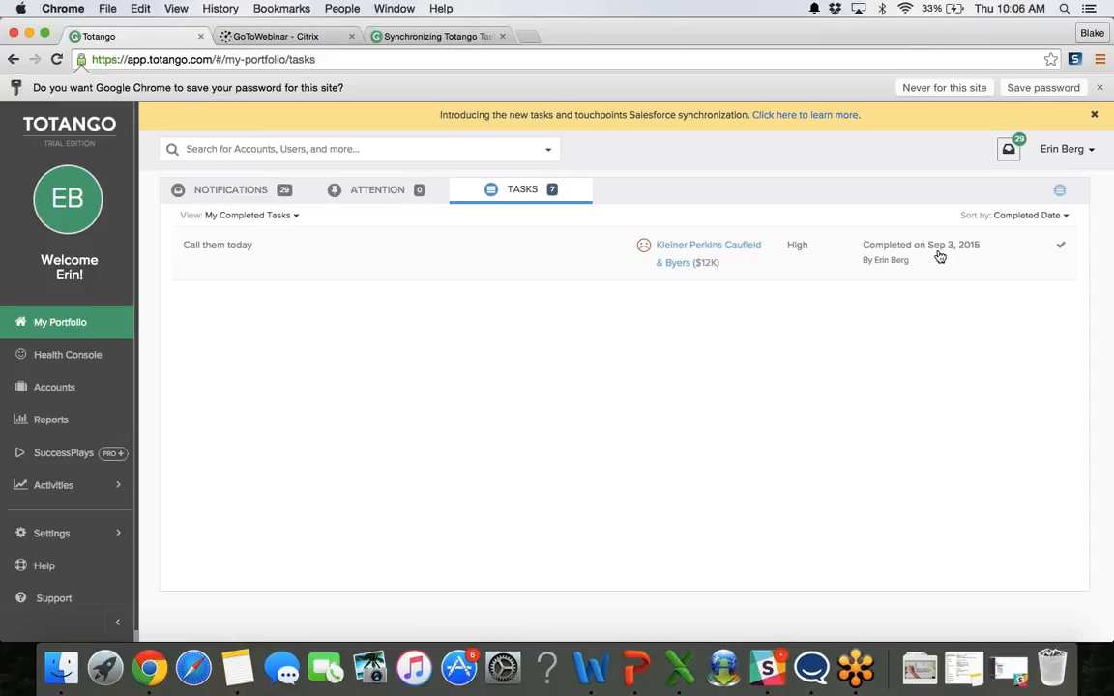
pyautogui.moveTo(708, 245)
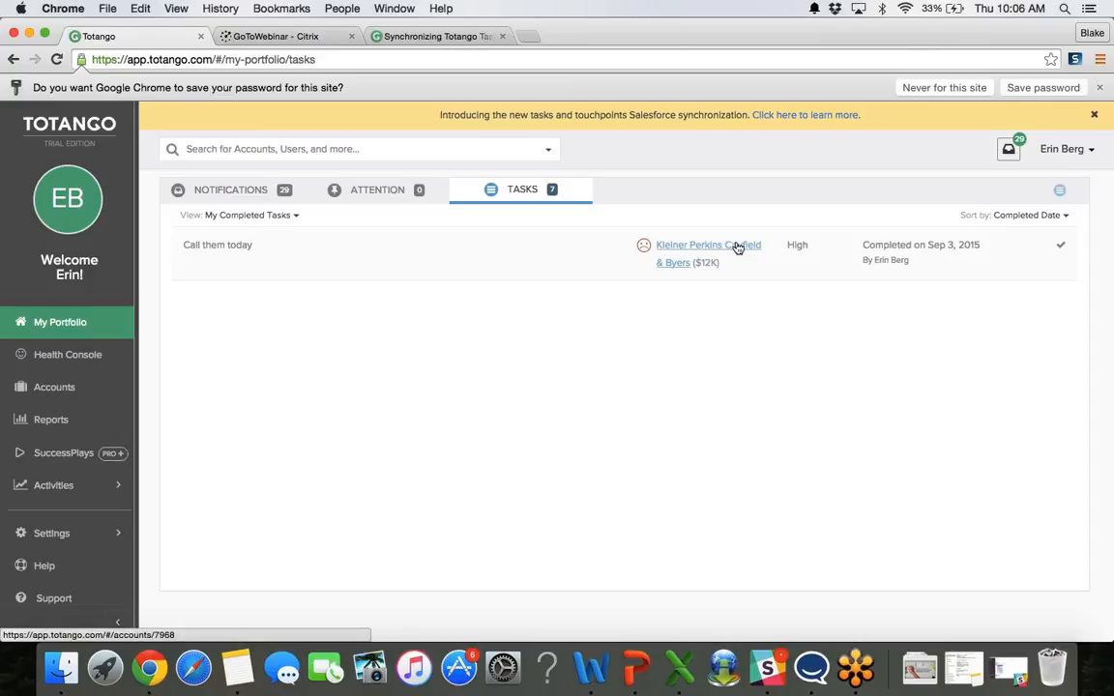
# Switch the Tasks view to Tasks I Assigned to Others
pyautogui.click(247, 215)
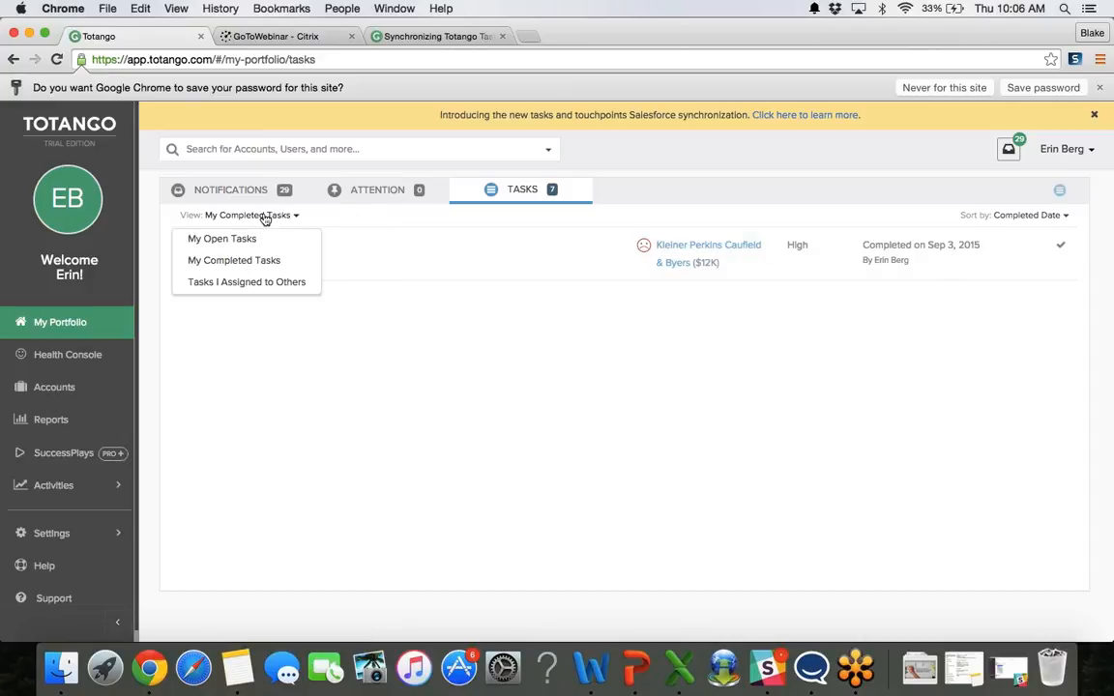
pyautogui.click(247, 281)
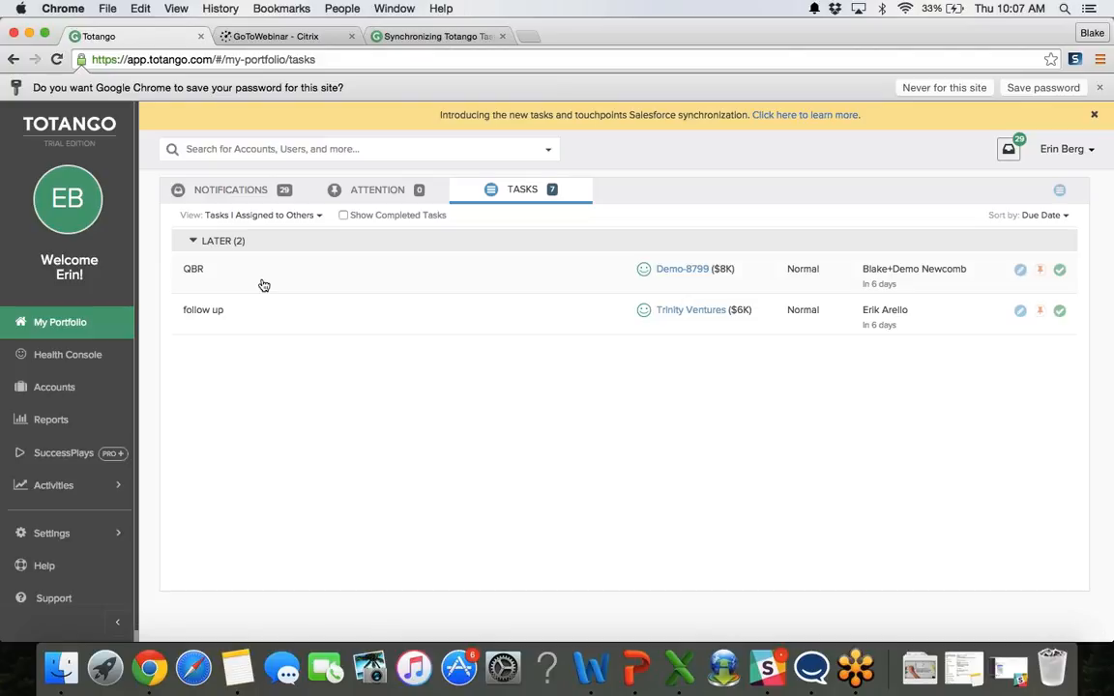
pyautogui.moveTo(270, 223)
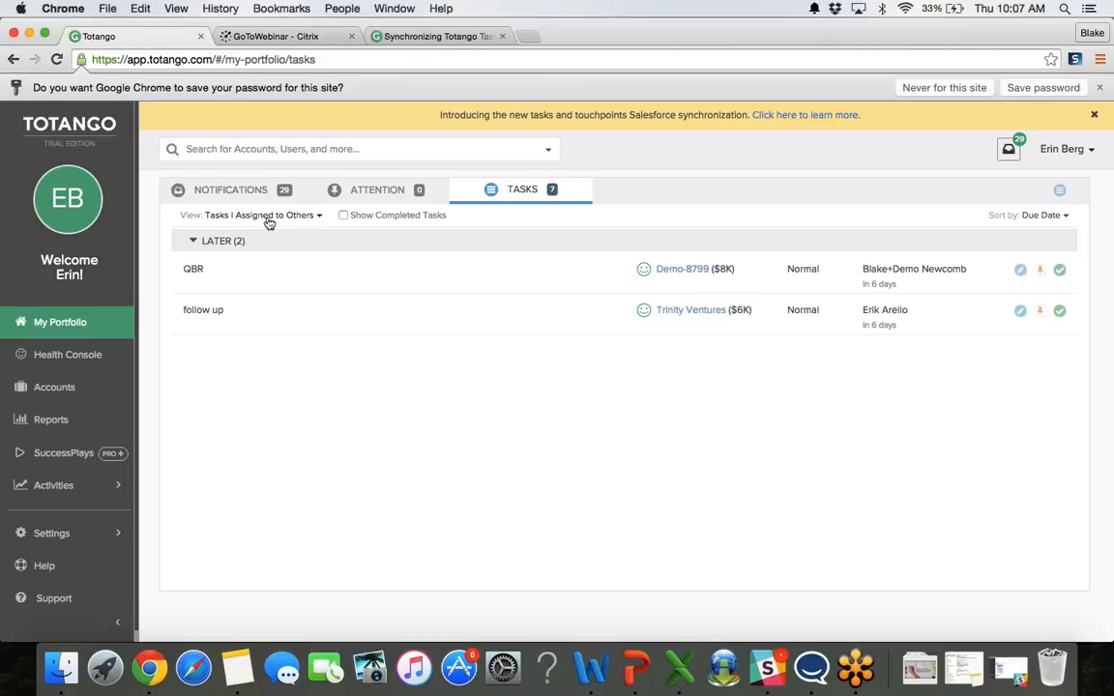
pyautogui.moveTo(262, 295)
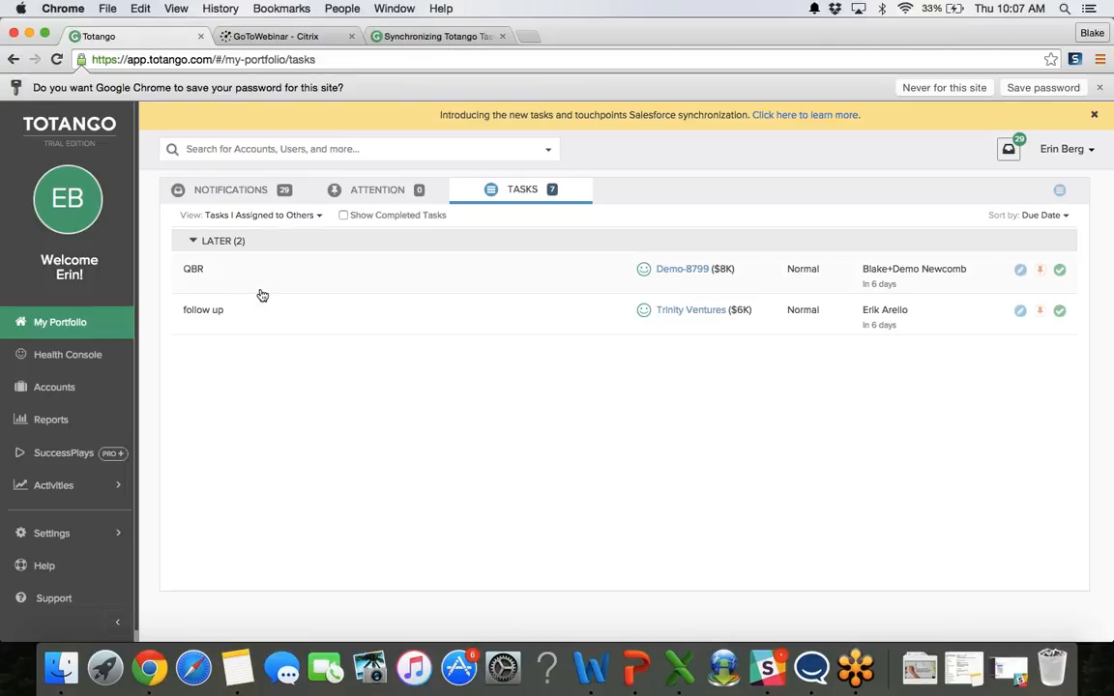
pyautogui.moveTo(226, 286)
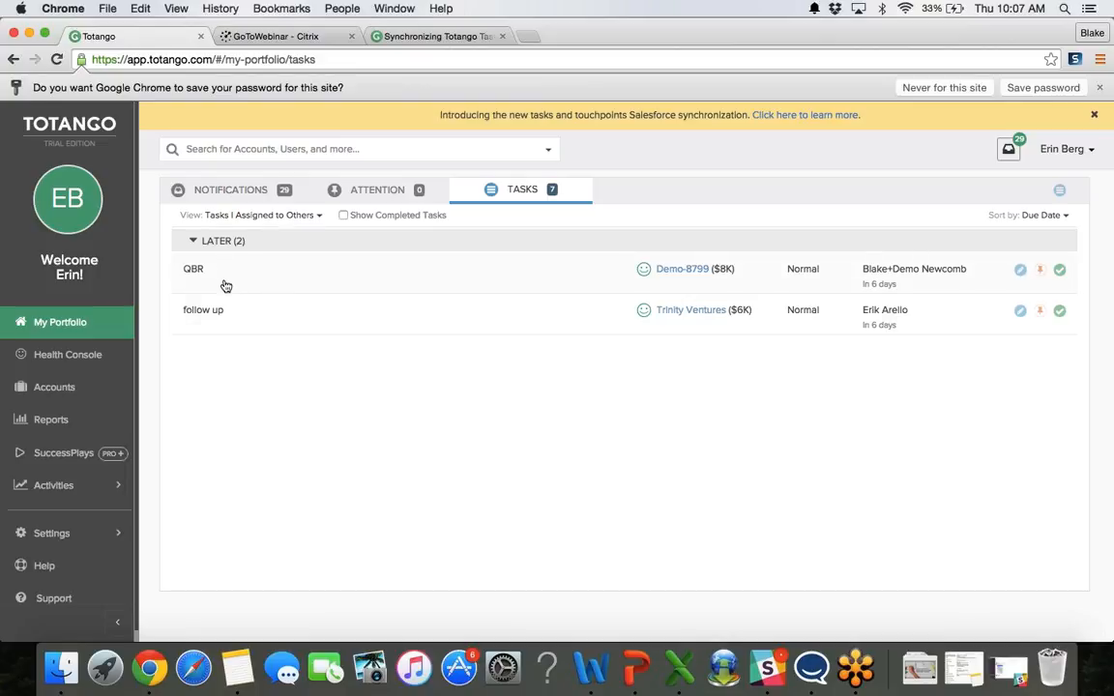
pyautogui.moveTo(682, 269)
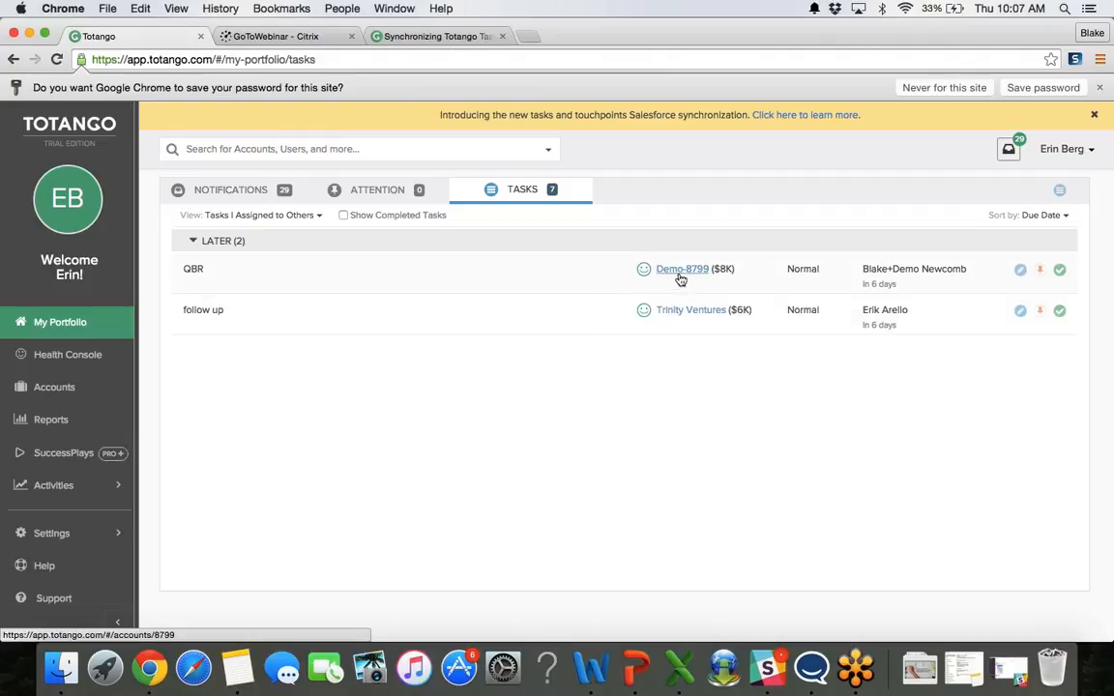
pyautogui.moveTo(876, 305)
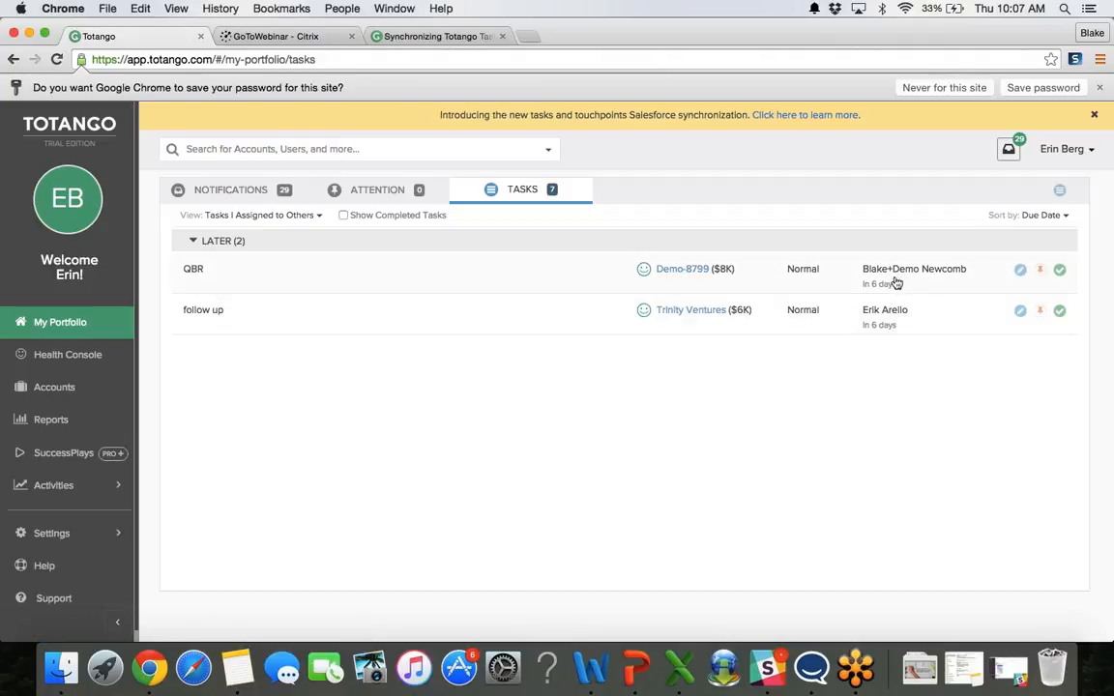
pyautogui.moveTo(863, 302)
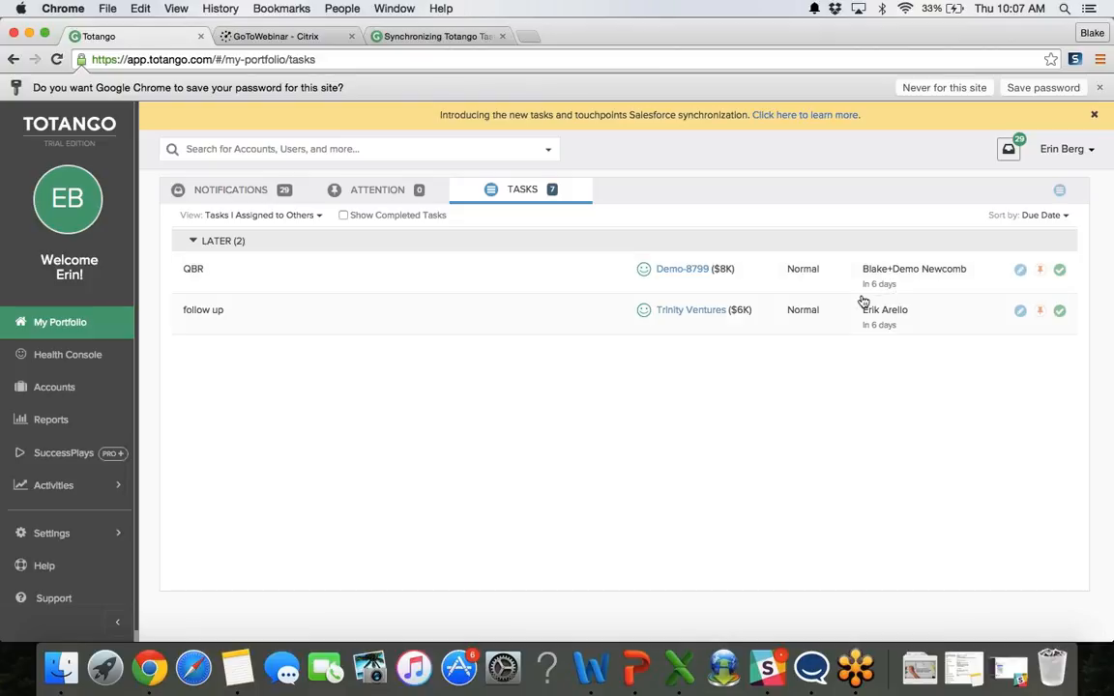
# Return to My Open Tasks and filter them to Good Health accounts
pyautogui.click(261, 215)
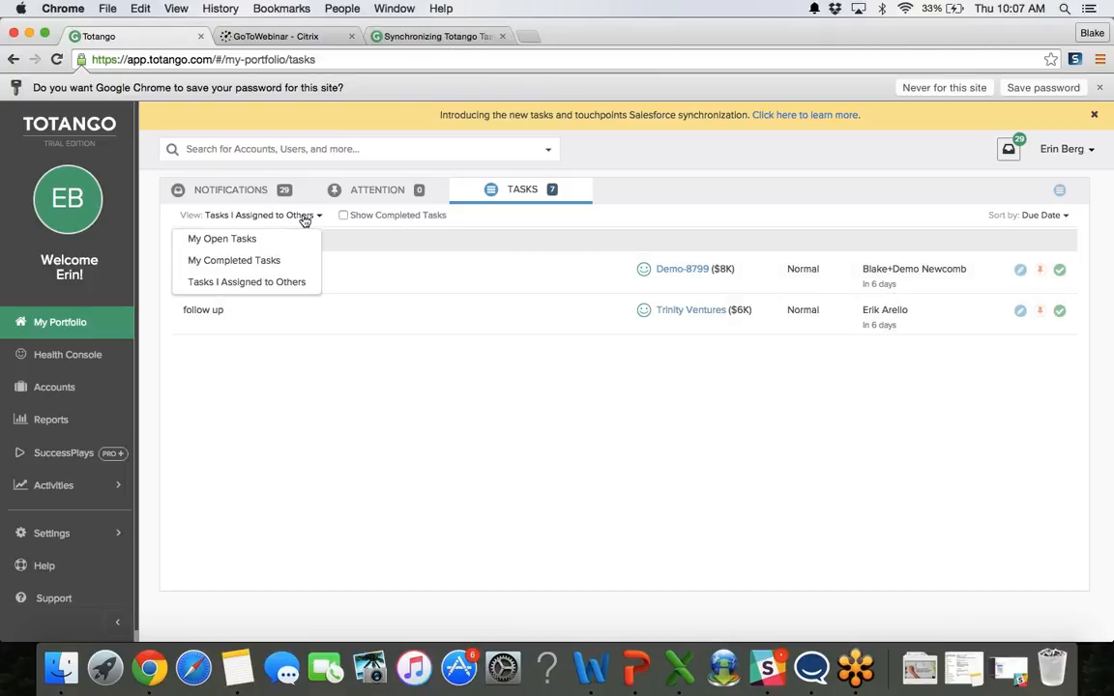
pyautogui.click(221, 239)
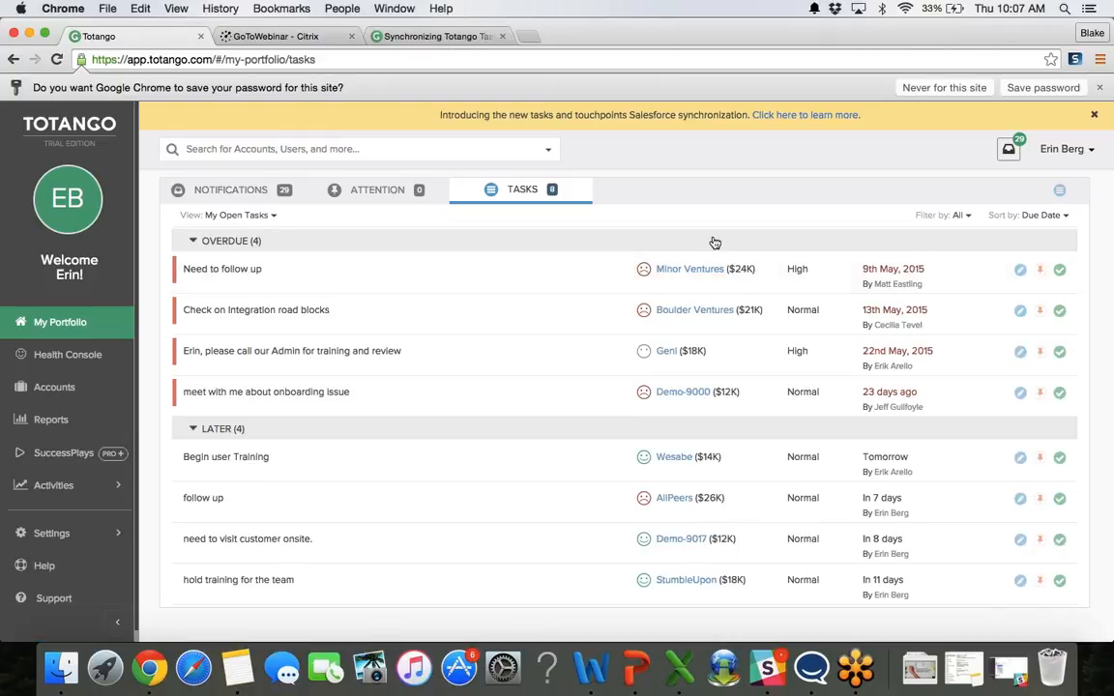
pyautogui.moveTo(862, 230)
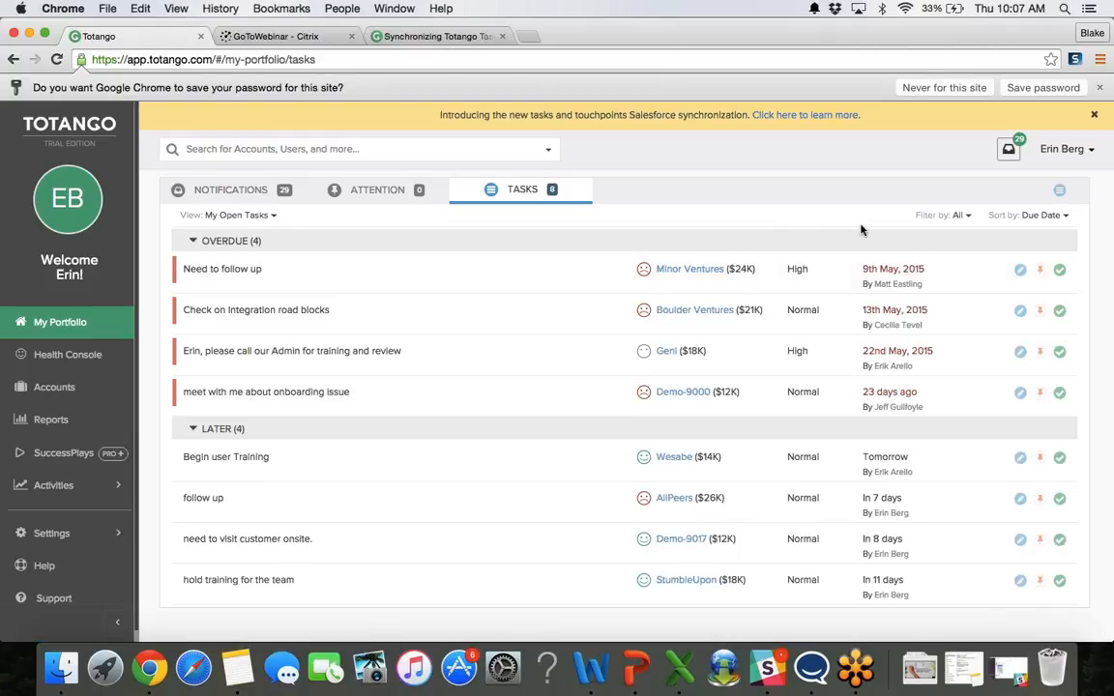
pyautogui.moveTo(907, 233)
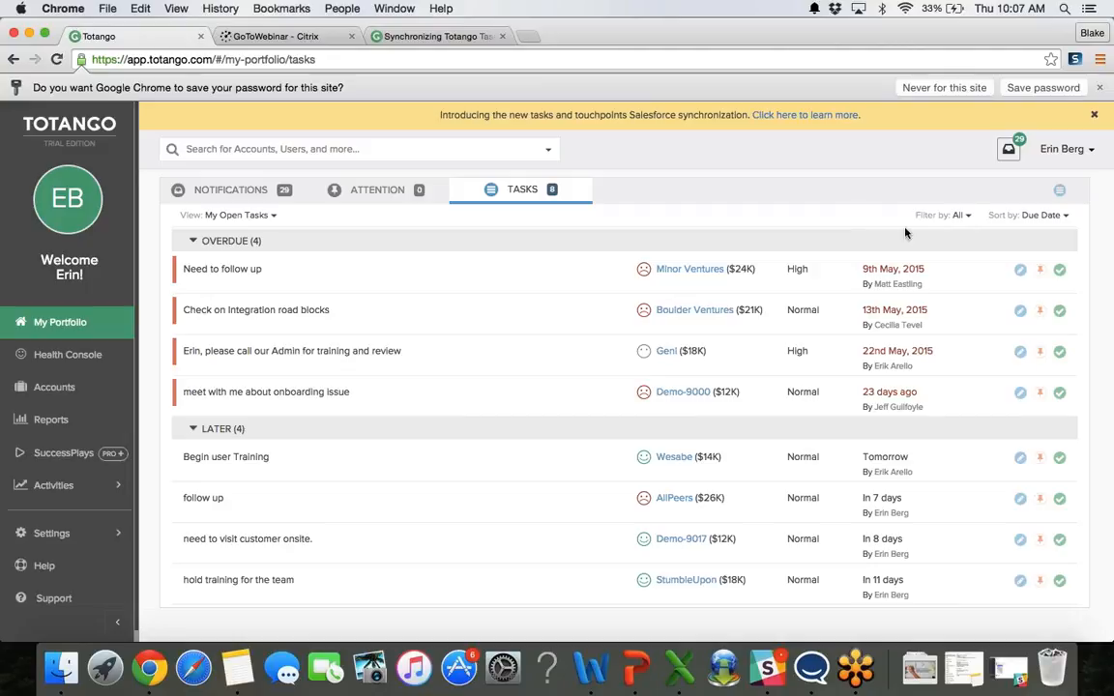
pyautogui.click(959, 215)
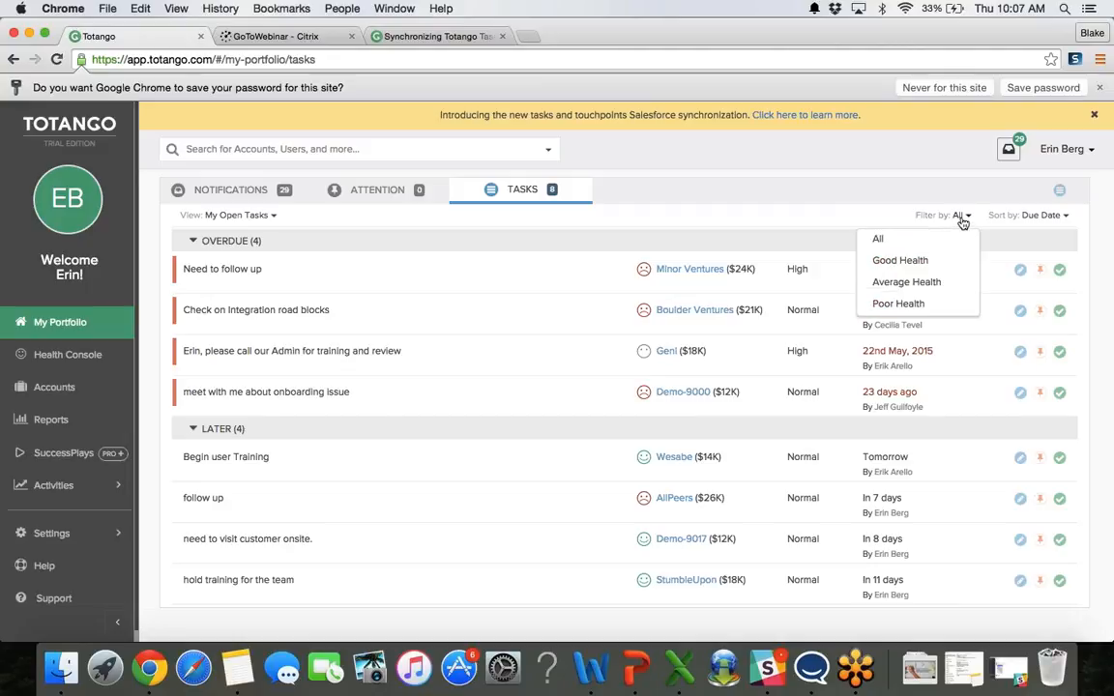
pyautogui.moveTo(900, 260)
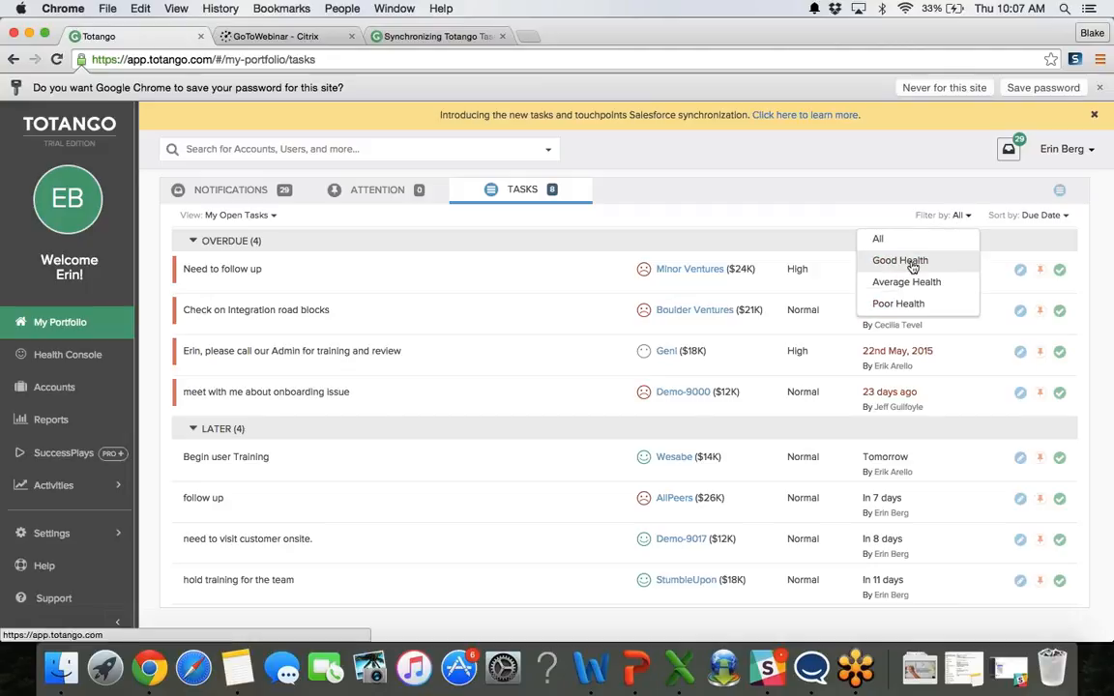
pyautogui.click(899, 260)
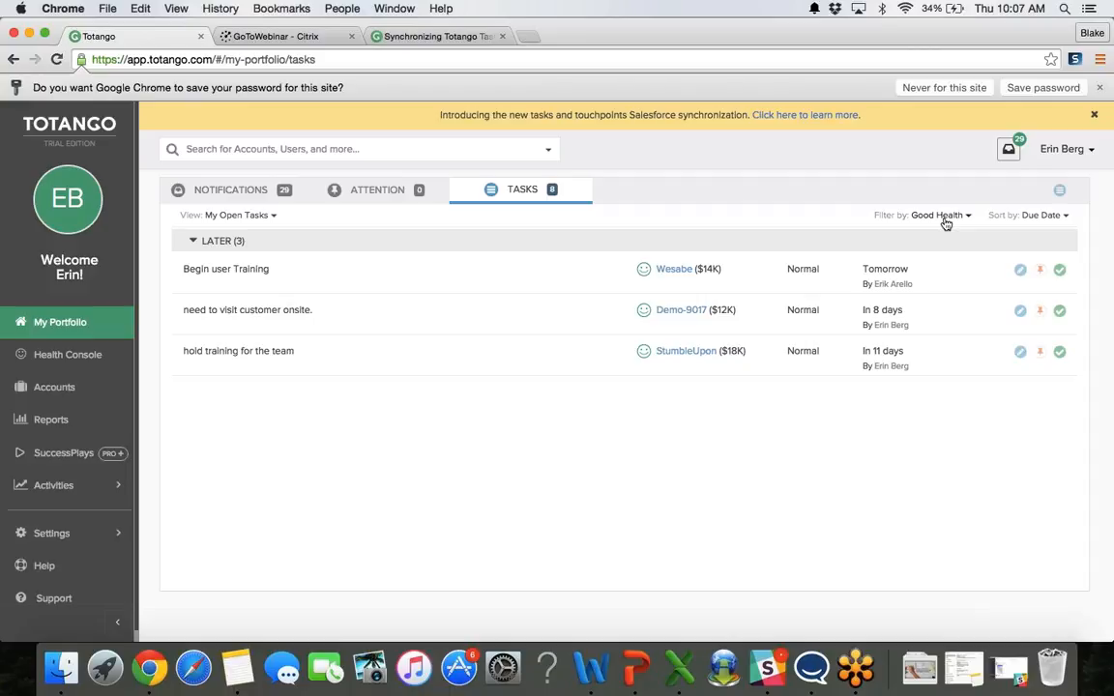
# Filter open tasks by Poor Health, then reset Filter by to All
pyautogui.click(938, 215)
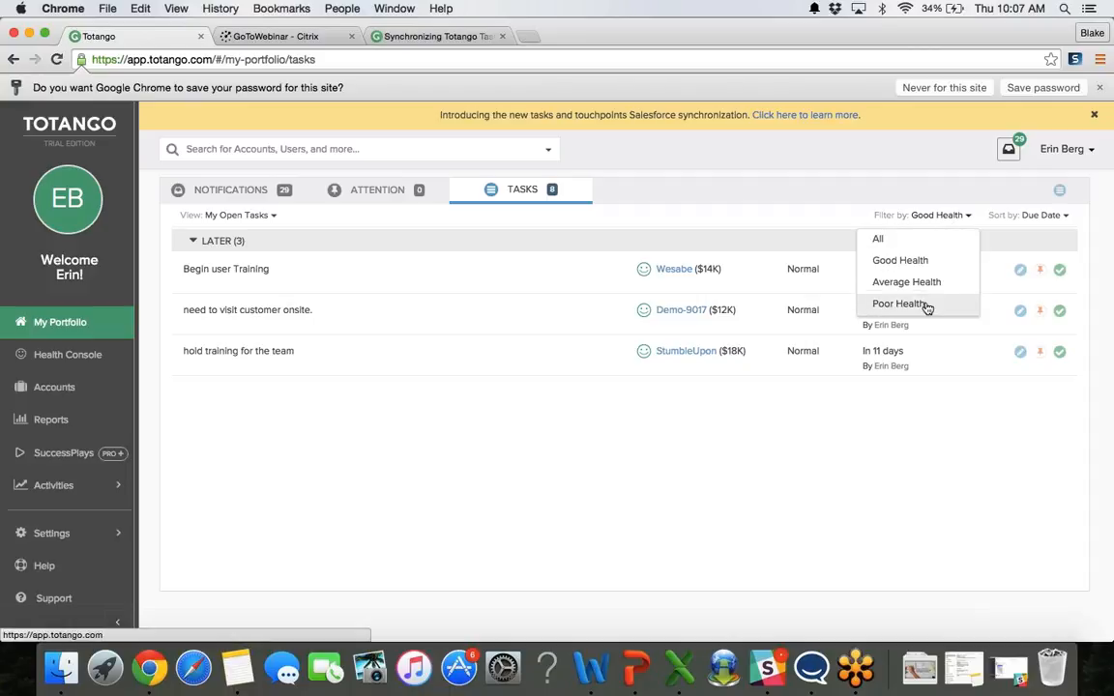
pyautogui.click(898, 304)
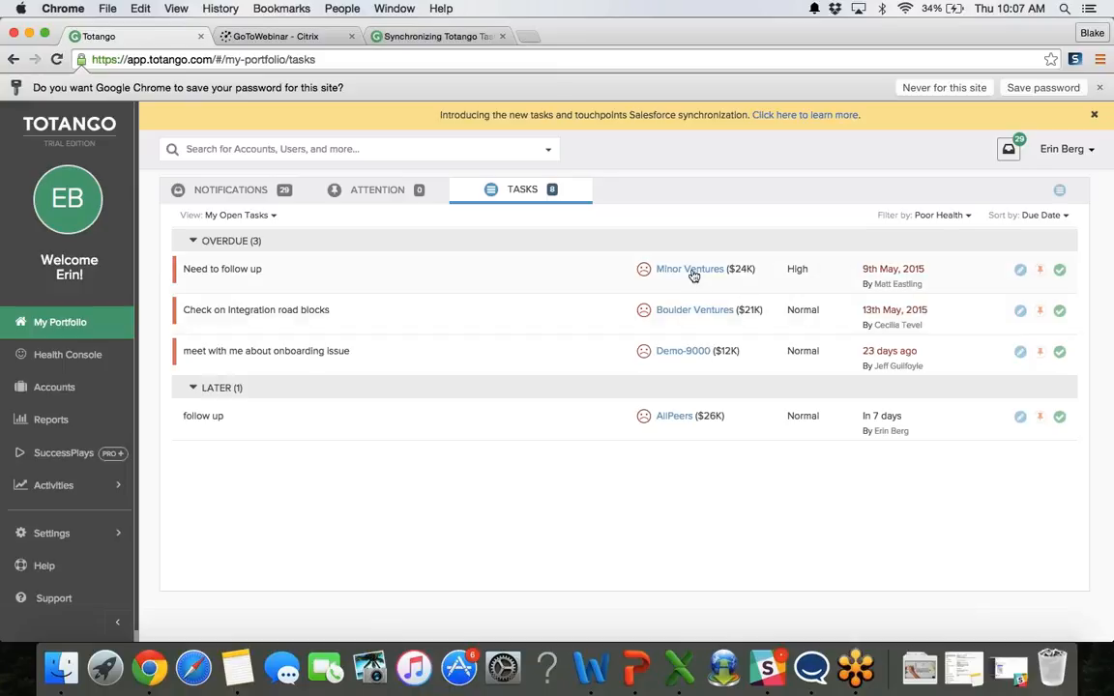
pyautogui.moveTo(379, 288)
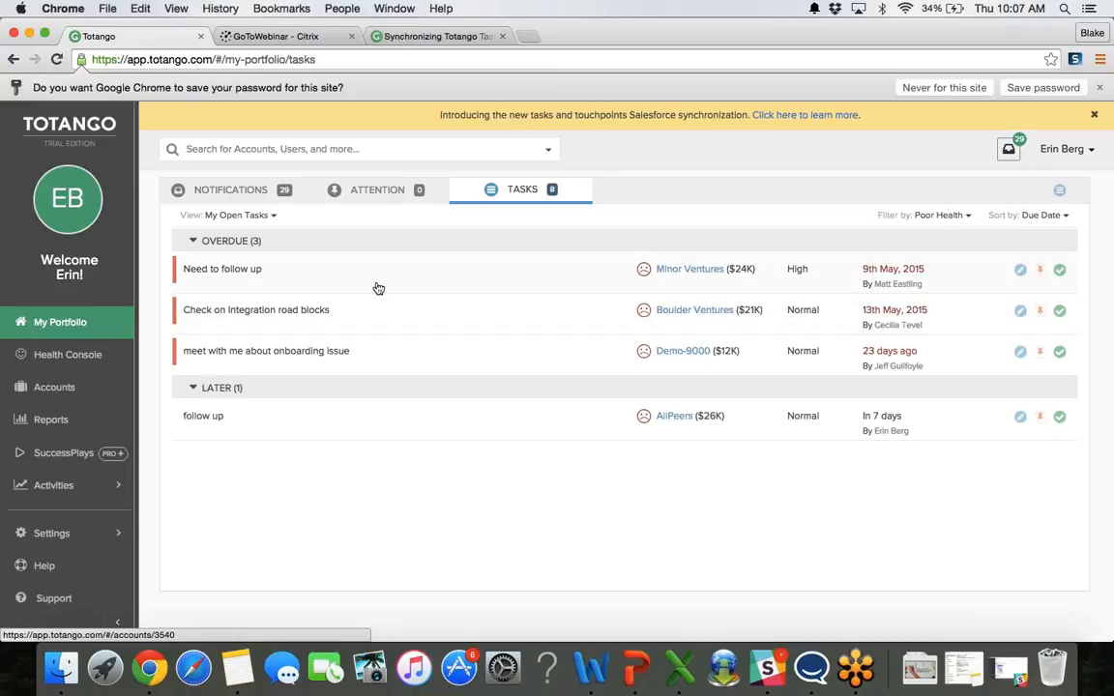
pyautogui.moveTo(250, 278)
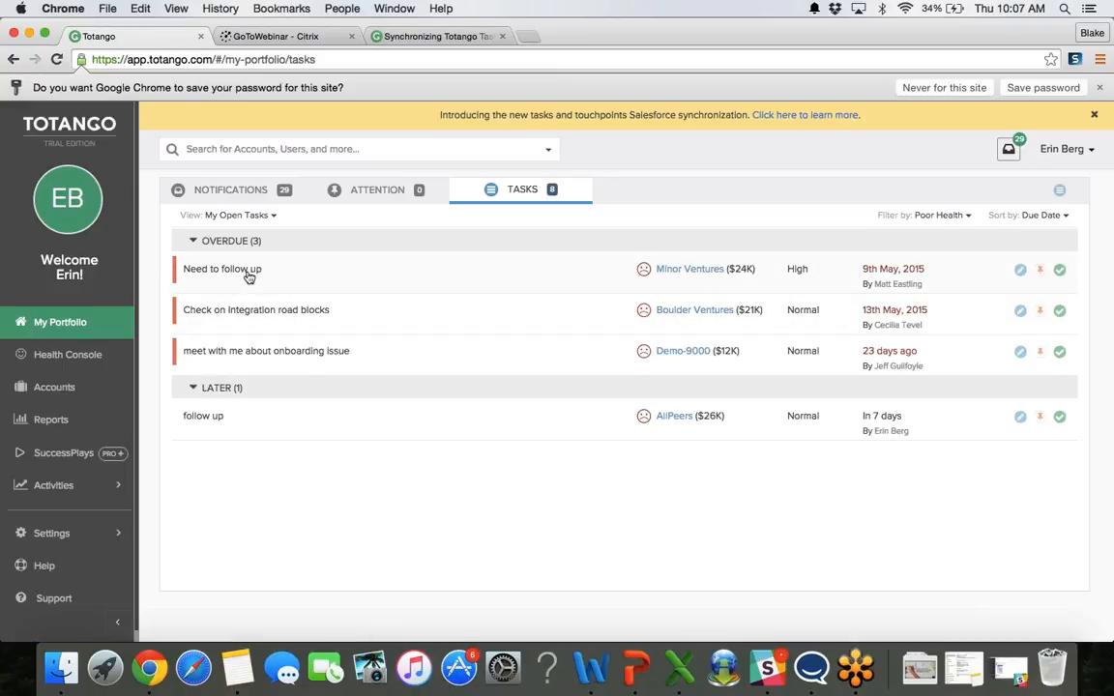
pyautogui.moveTo(266, 281)
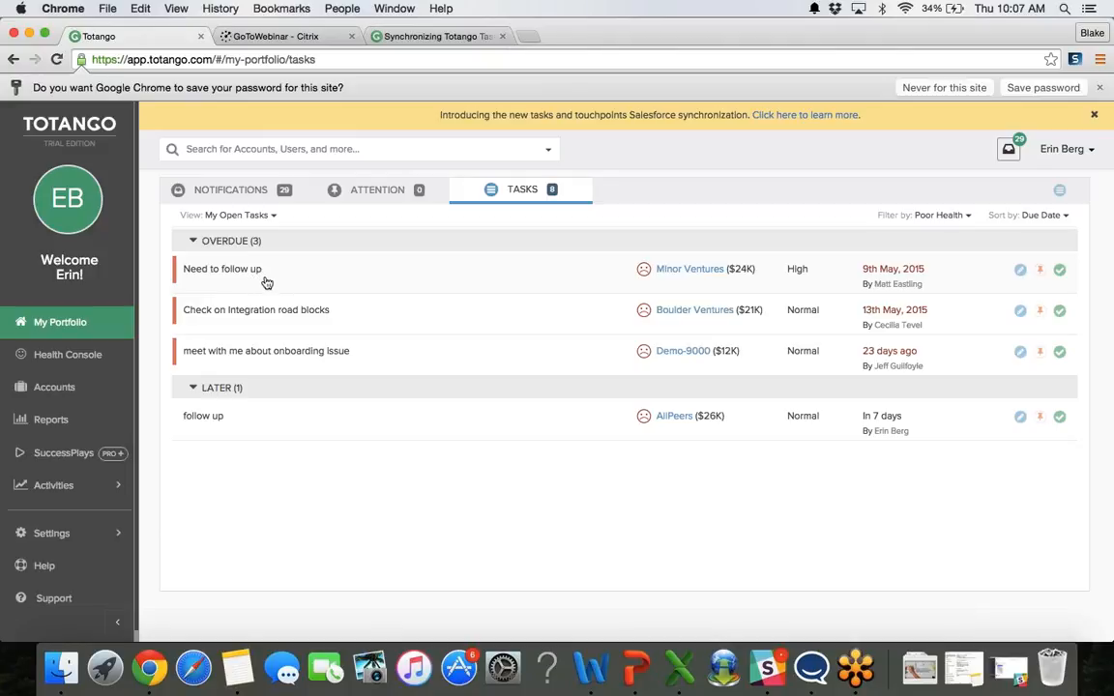
pyautogui.moveTo(302, 303)
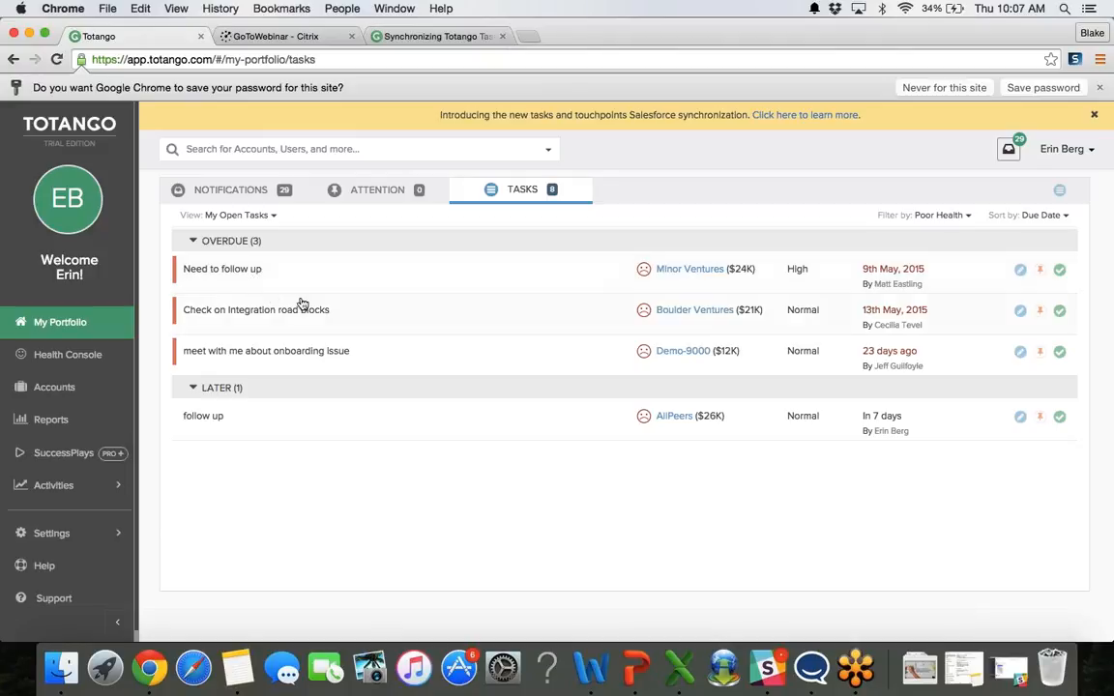
pyautogui.moveTo(494, 330)
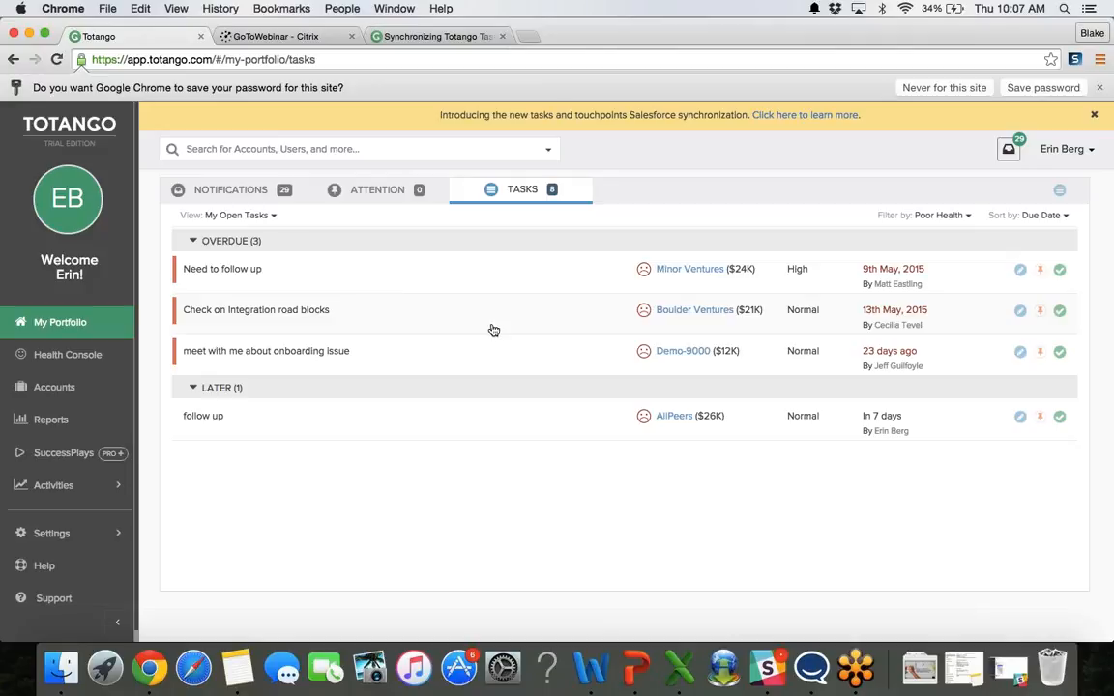
pyautogui.moveTo(703, 307)
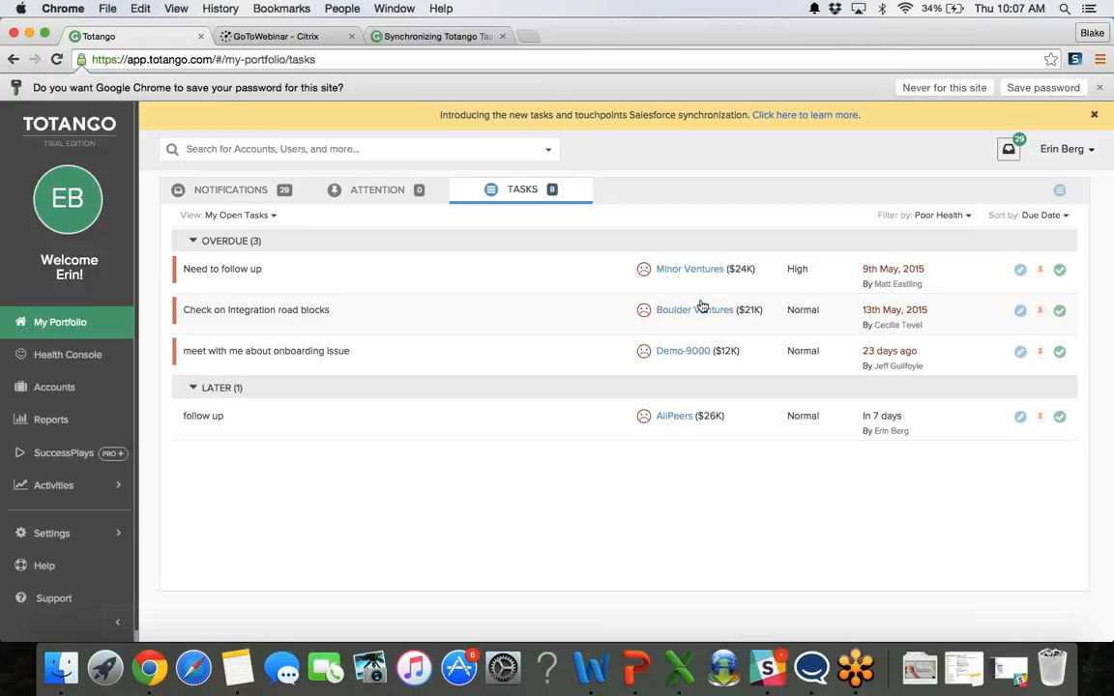
pyautogui.moveTo(696, 304)
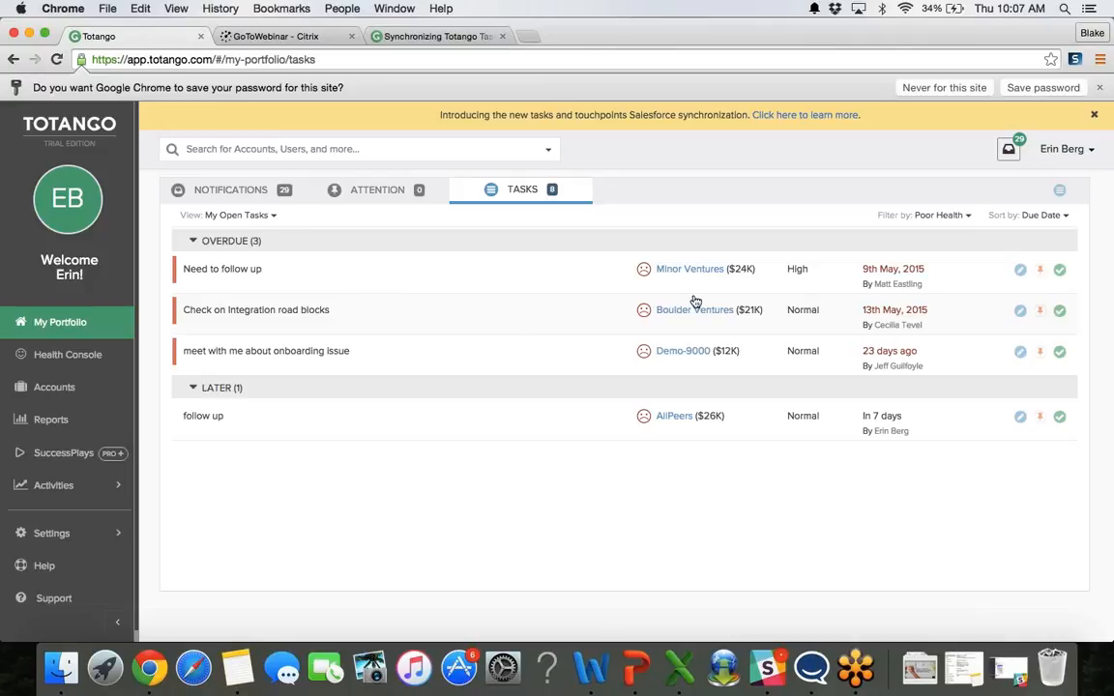
pyautogui.moveTo(934, 221)
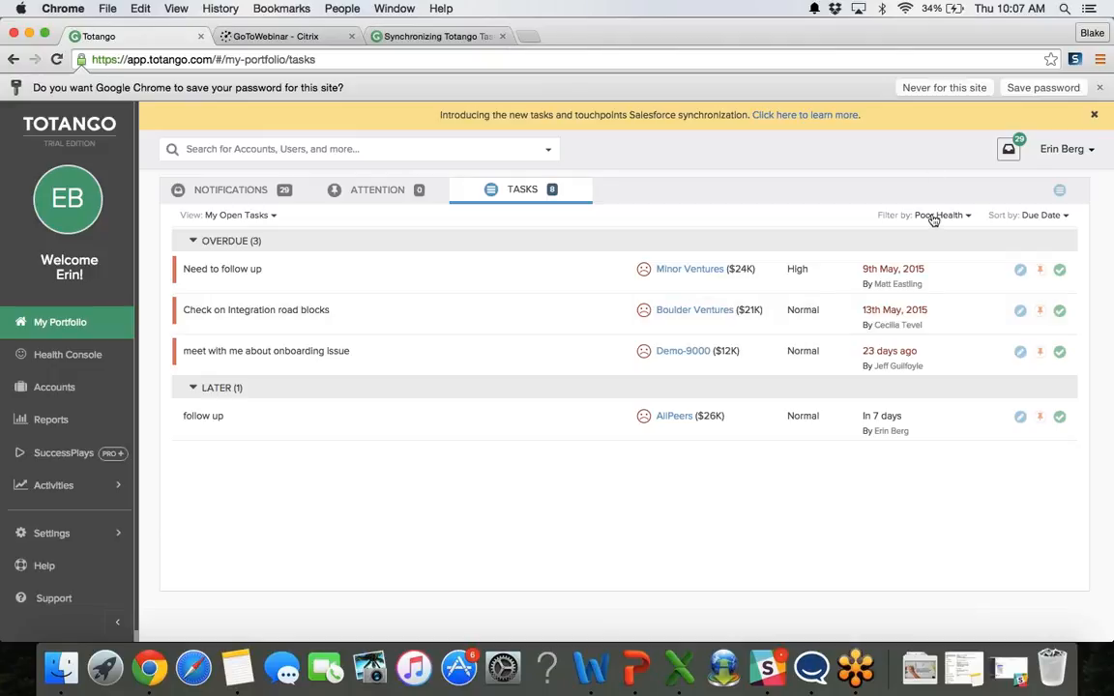
pyautogui.click(941, 215)
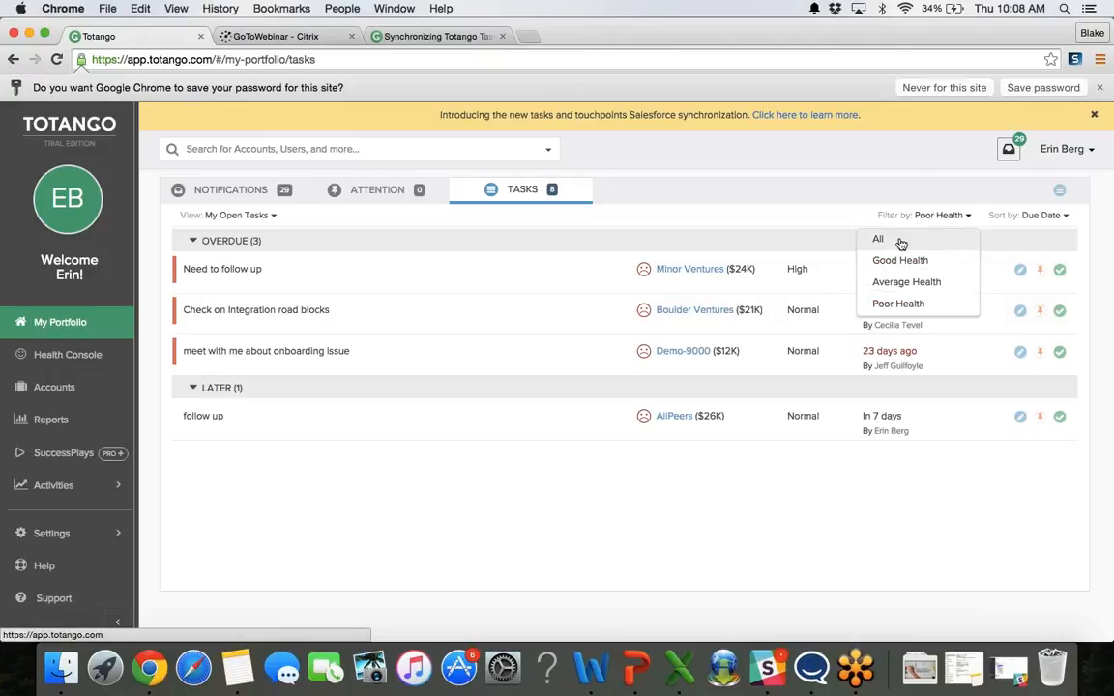
pyautogui.click(878, 239)
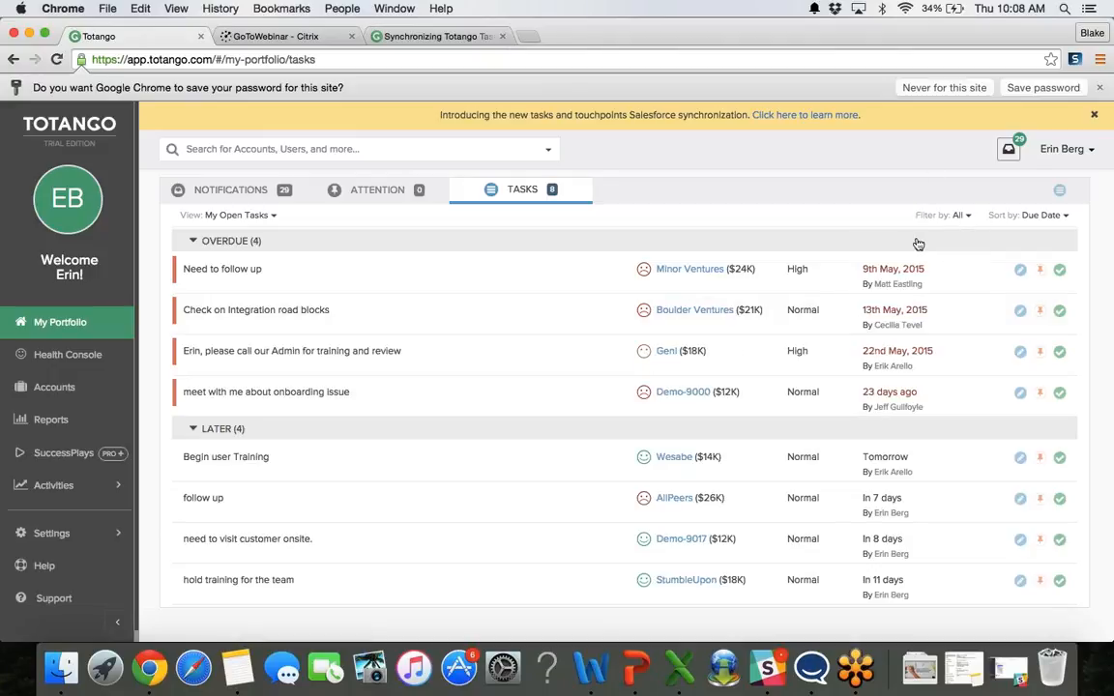
# Sort the open tasks by account Value
pyautogui.click(1043, 215)
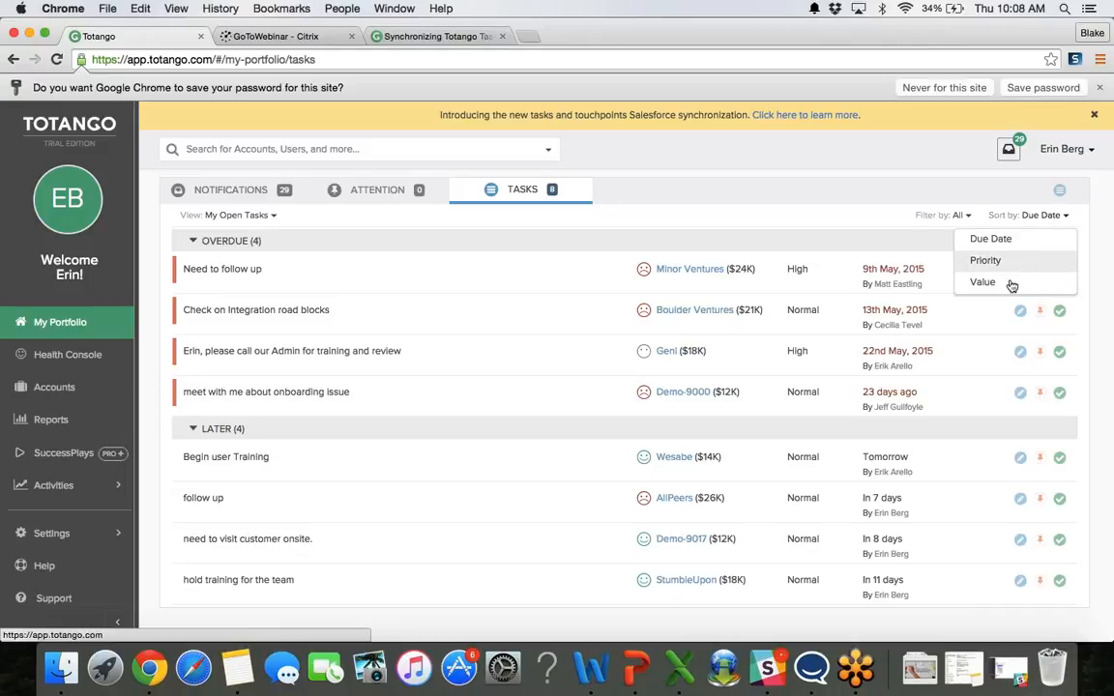
pyautogui.click(982, 281)
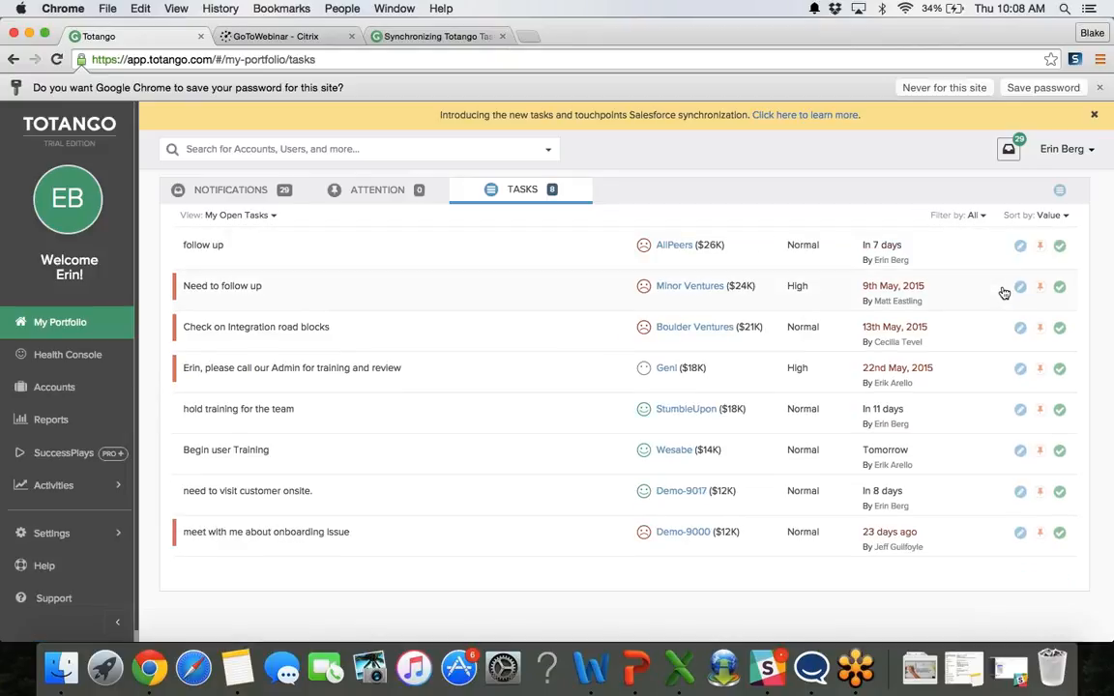
pyautogui.moveTo(1079, 297)
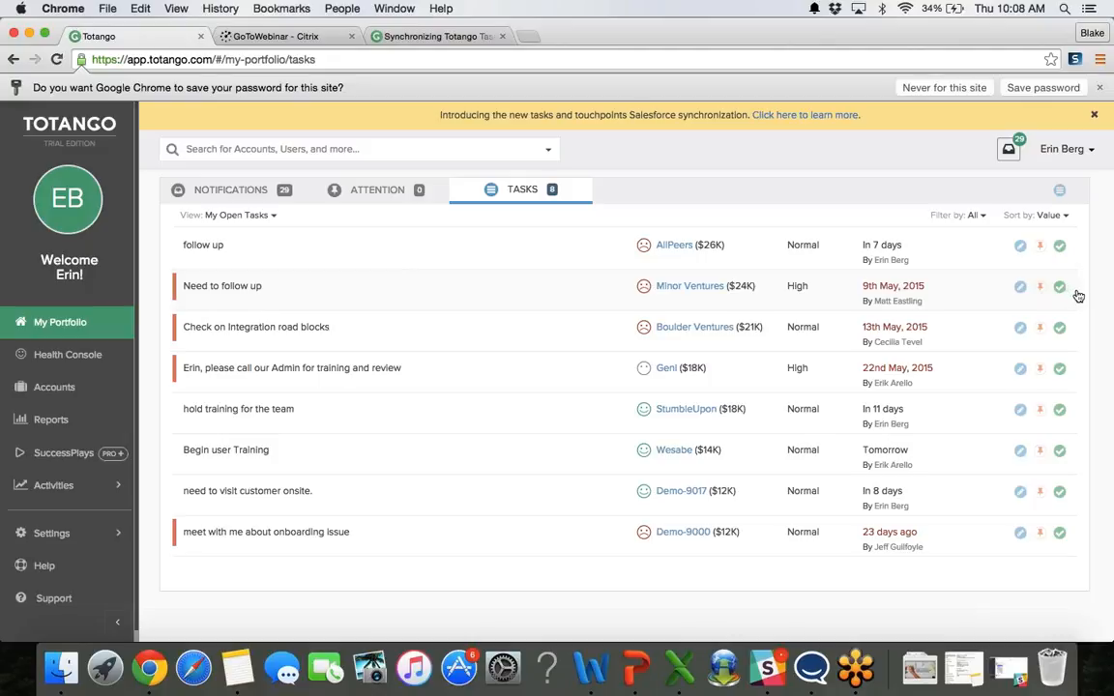
pyautogui.moveTo(1091, 295)
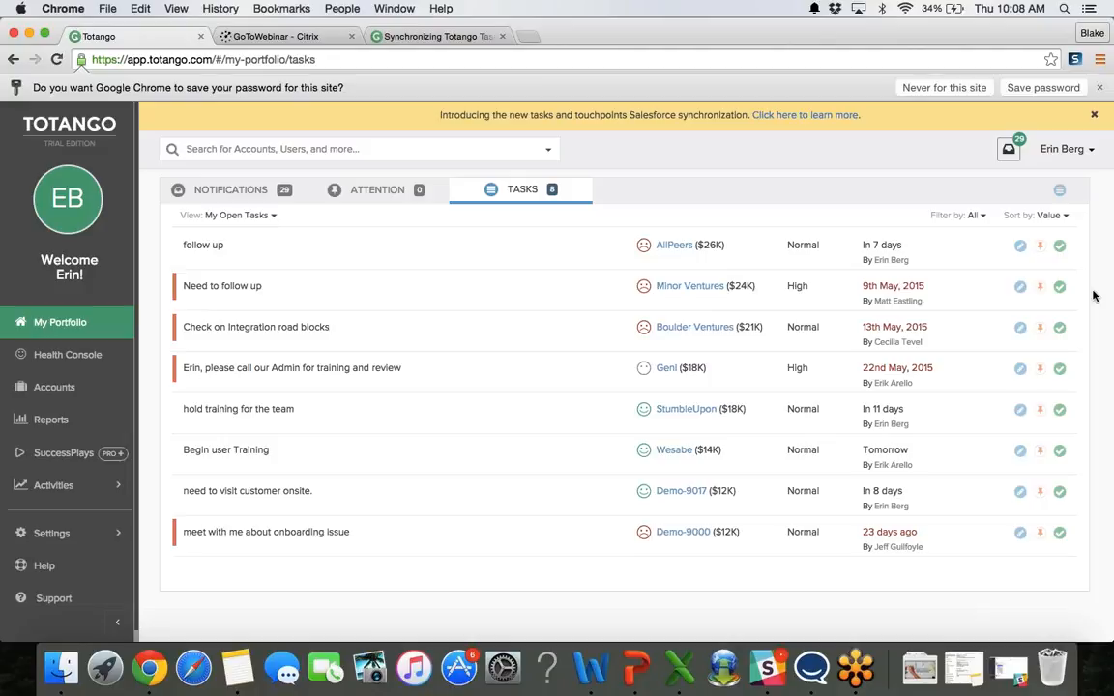
pyautogui.moveTo(1093, 295)
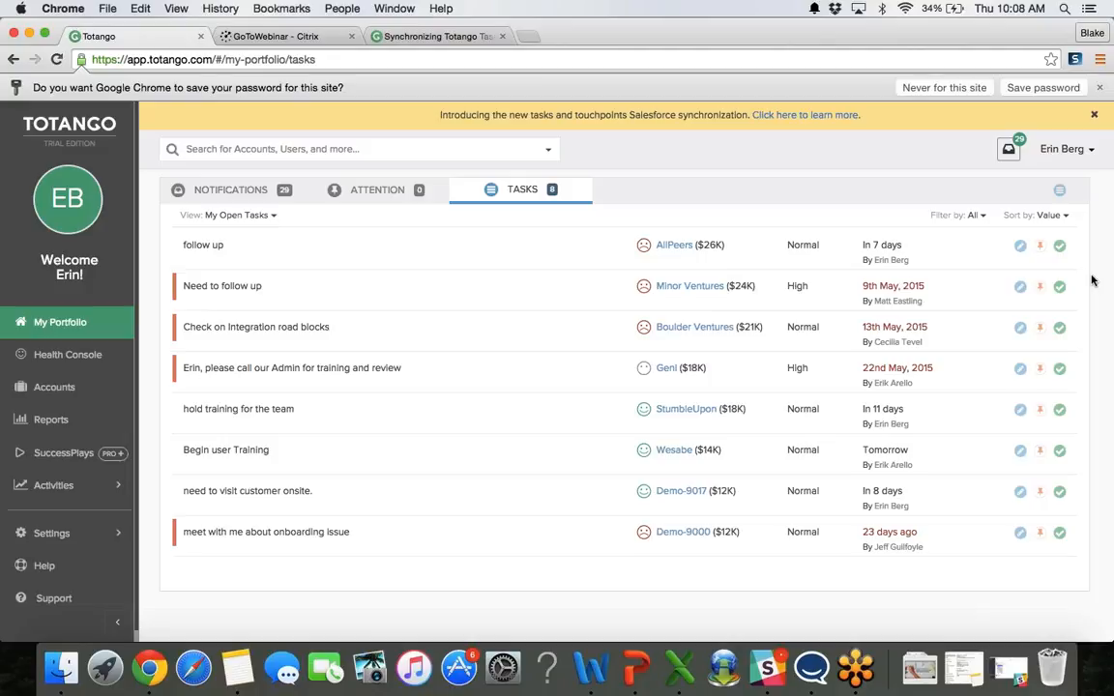
pyautogui.moveTo(1090, 287)
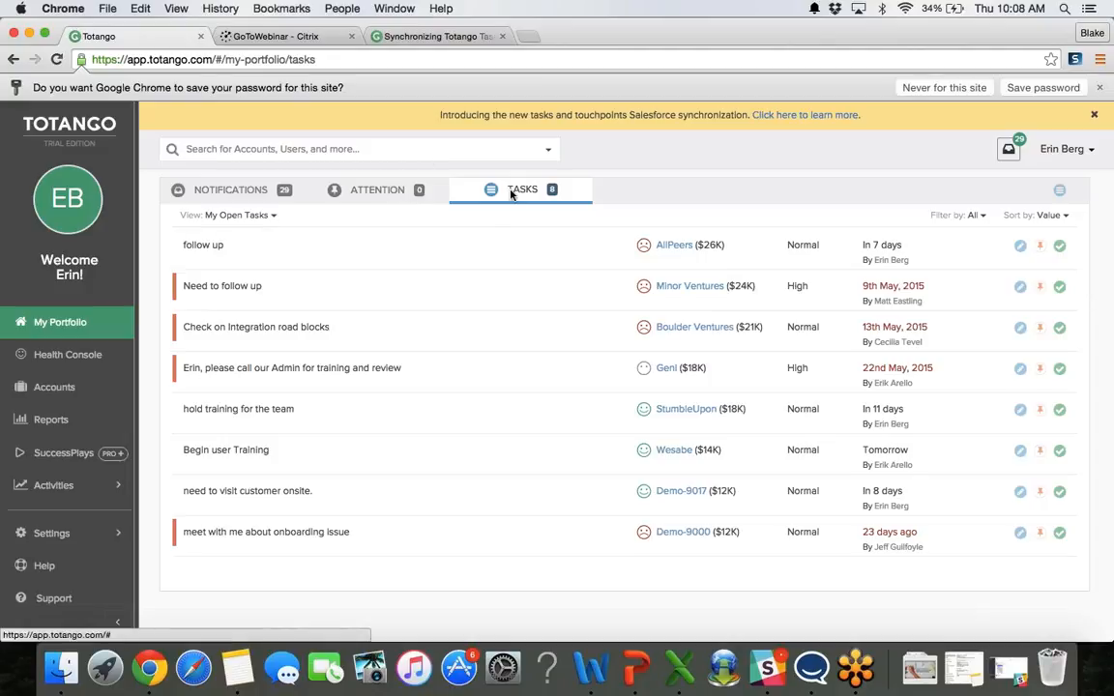
pyautogui.moveTo(631, 199)
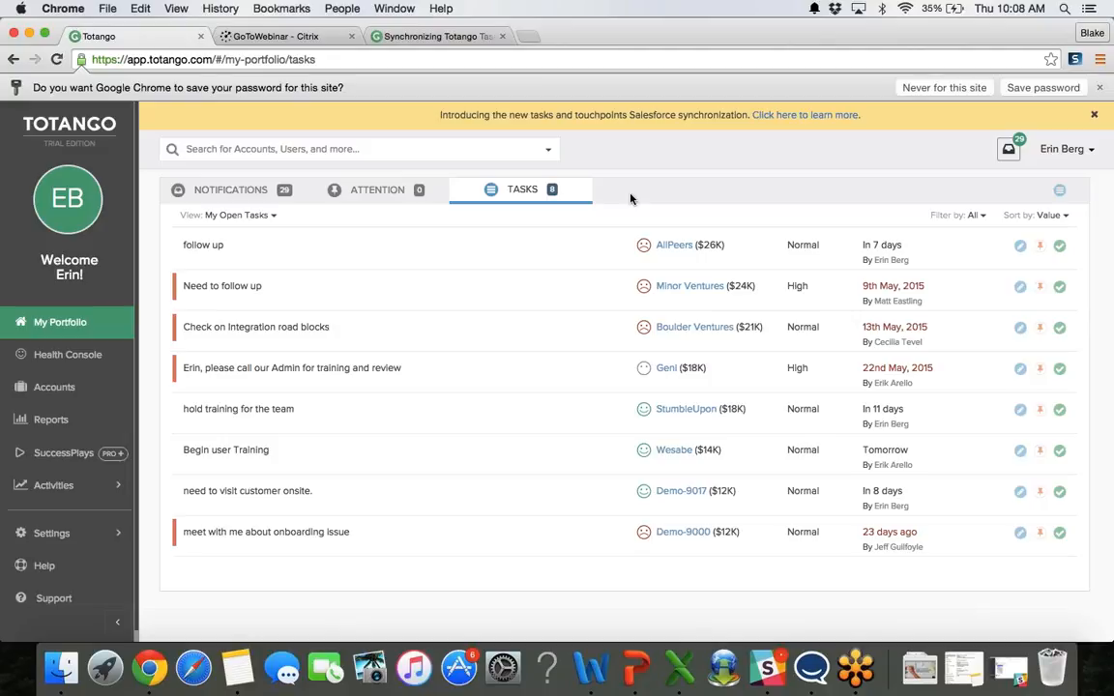
pyautogui.moveTo(587, 190)
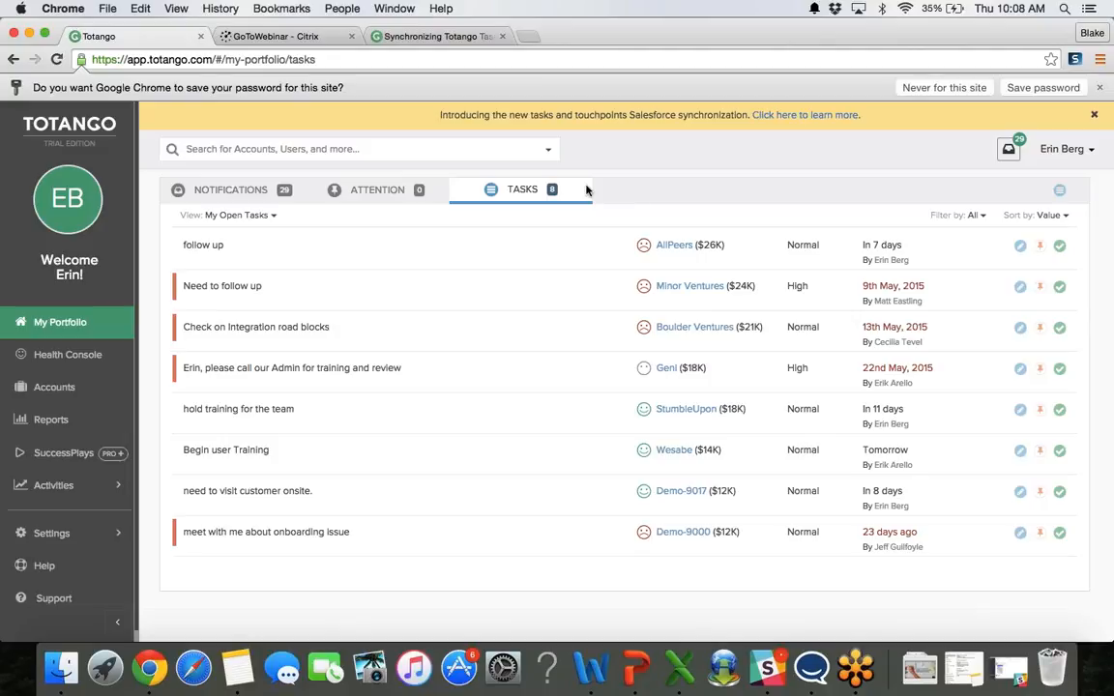
pyautogui.moveTo(266, 215)
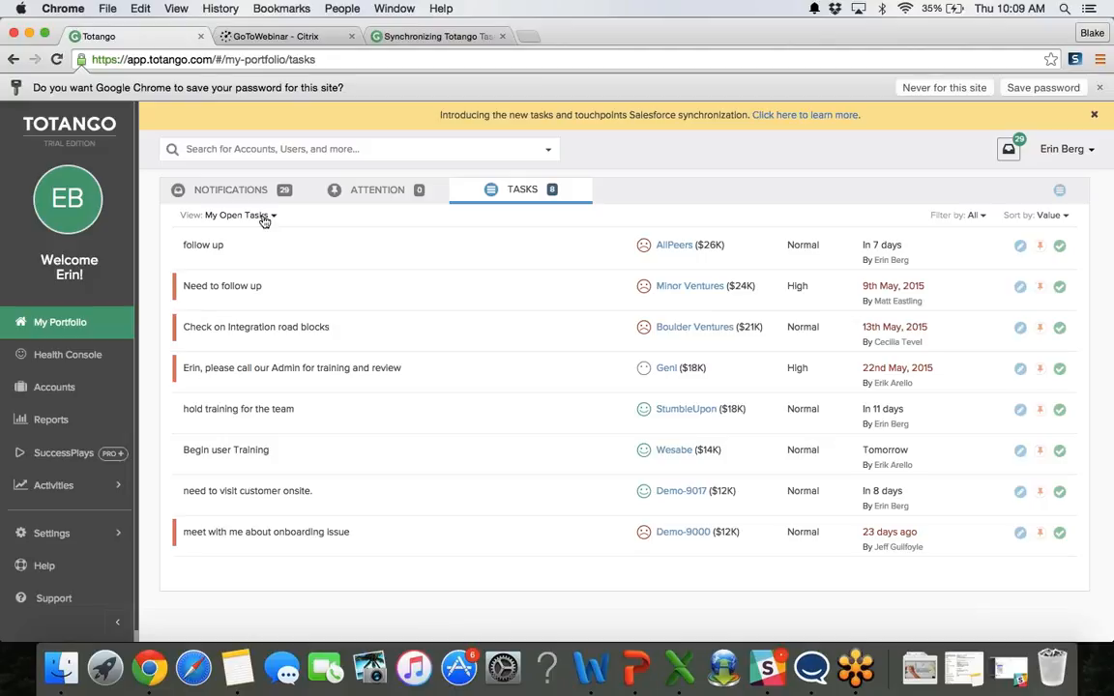
# Keep the Tasks view on My Open Tasks
pyautogui.click(238, 214)
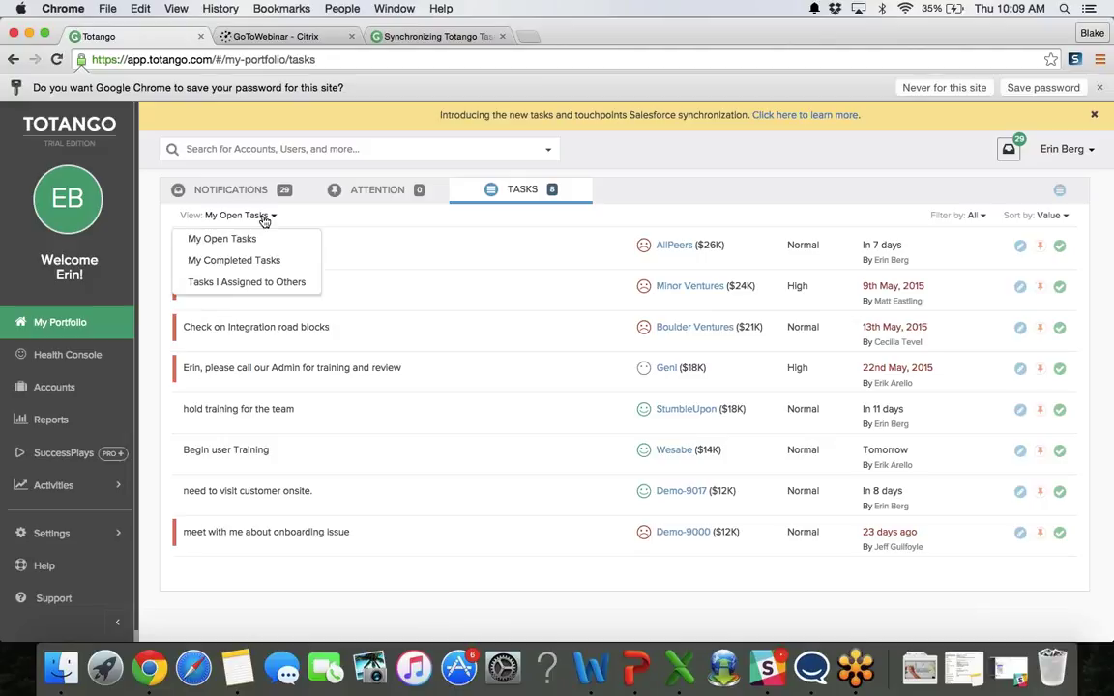
pyautogui.click(222, 238)
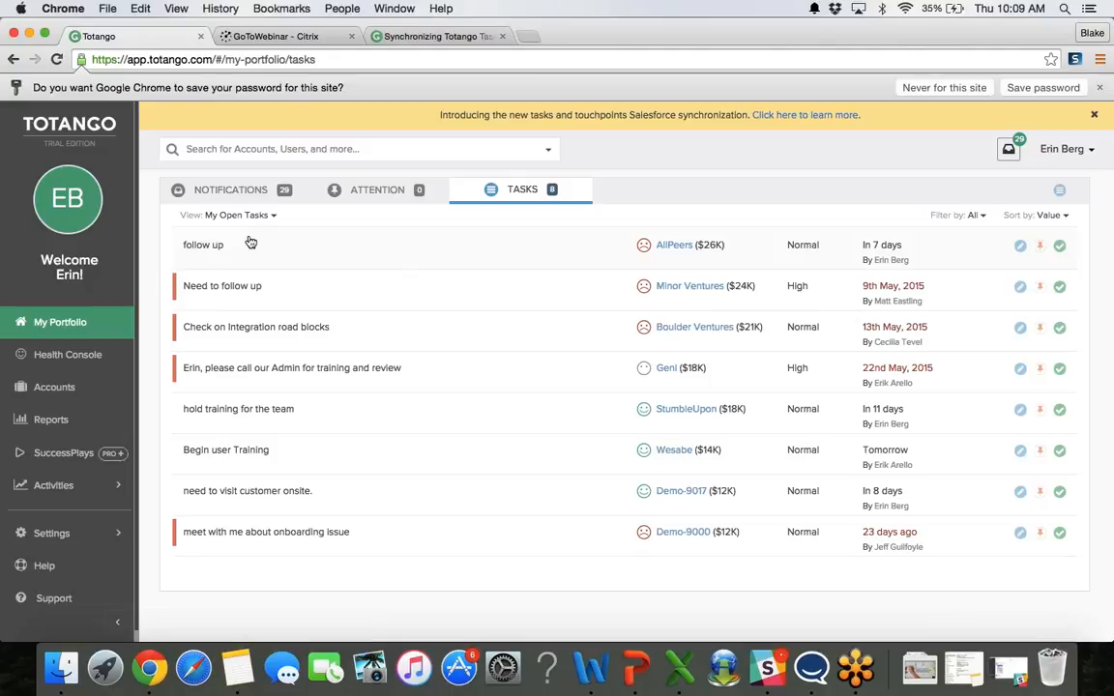
pyautogui.moveTo(280, 223)
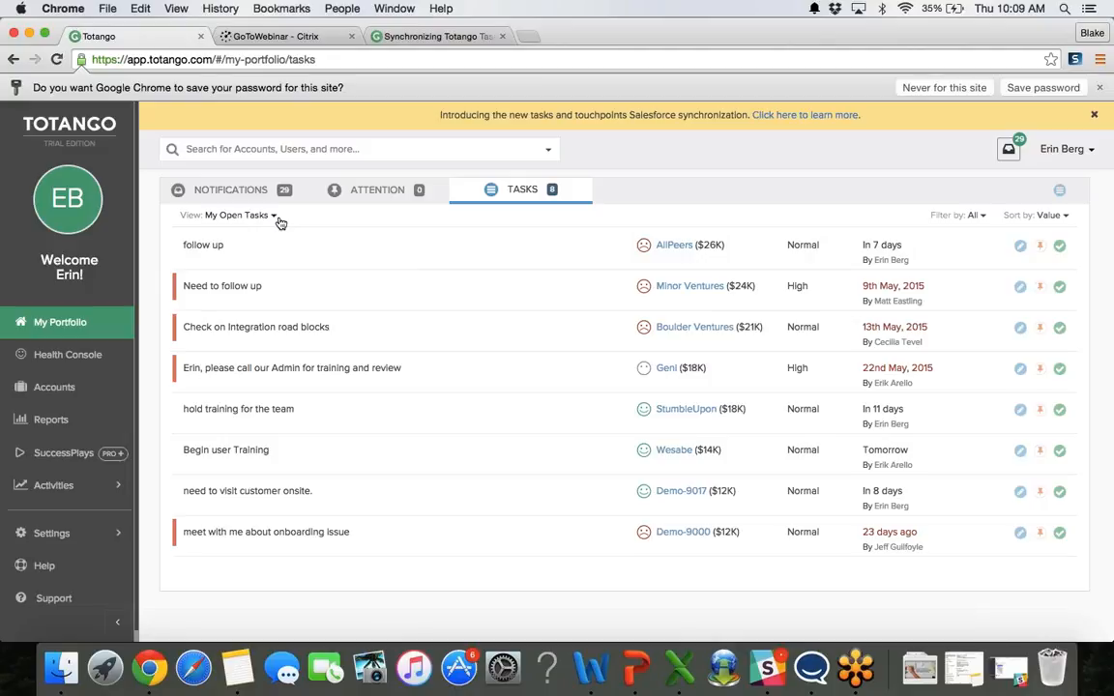
pyautogui.moveTo(702, 199)
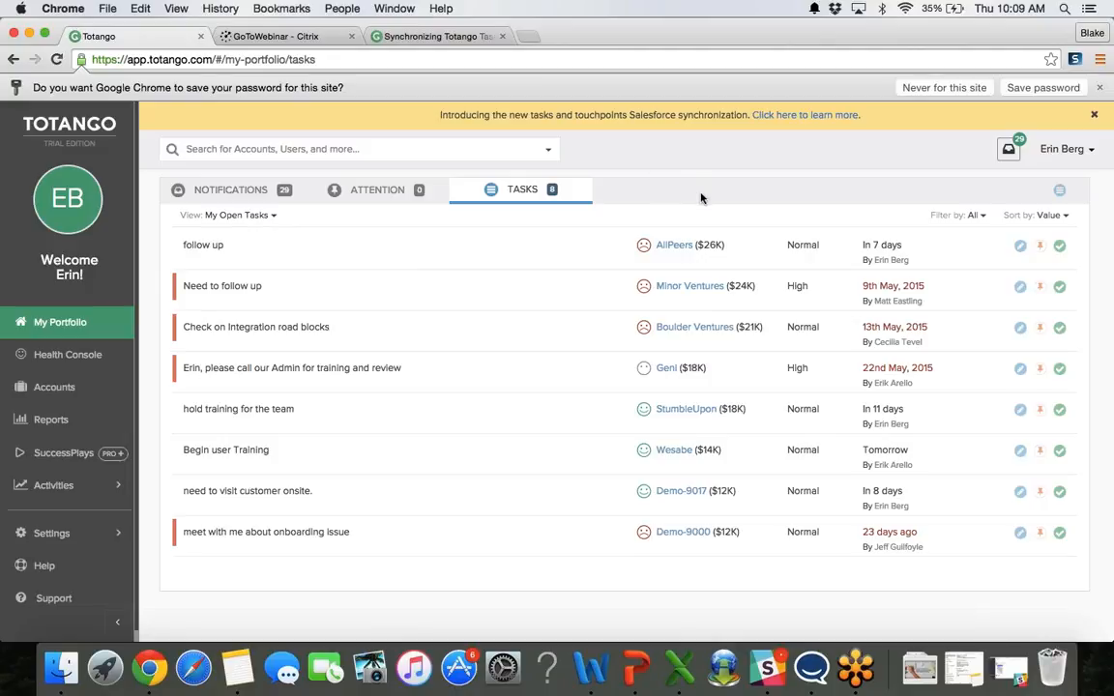
pyautogui.moveTo(64, 452)
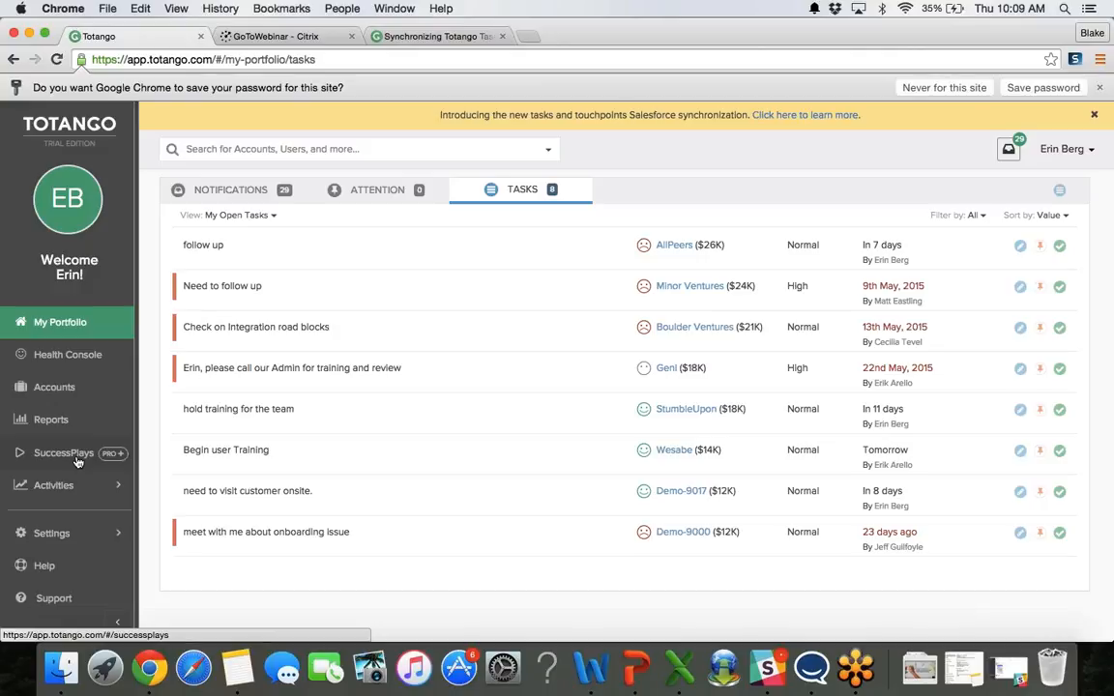
pyautogui.moveTo(822, 183)
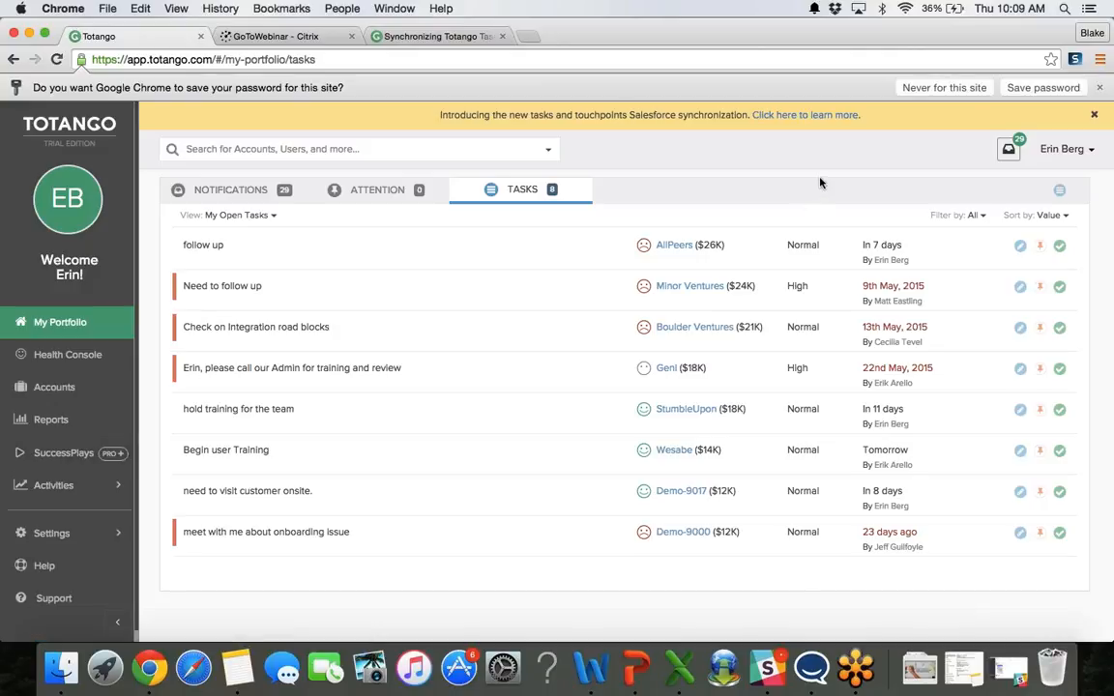
pyautogui.scroll(3)
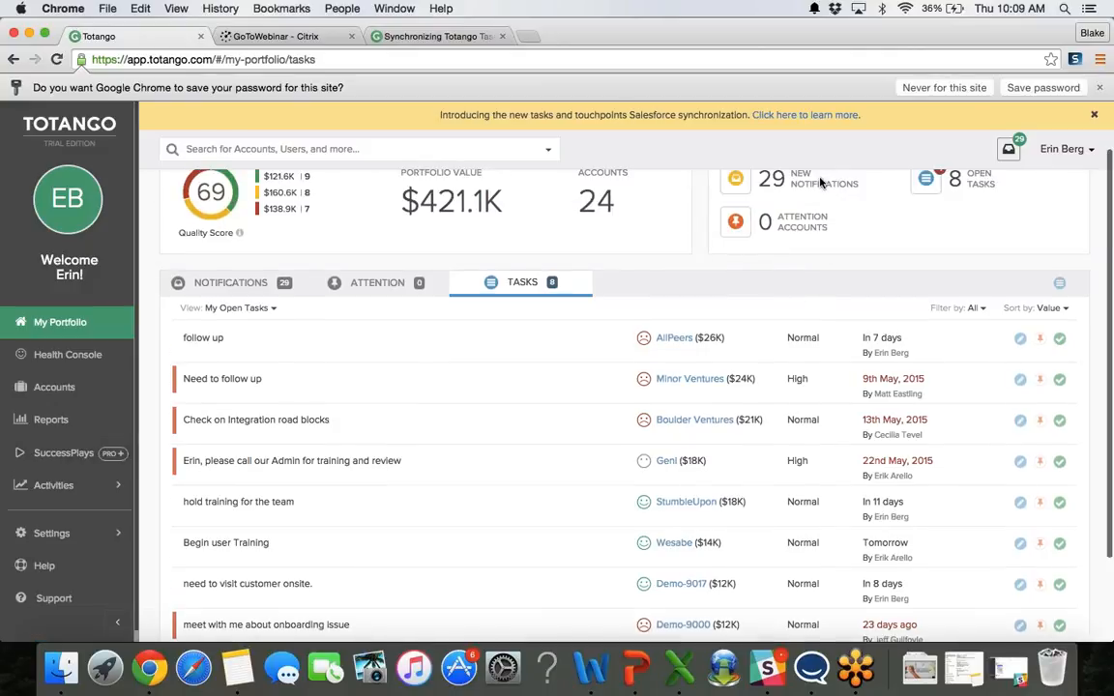
pyautogui.scroll(3)
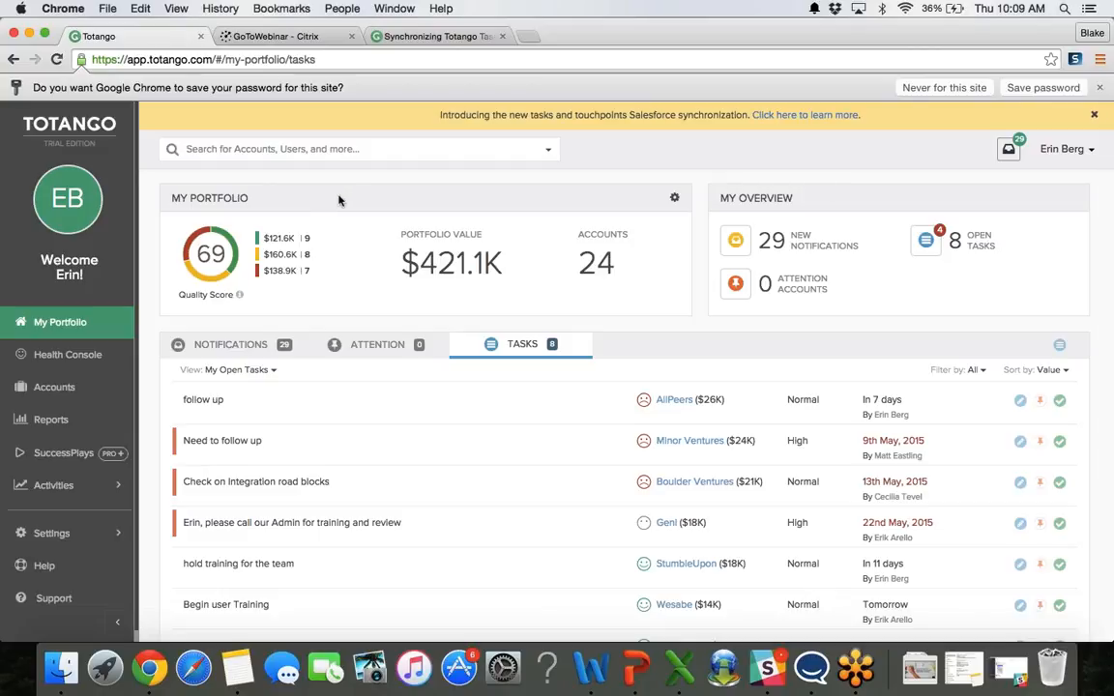
pyautogui.moveTo(55, 387)
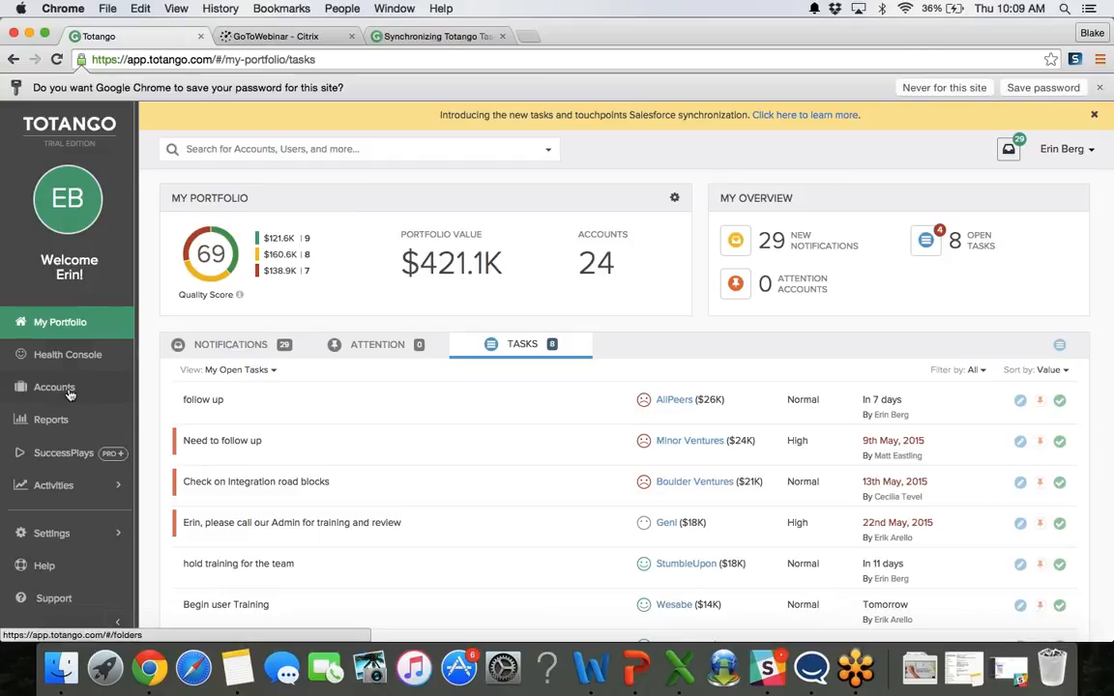
# Go to Active Lists and point to Create > Accounts List
pyautogui.click(54, 386)
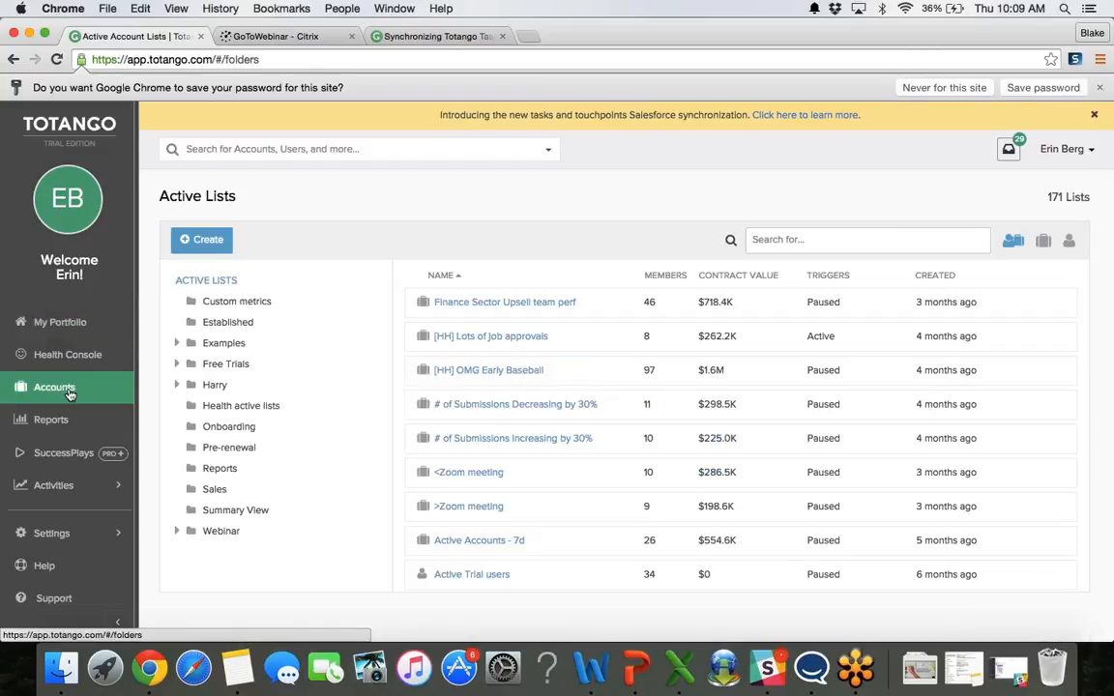
pyautogui.click(202, 239)
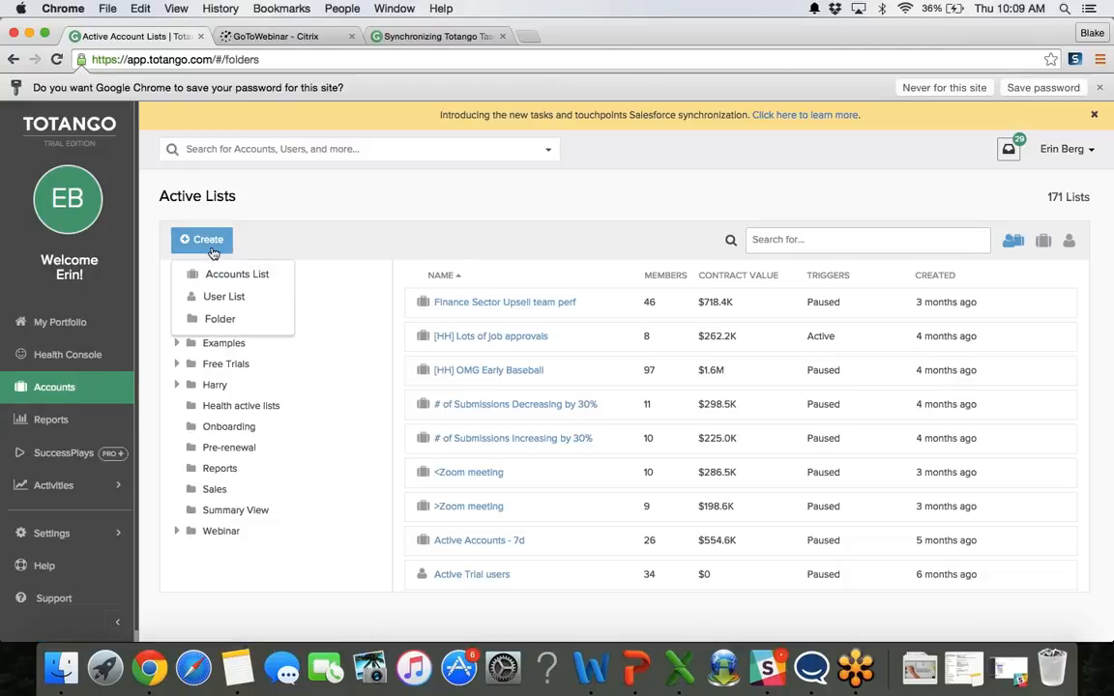
pyautogui.click(237, 274)
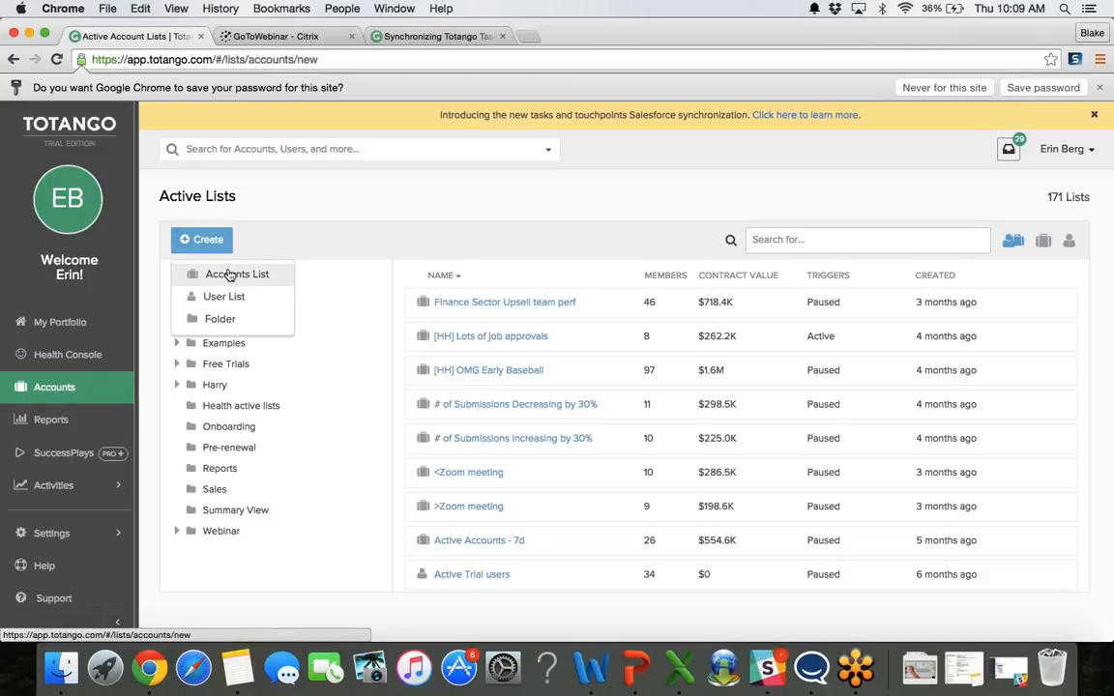
# Start a new accounts list filtered to paying accounts with at least one overdue task
pyautogui.click(237, 274)
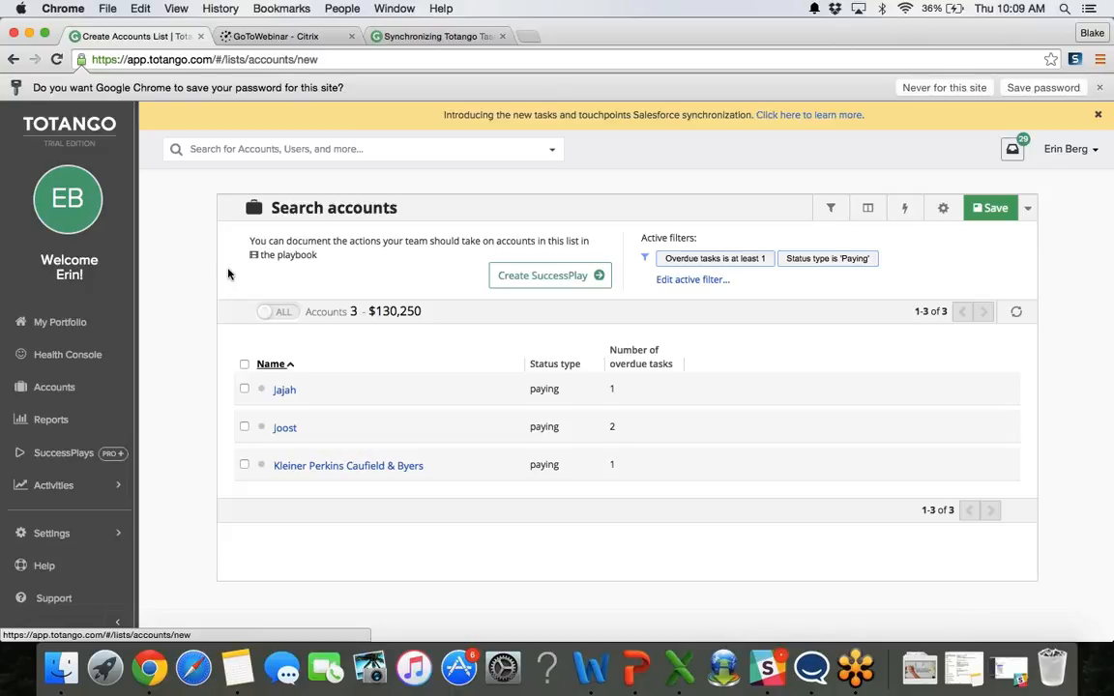
pyautogui.moveTo(1027, 208)
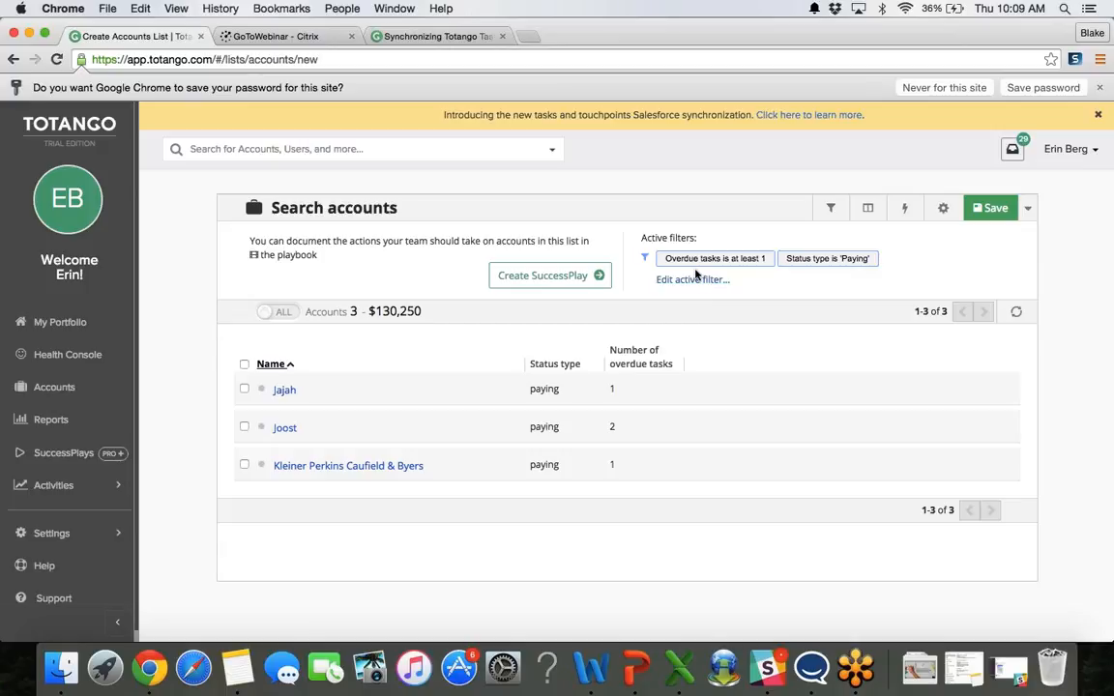
pyautogui.moveTo(837, 269)
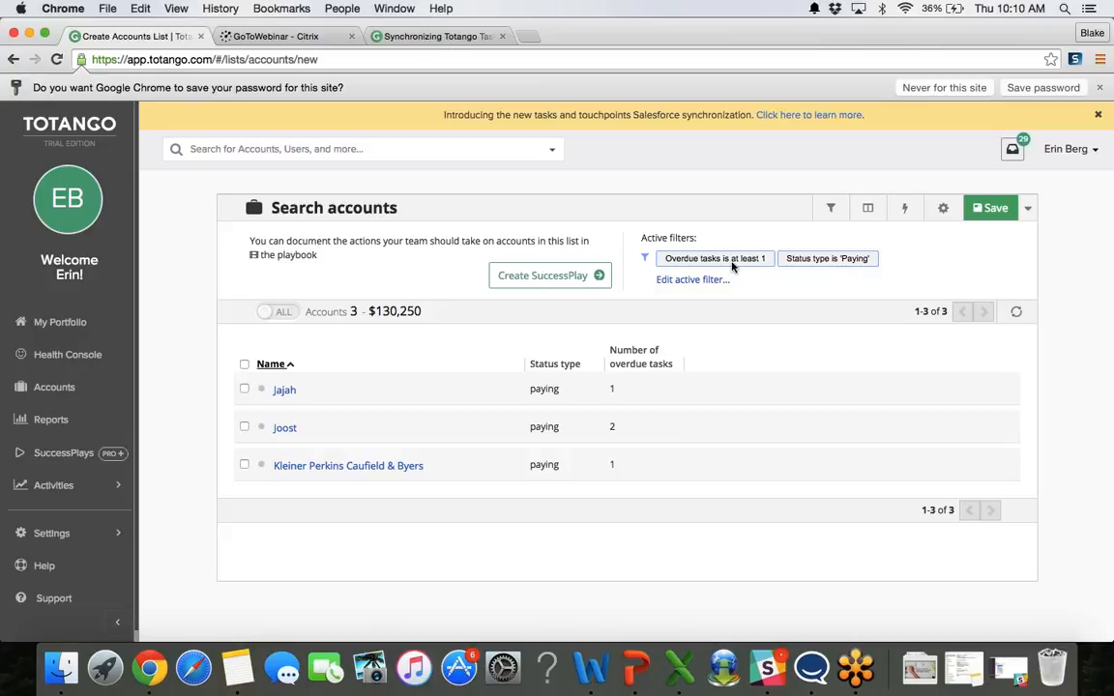
pyautogui.moveTo(735, 261)
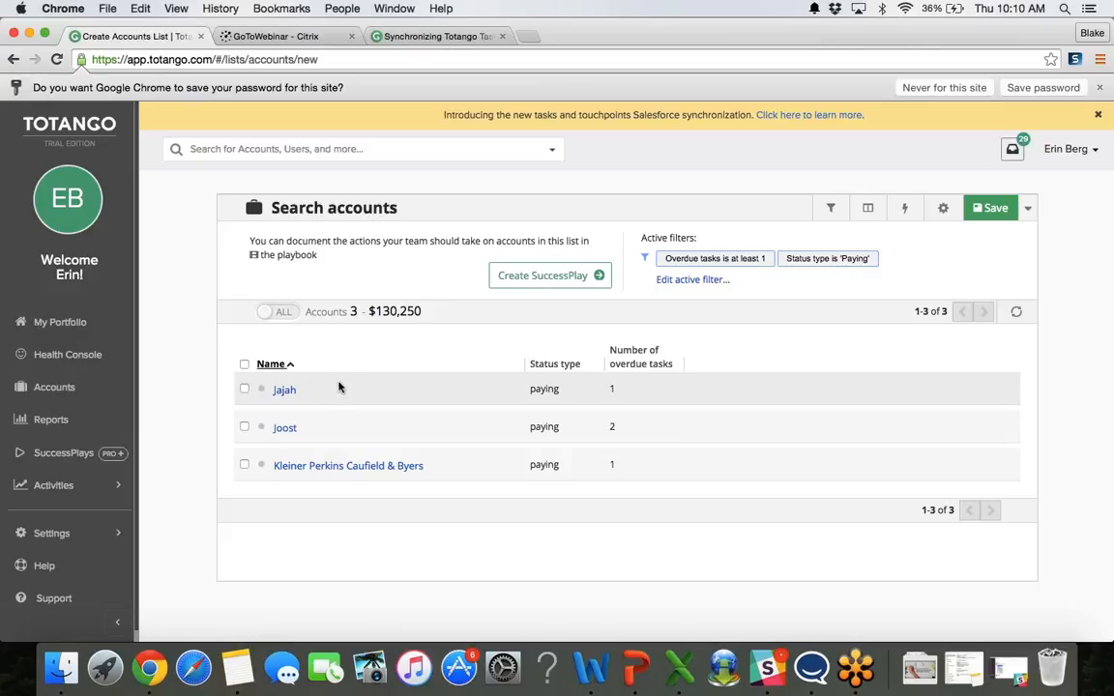
pyautogui.moveTo(551, 418)
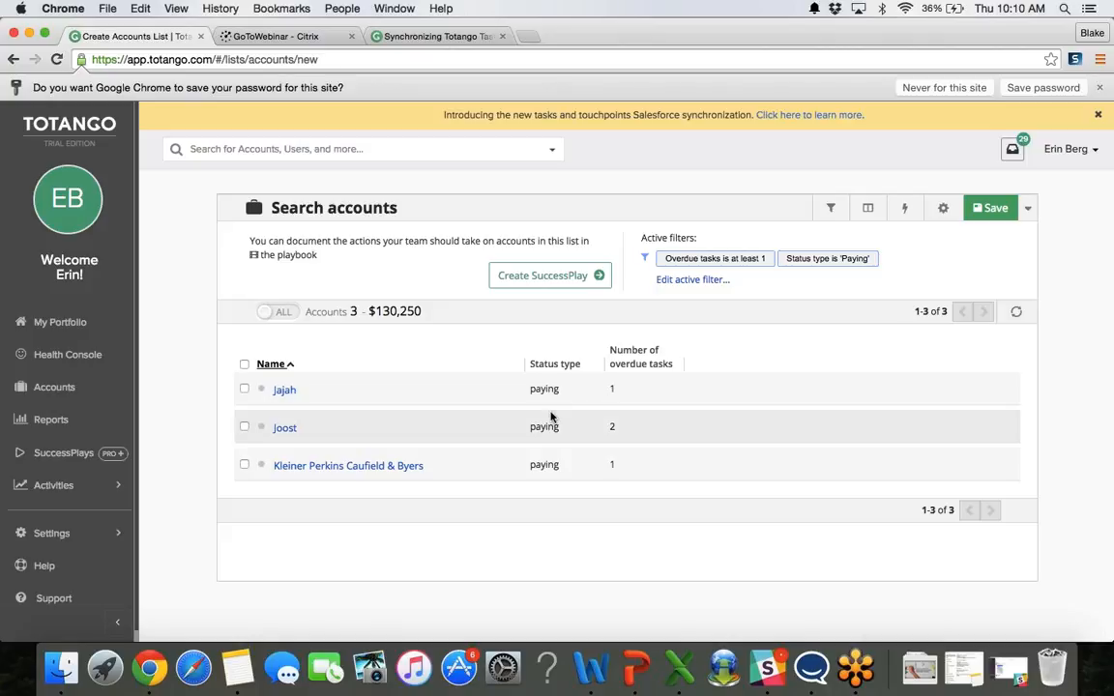
pyautogui.moveTo(634, 380)
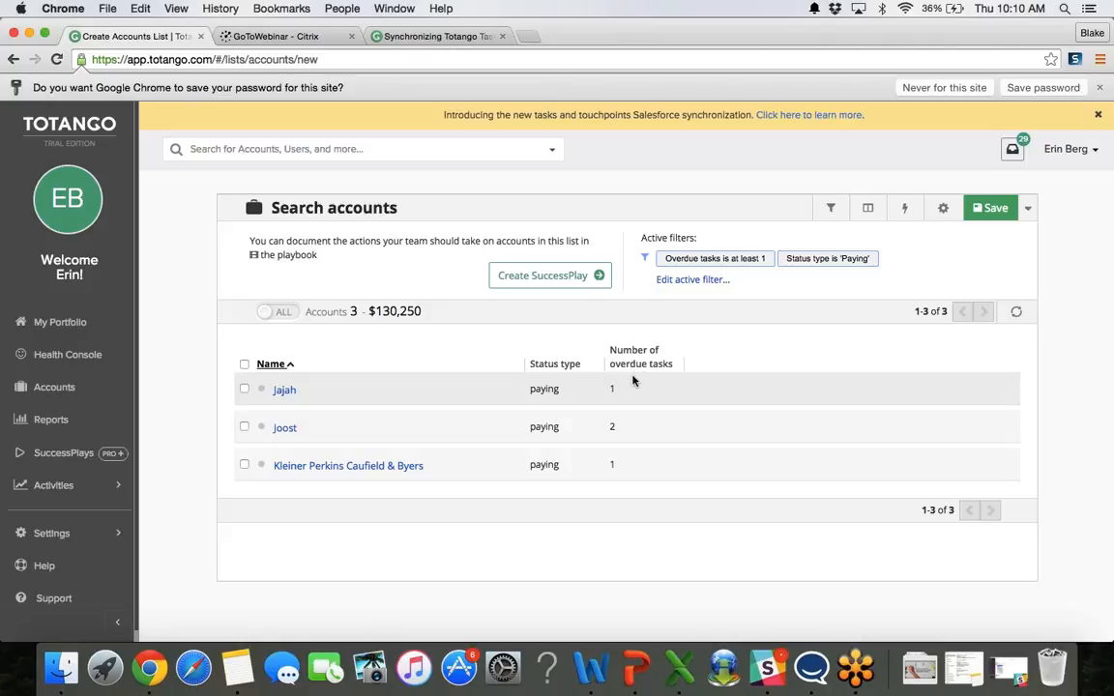
pyautogui.moveTo(693, 280)
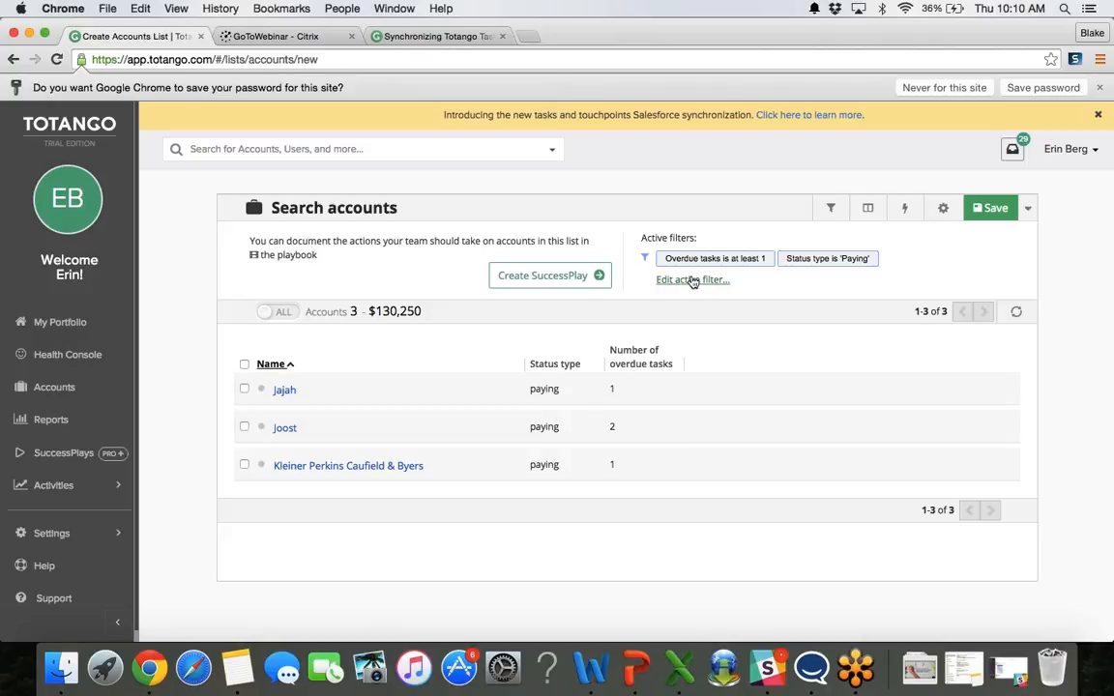
# Remove the Overdue tasks condition from the active filter, leaving only Status type Paying
pyautogui.click(693, 280)
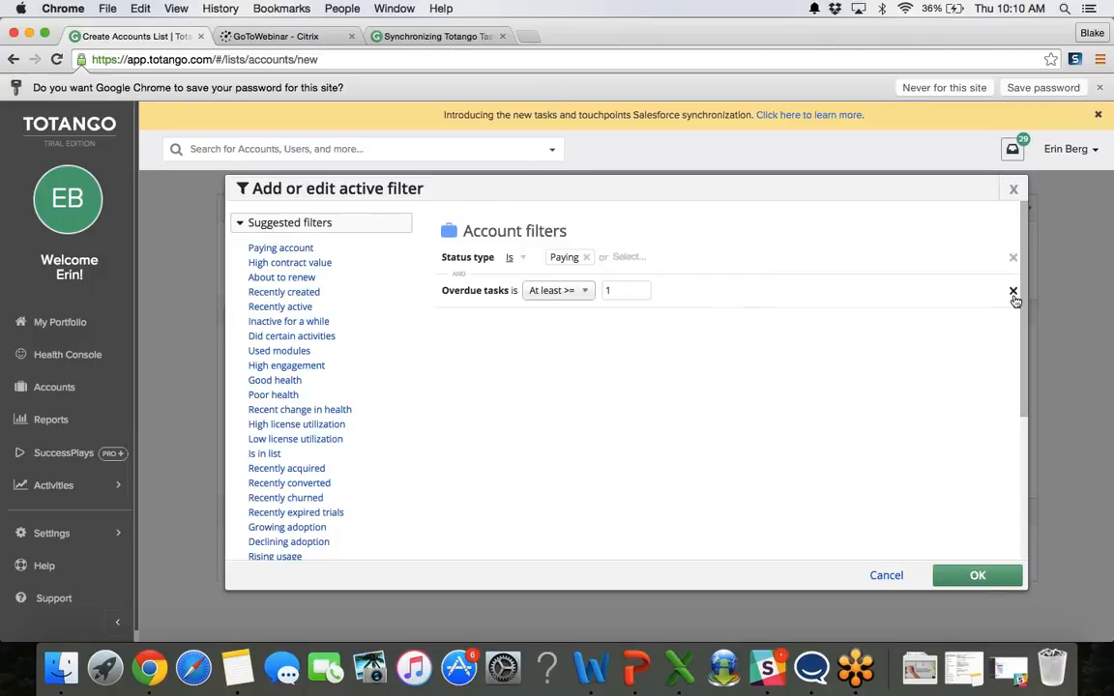
pyautogui.click(1013, 291)
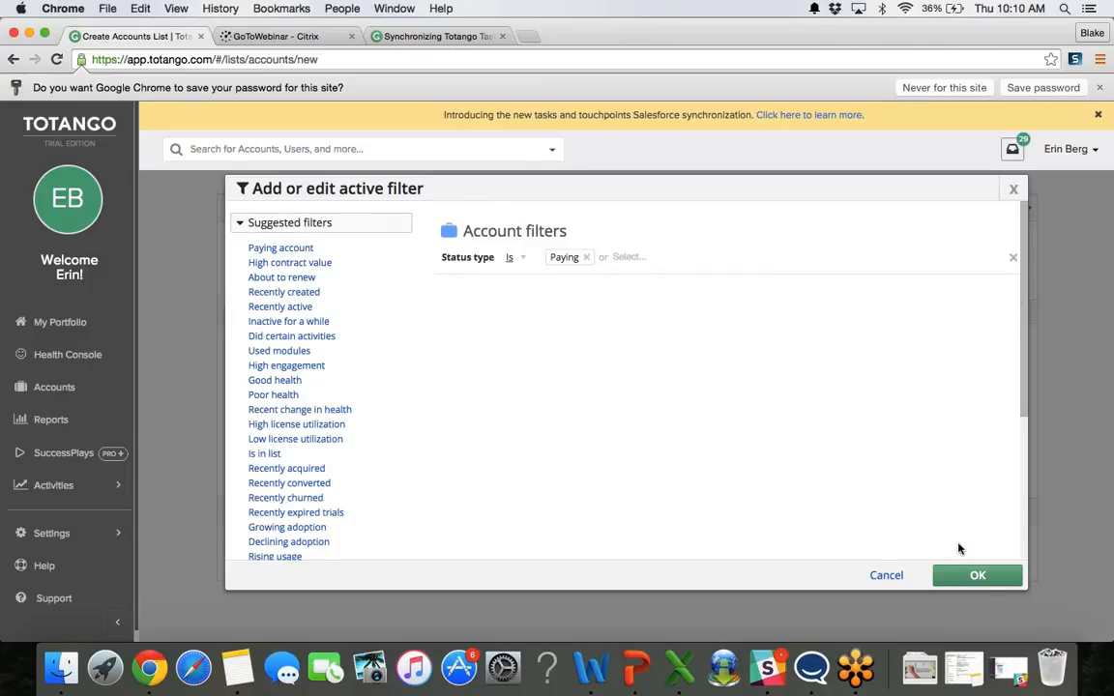
pyautogui.click(977, 575)
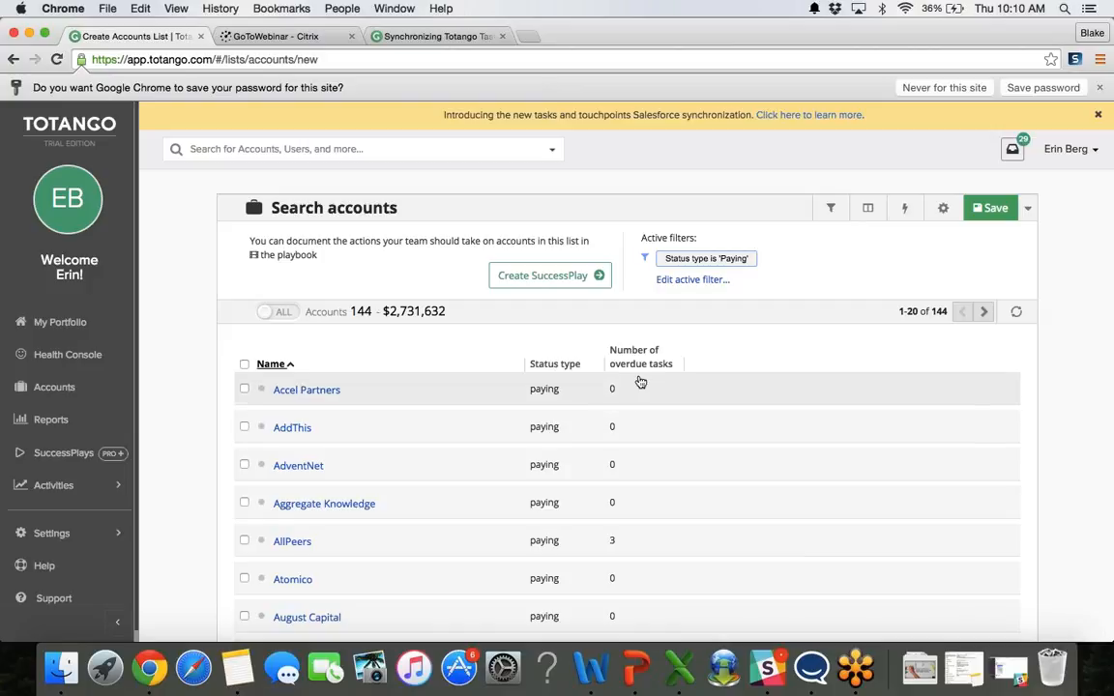
pyautogui.moveTo(718, 368)
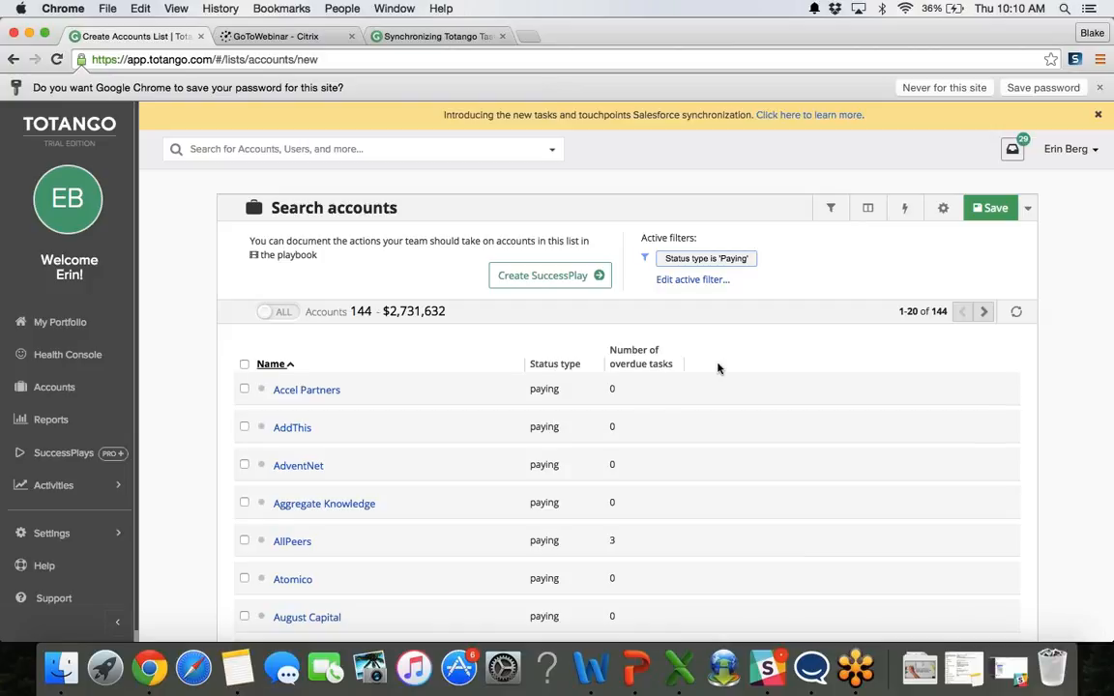
pyautogui.moveTo(868, 208)
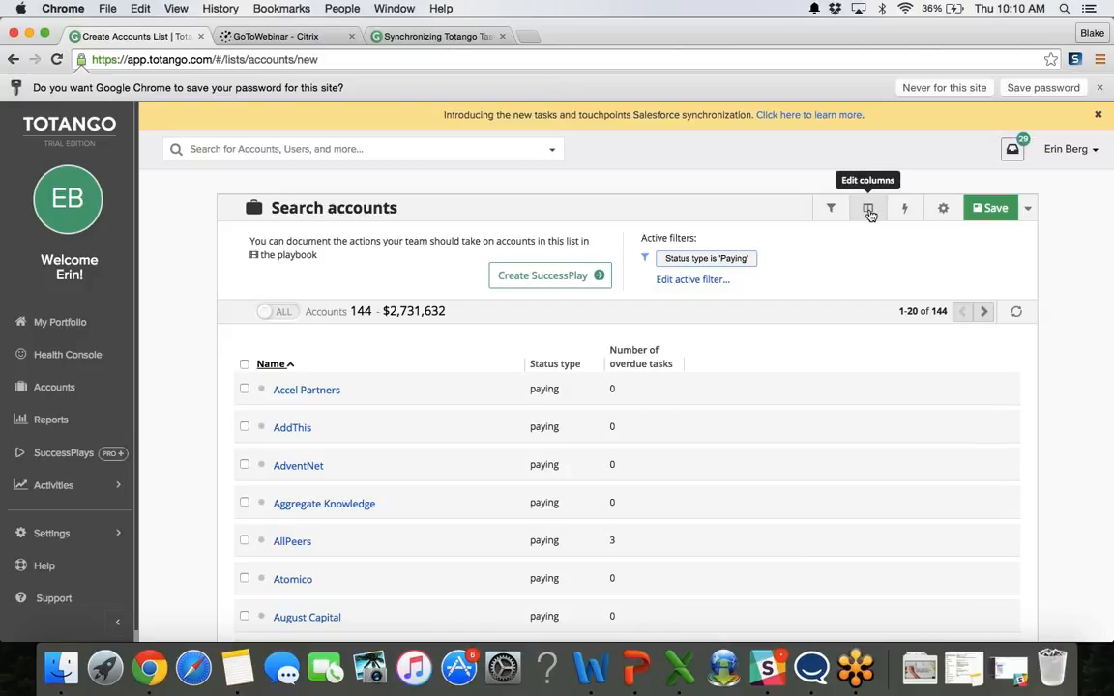
# Add Open tasks, Open tasks due in next 7 days, and Completed tasks (last 14 days) columns
pyautogui.click(867, 208)
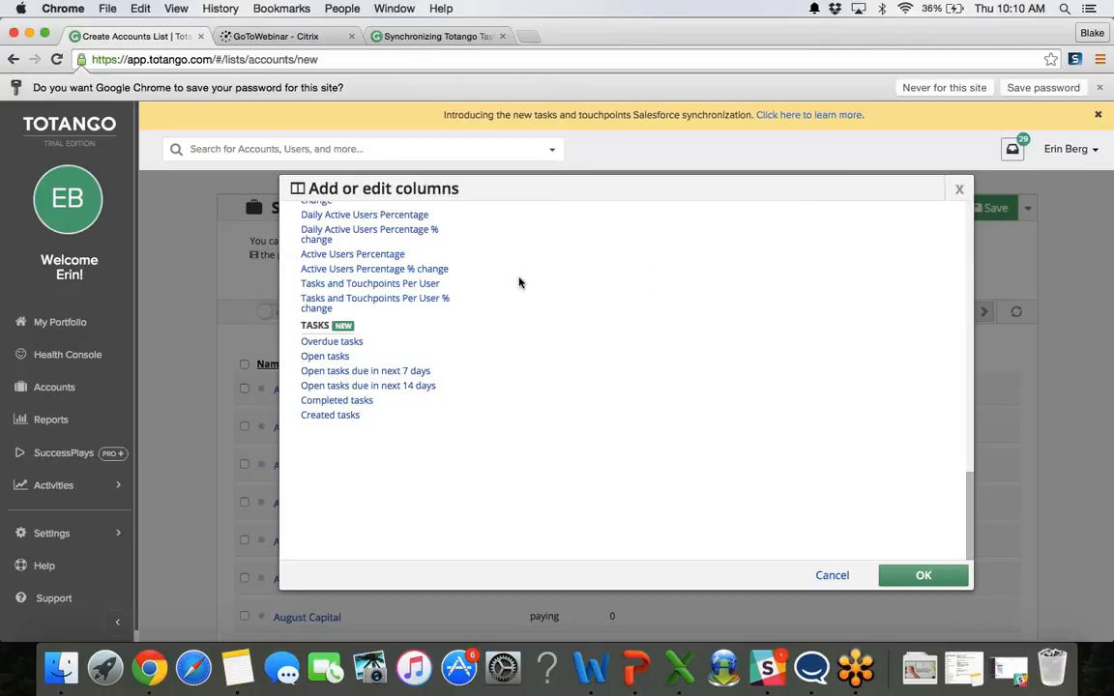
pyautogui.moveTo(341, 322)
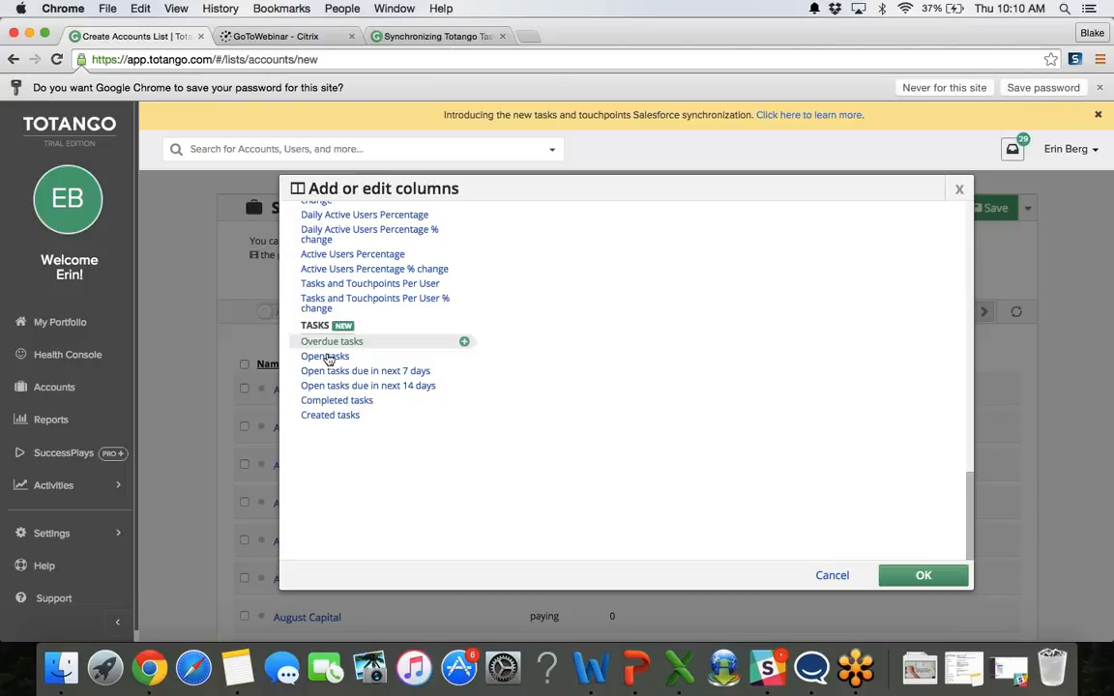
pyautogui.moveTo(905, 497)
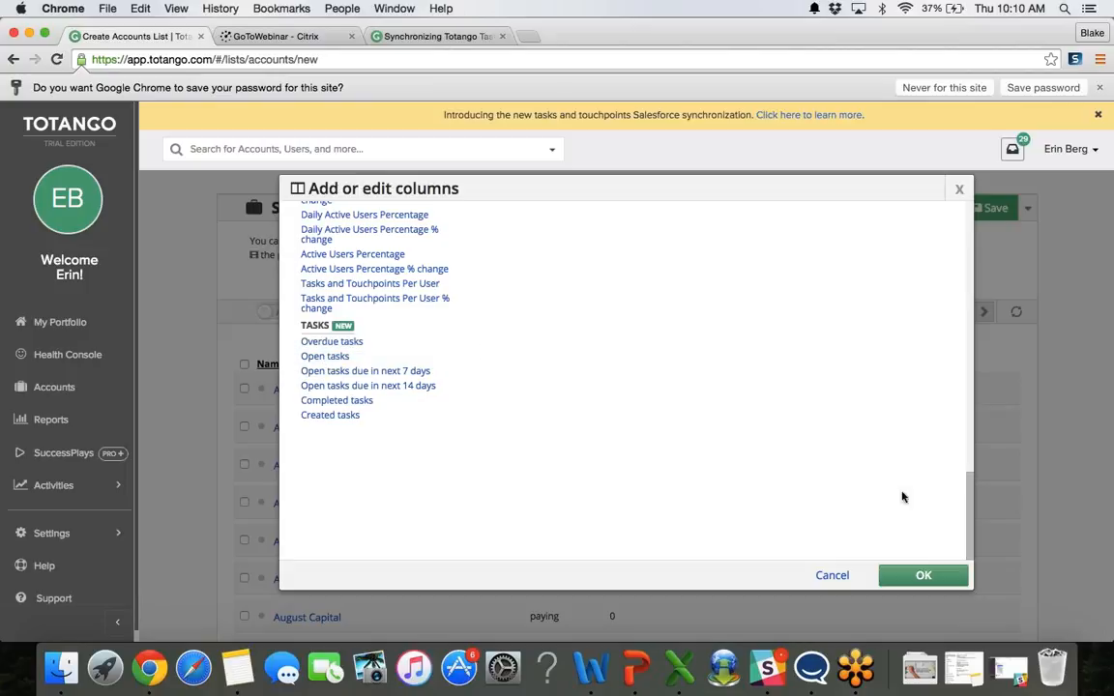
pyautogui.moveTo(974, 538)
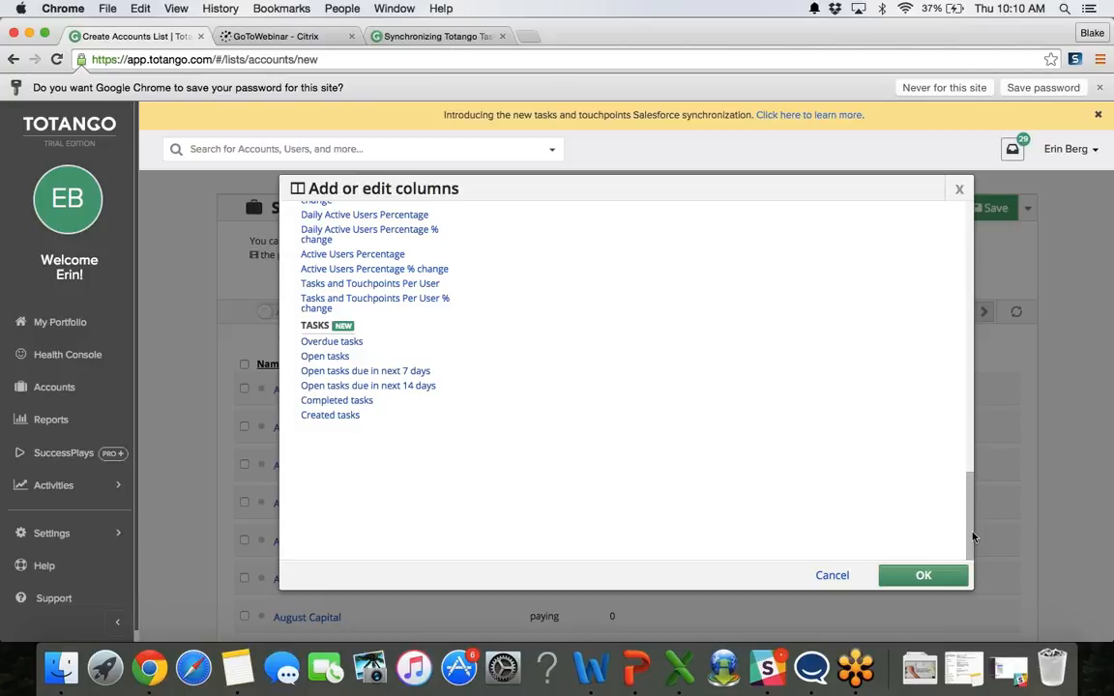
pyautogui.scroll(3)
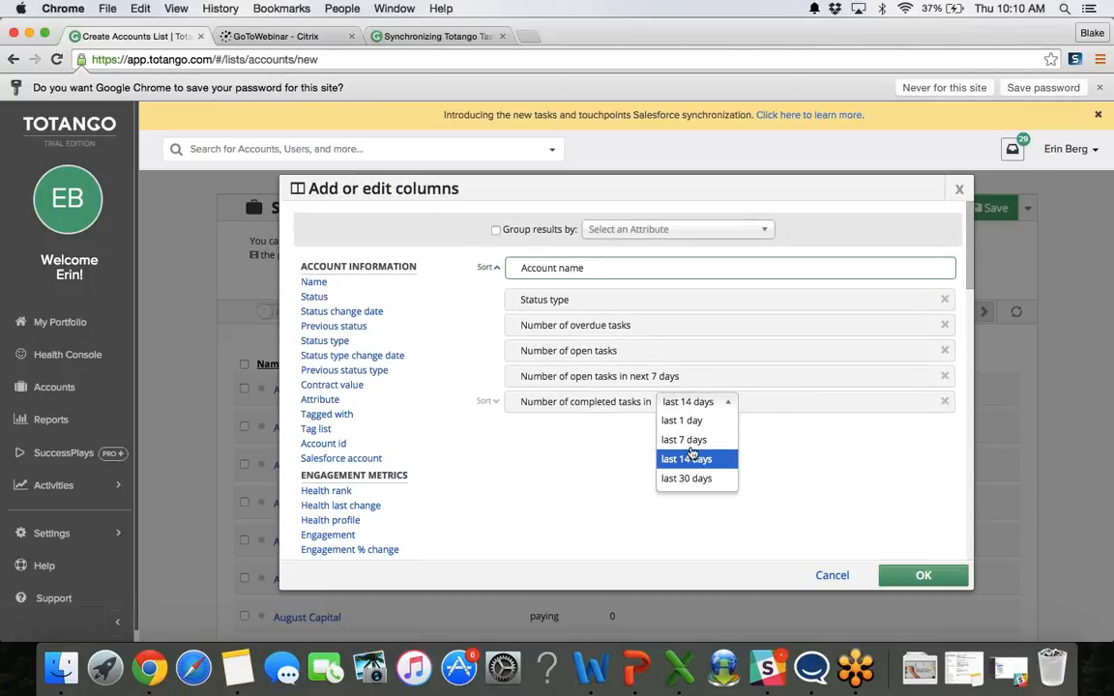
pyautogui.click(687, 458)
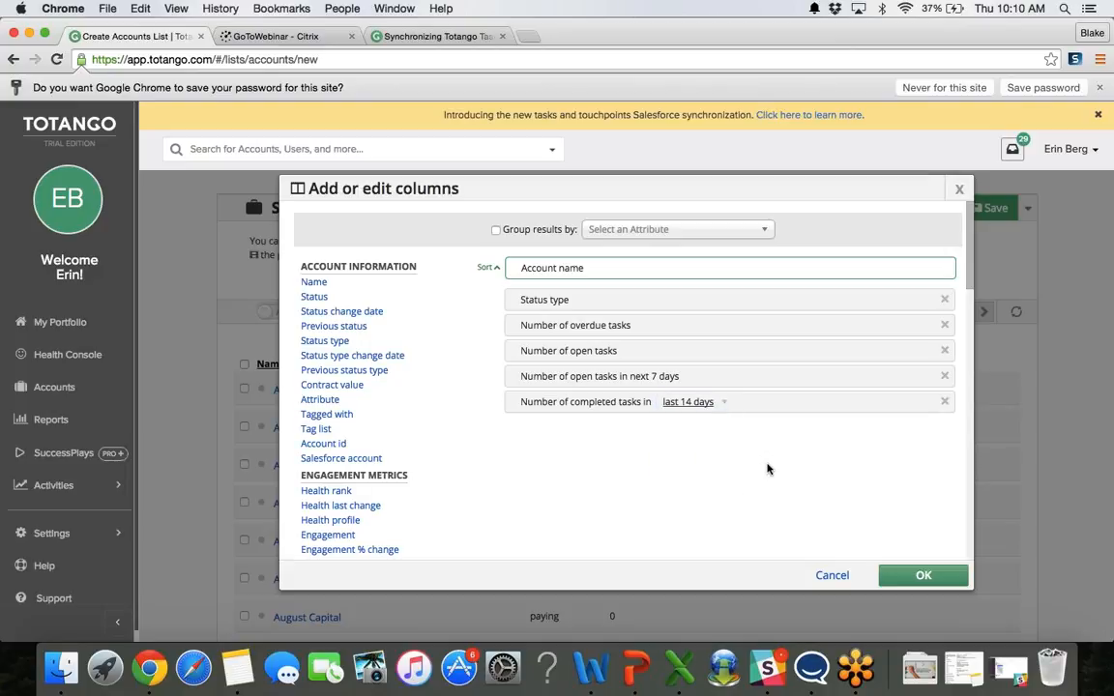
pyautogui.click(923, 575)
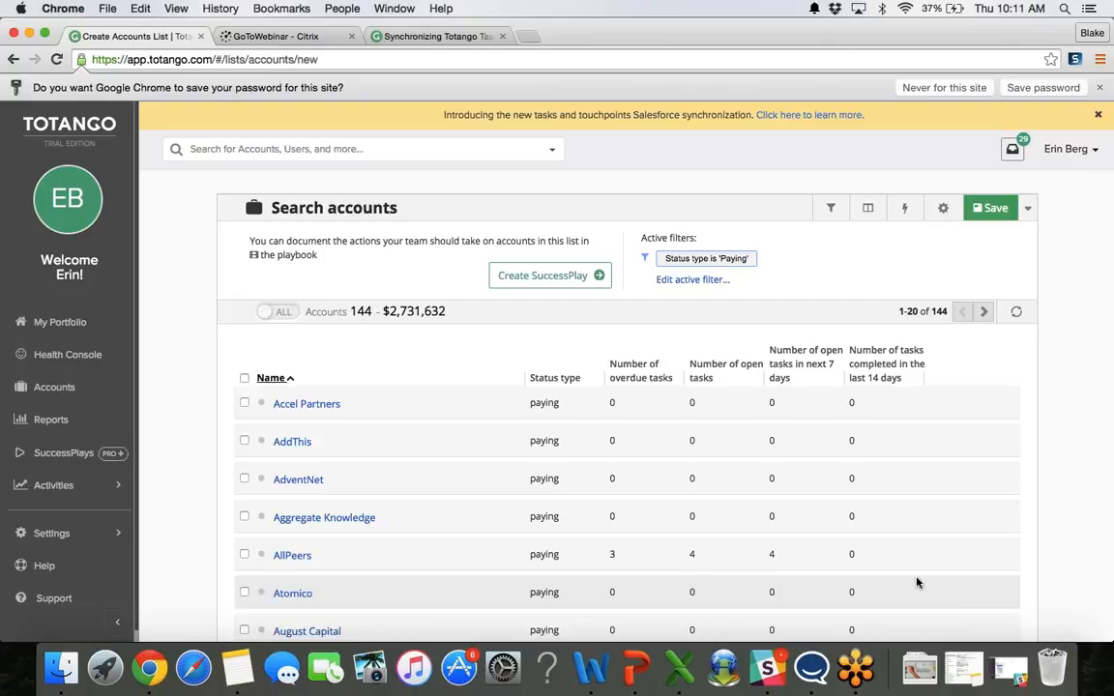
pyautogui.moveTo(640, 378)
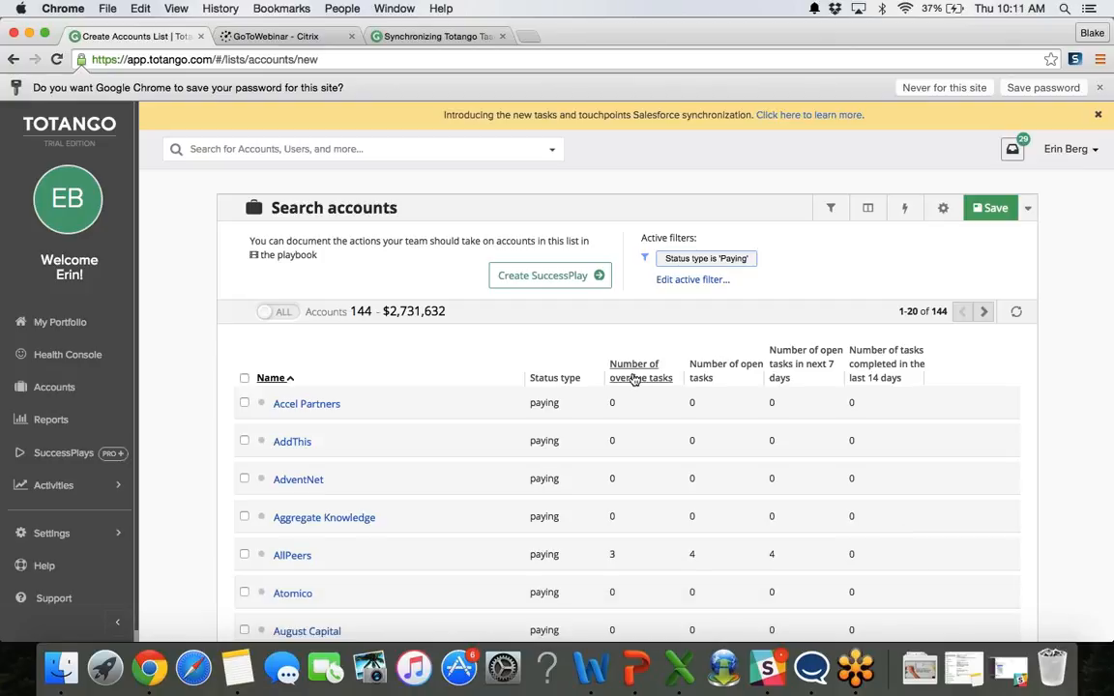
# Sort the paying accounts by Number of overdue tasks, highest first
pyautogui.click(641, 372)
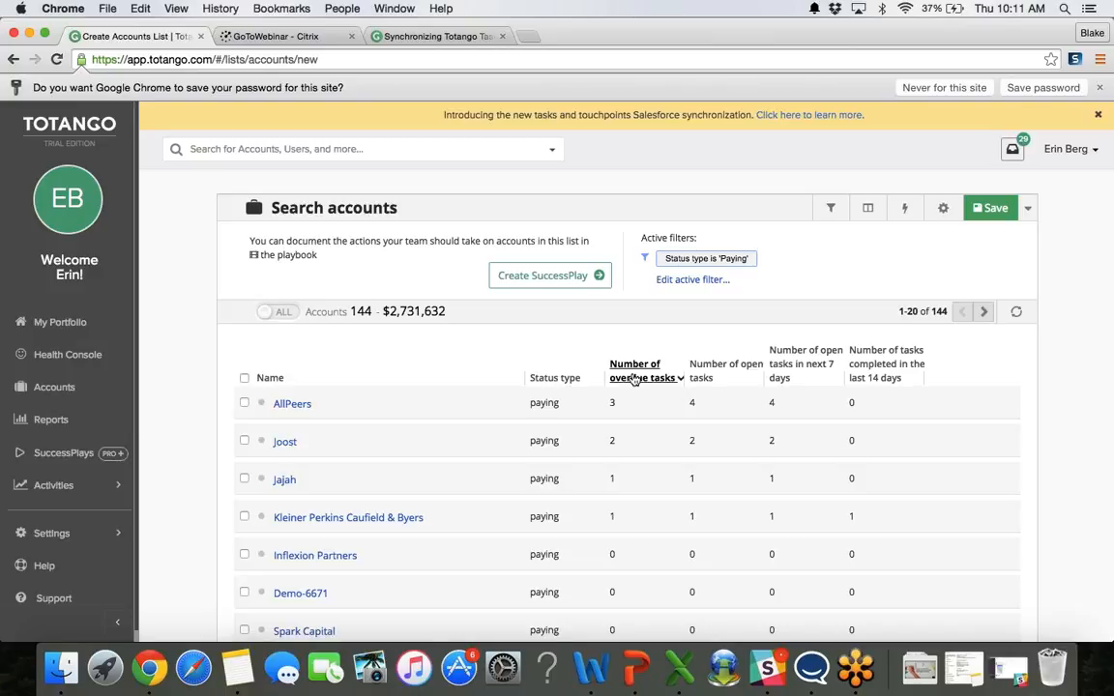
pyautogui.moveTo(402, 338)
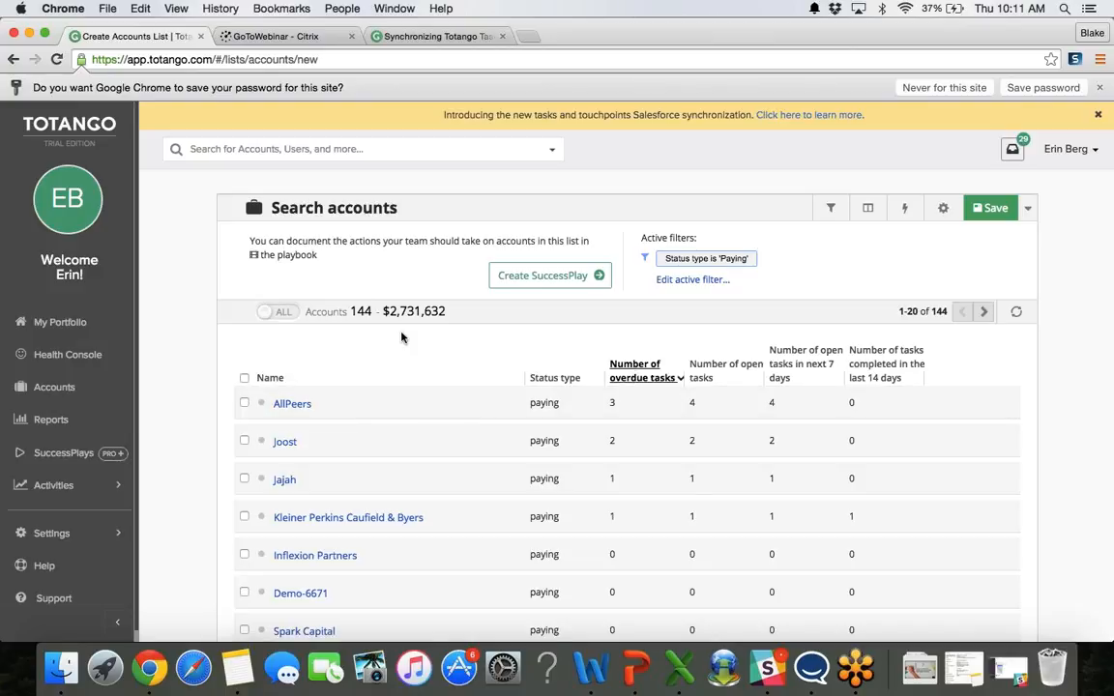
pyautogui.moveTo(650, 384)
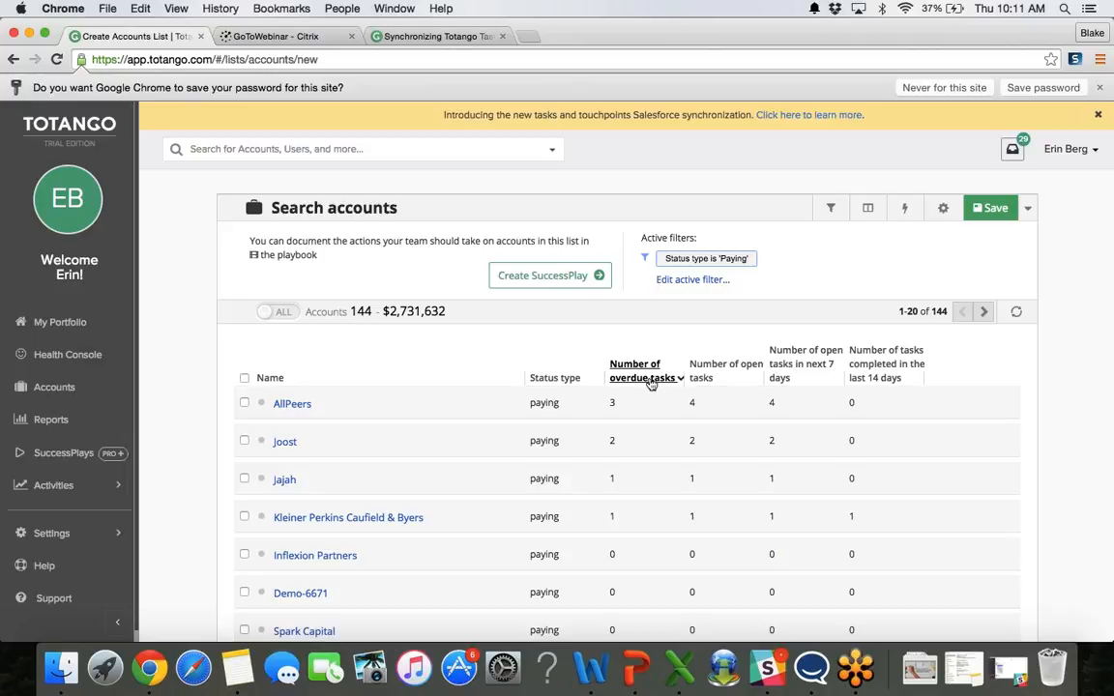
pyautogui.moveTo(704, 377)
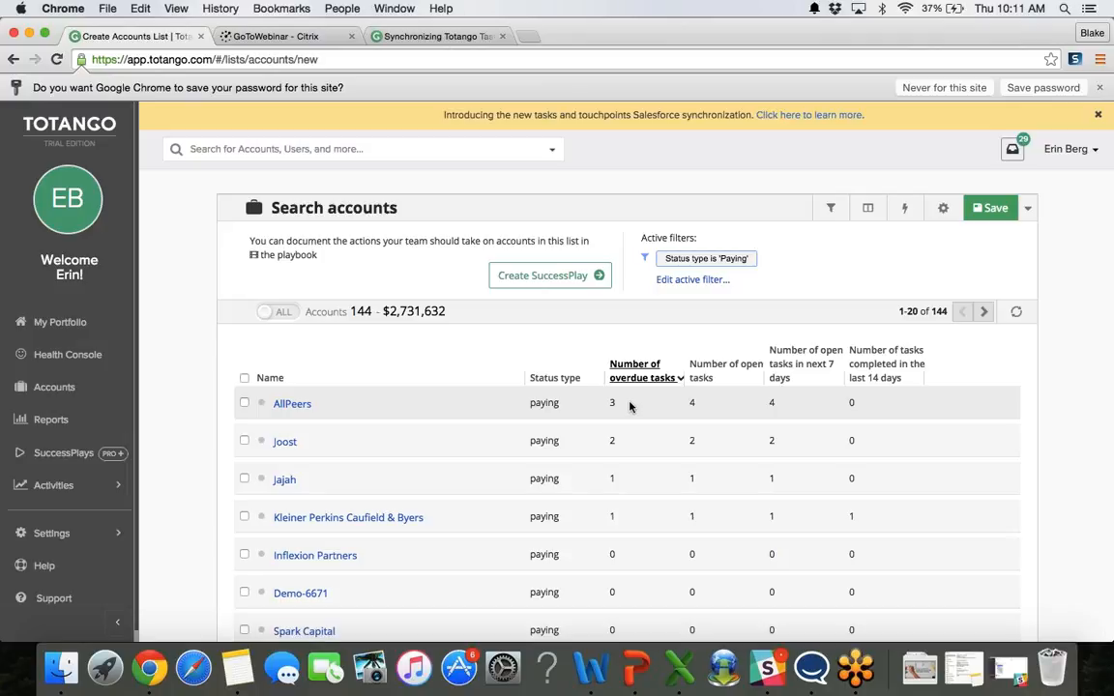
pyautogui.moveTo(511, 403)
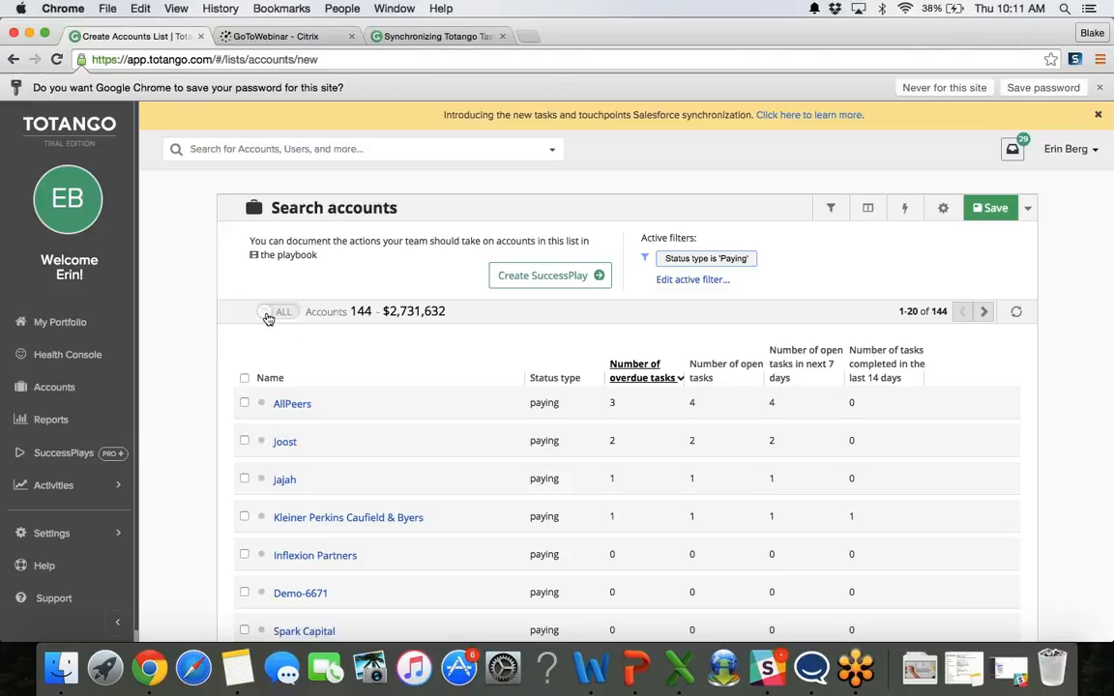
pyautogui.click(278, 312)
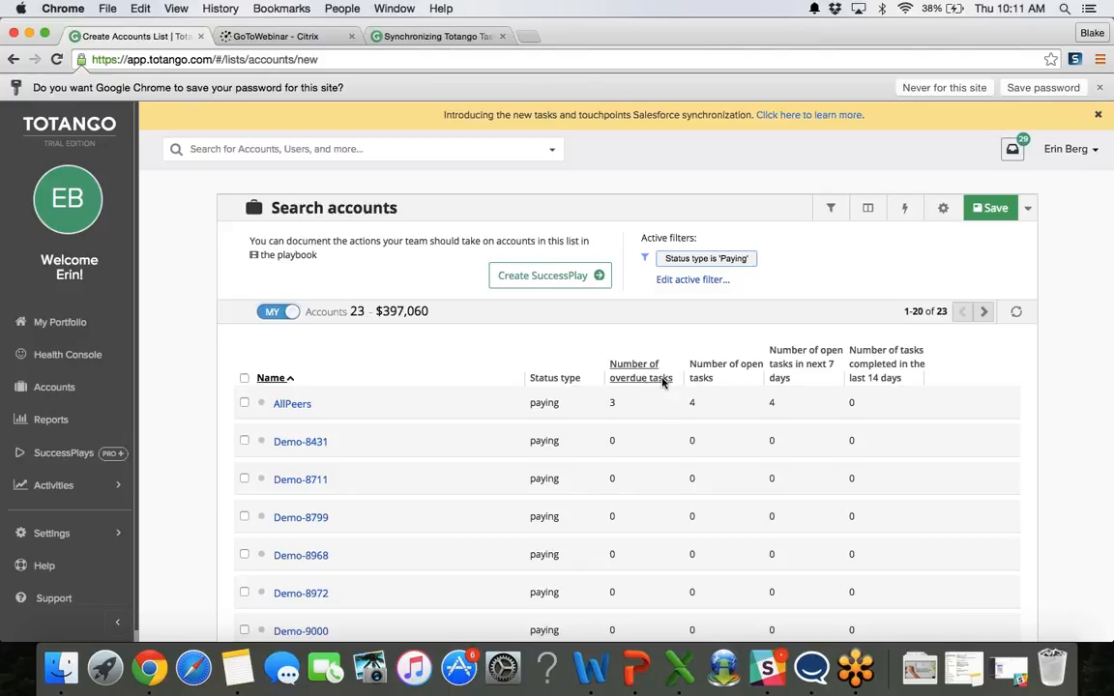
pyautogui.moveTo(783, 377)
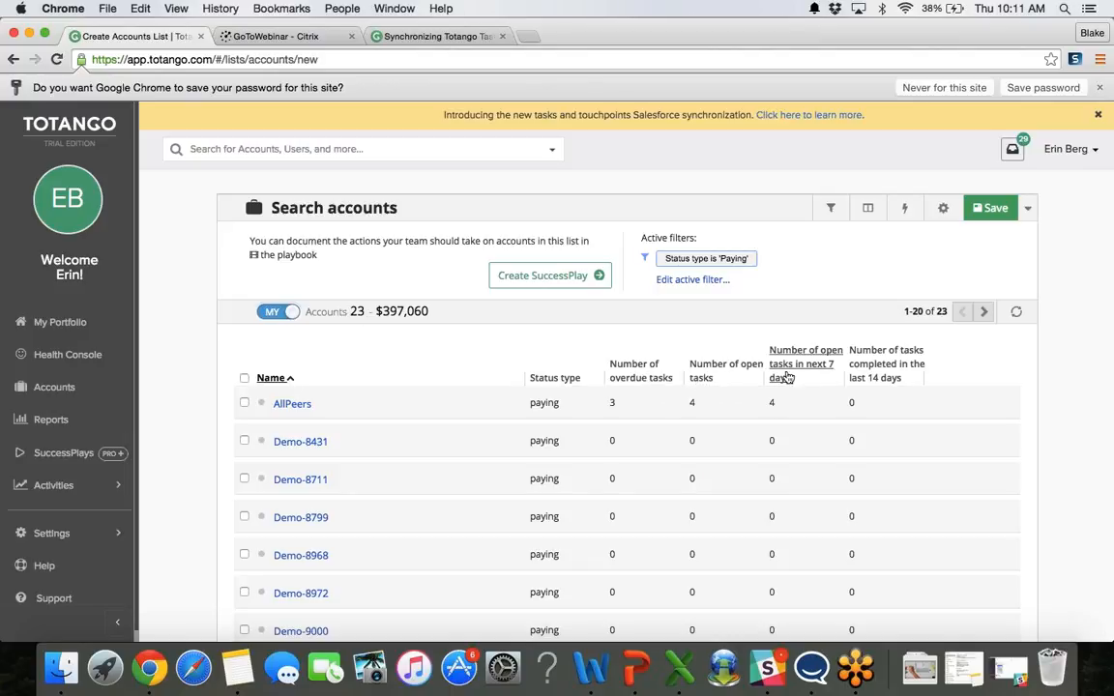
pyautogui.moveTo(584, 346)
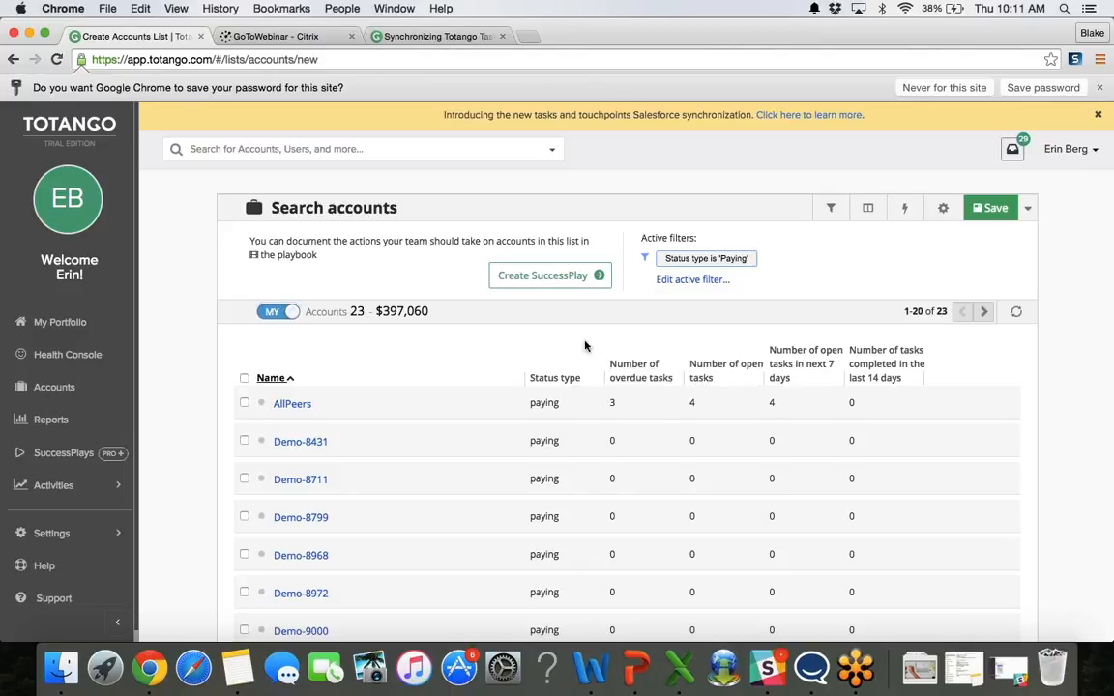
pyautogui.moveTo(460, 346)
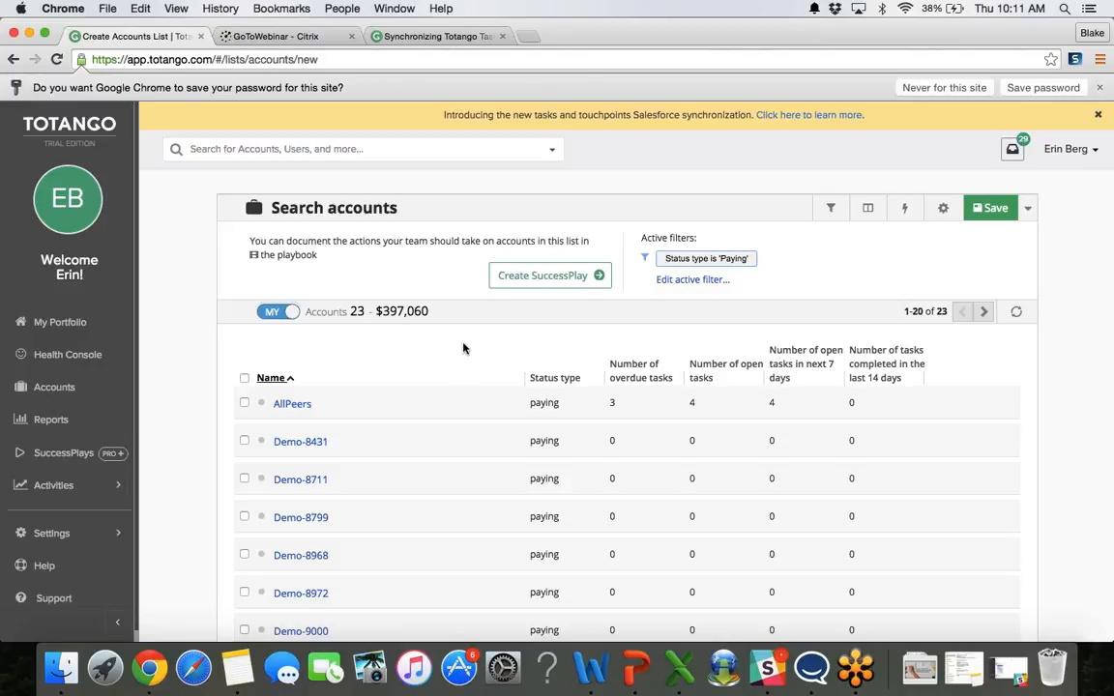
pyautogui.moveTo(641, 377)
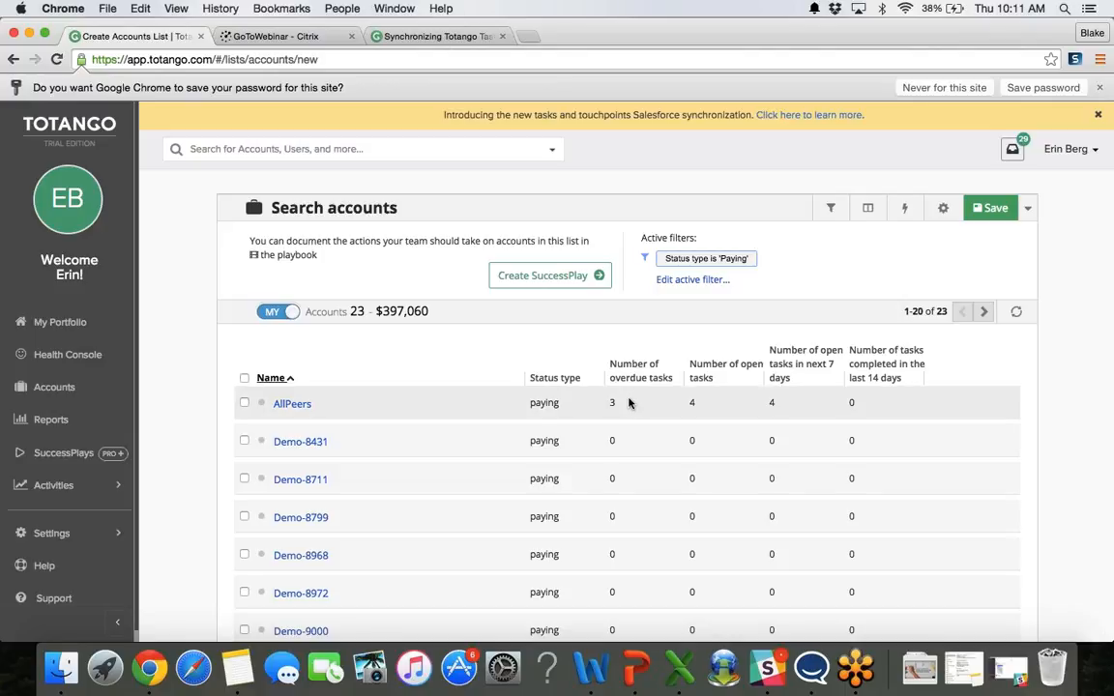
pyautogui.moveTo(694, 394)
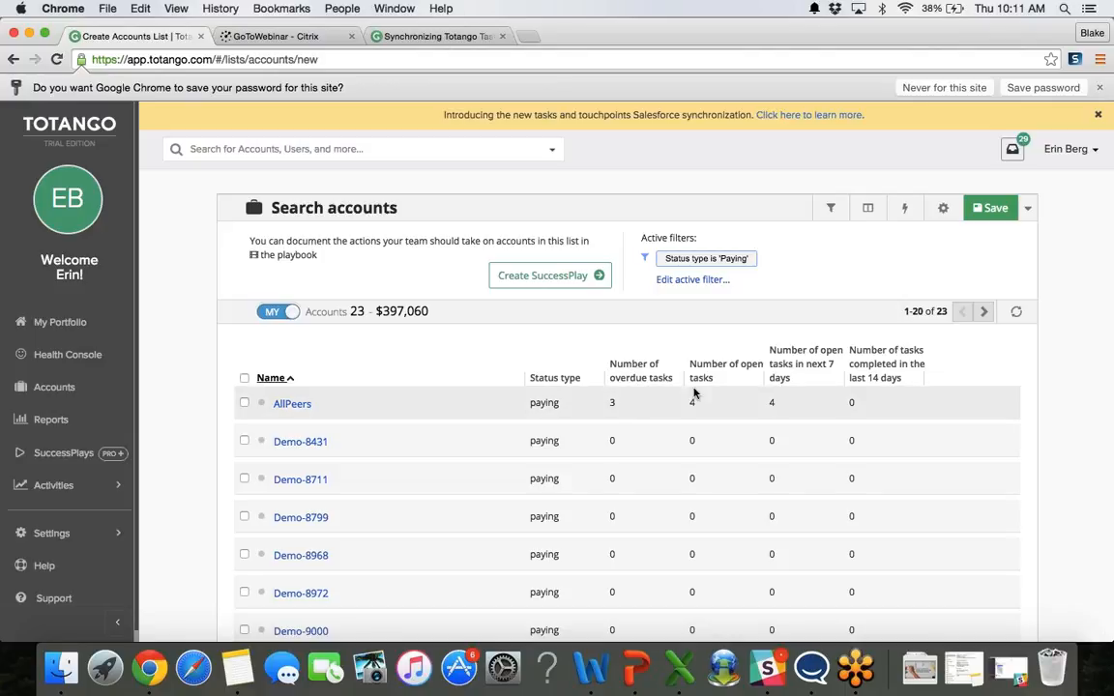
pyautogui.moveTo(707, 383)
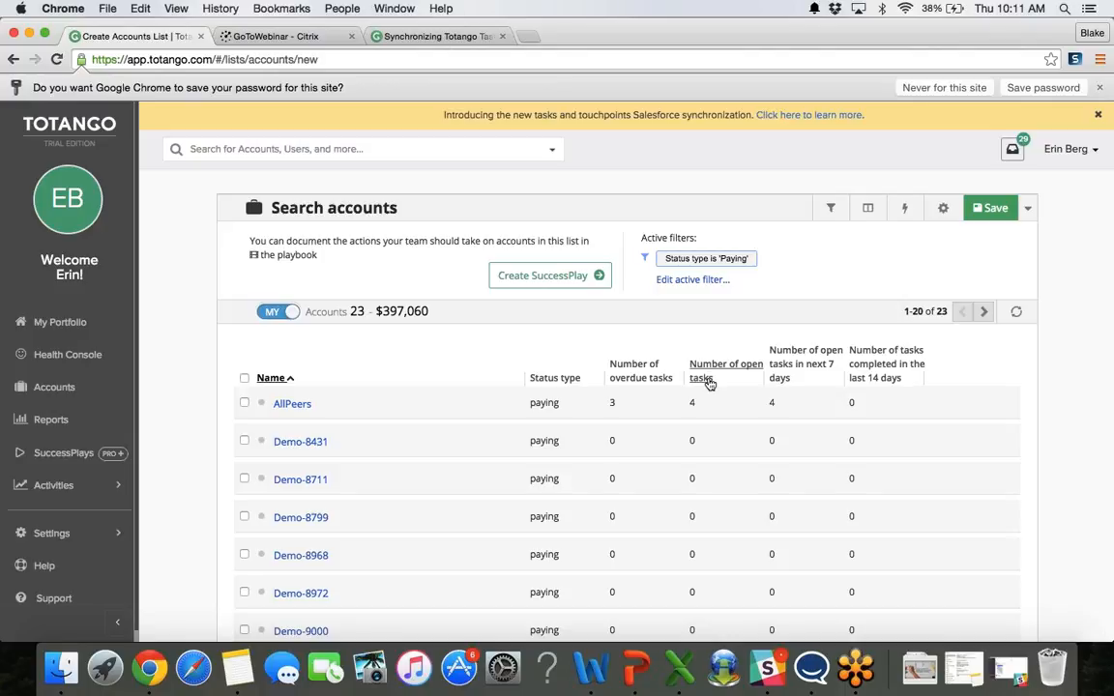
pyautogui.moveTo(865, 383)
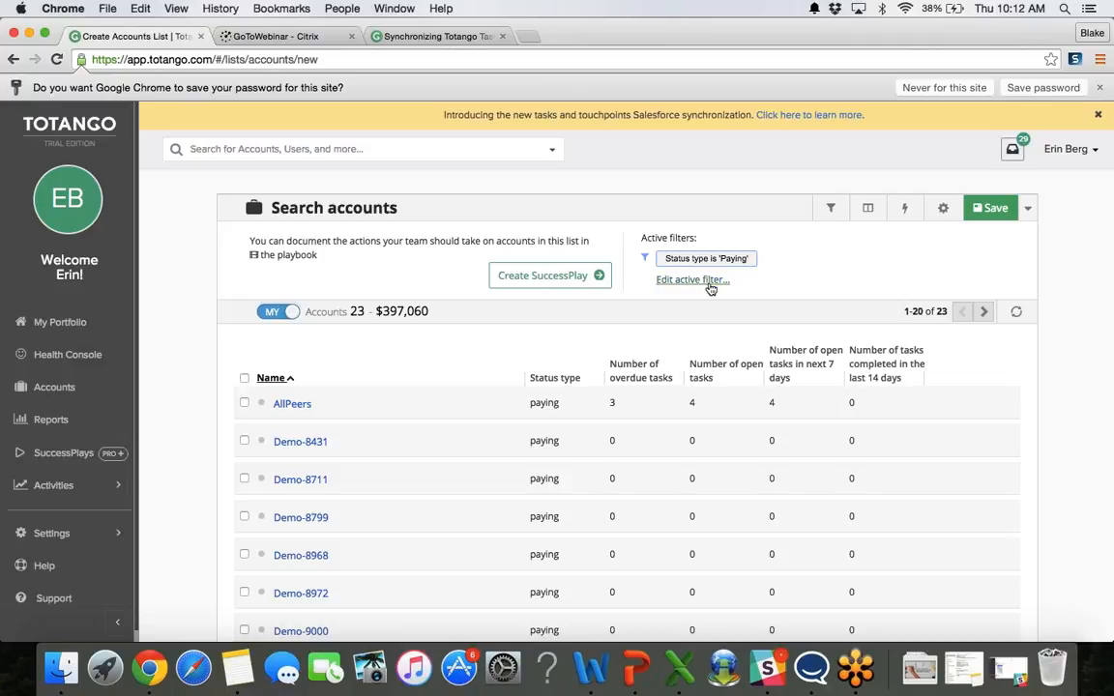
# Add an 'Overdue tasks at least 3' filter, narrowing the paying accounts to AllPeers ($26,400)
pyautogui.click(691, 280)
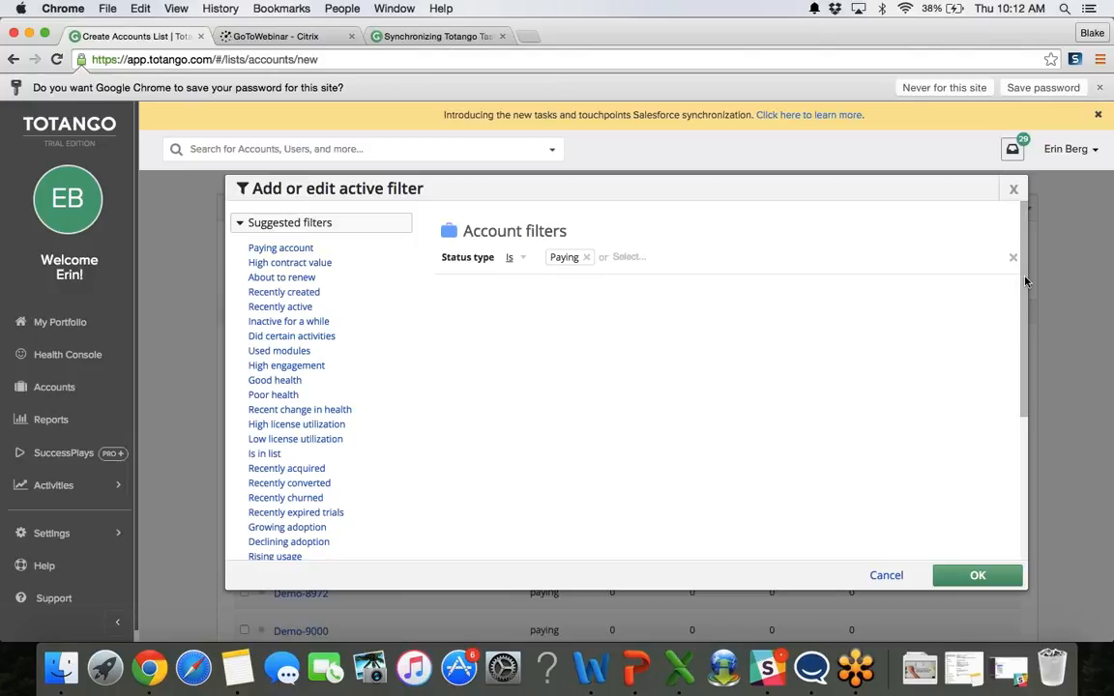
pyautogui.scroll(-3)
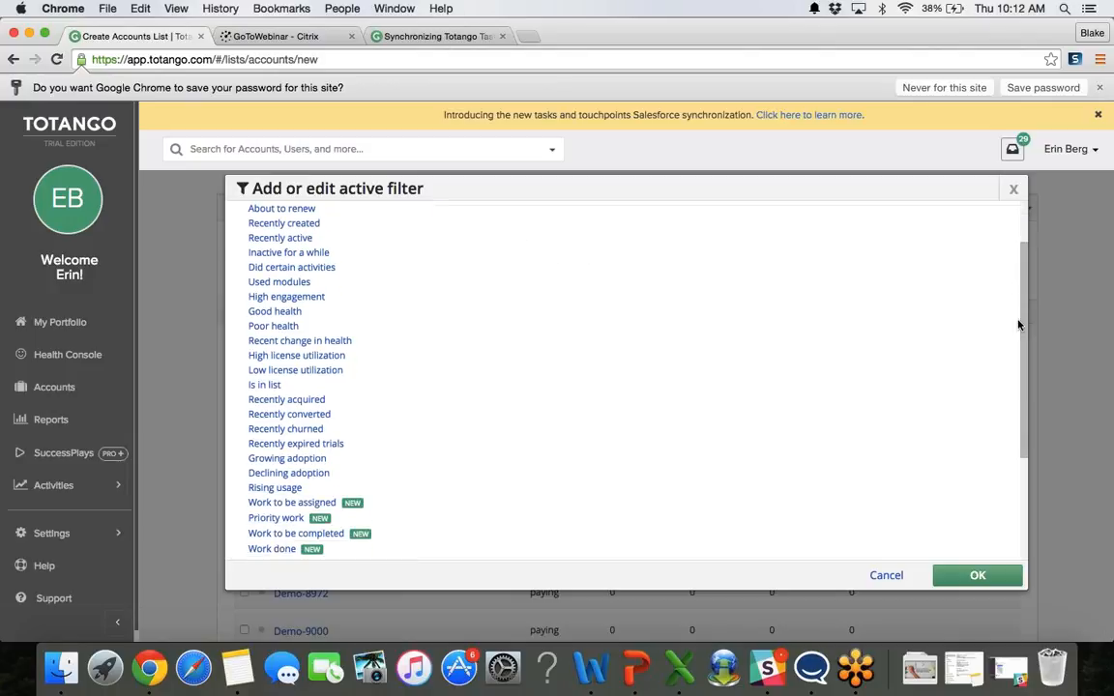
pyautogui.scroll(-3)
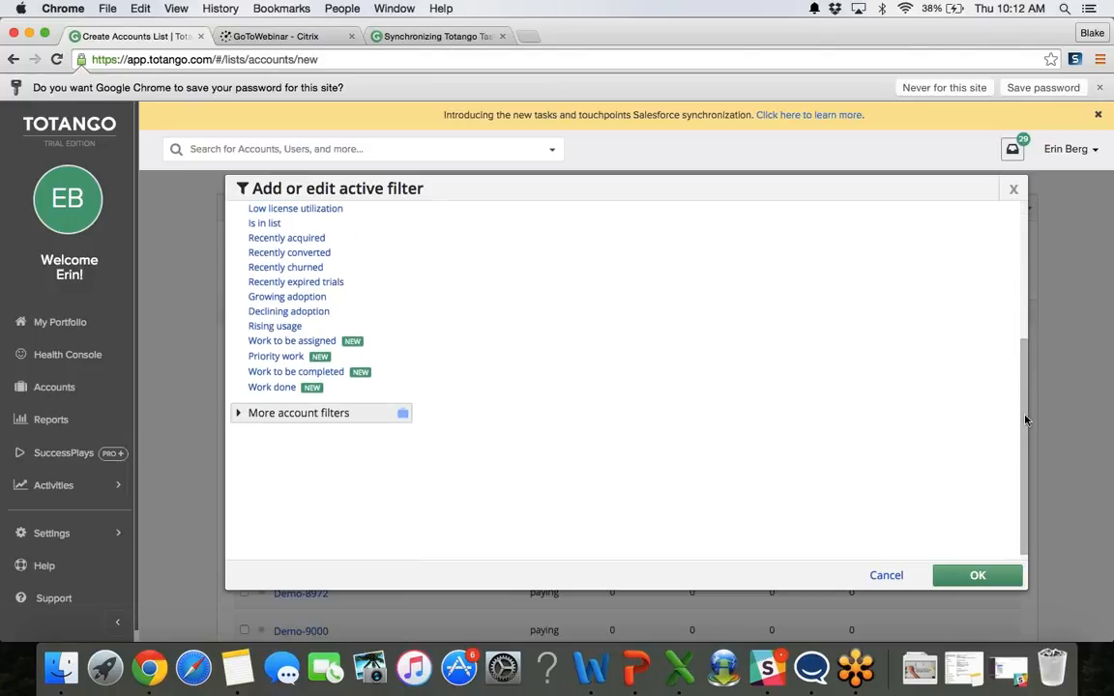
pyautogui.click(298, 413)
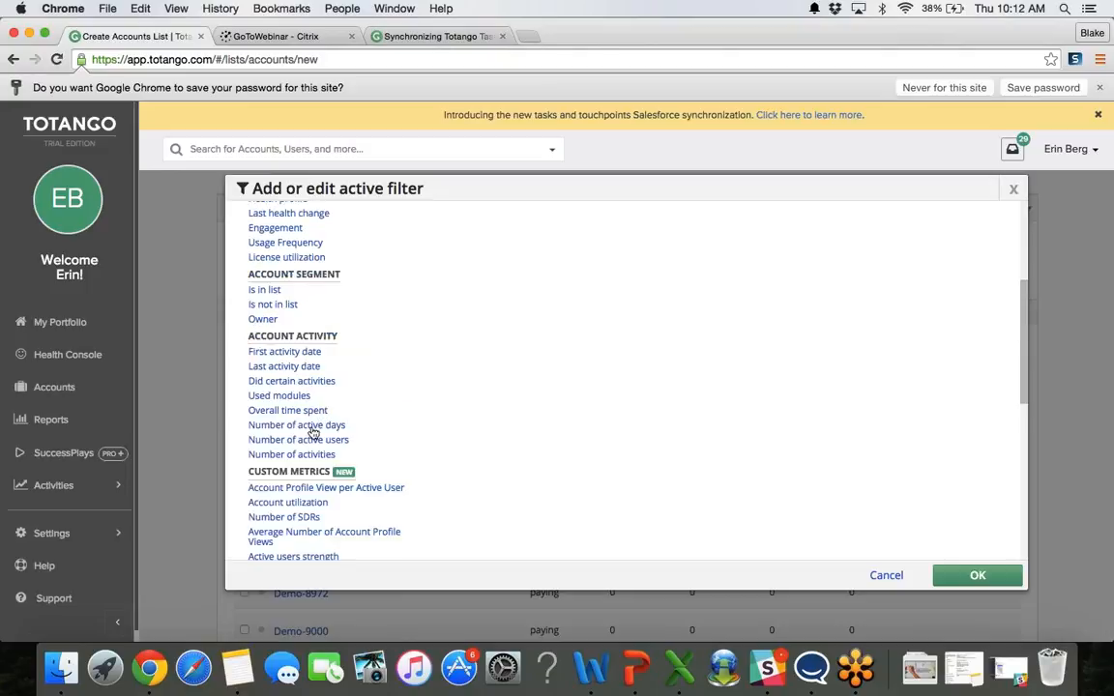
pyautogui.moveTo(1024, 350)
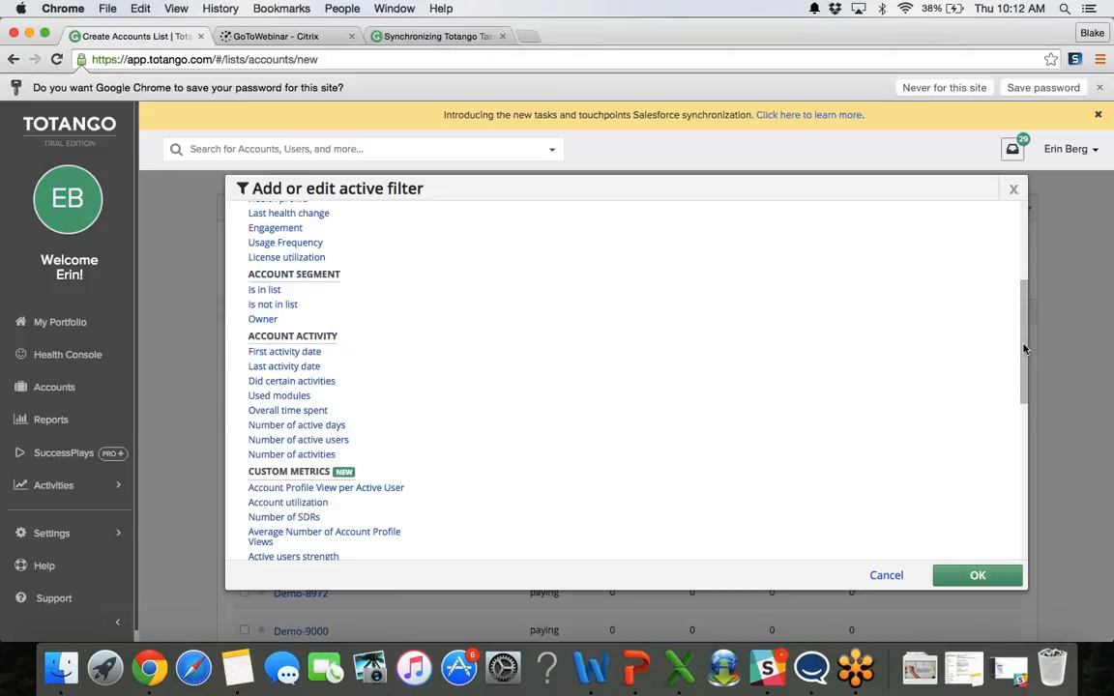
pyautogui.scroll(-3)
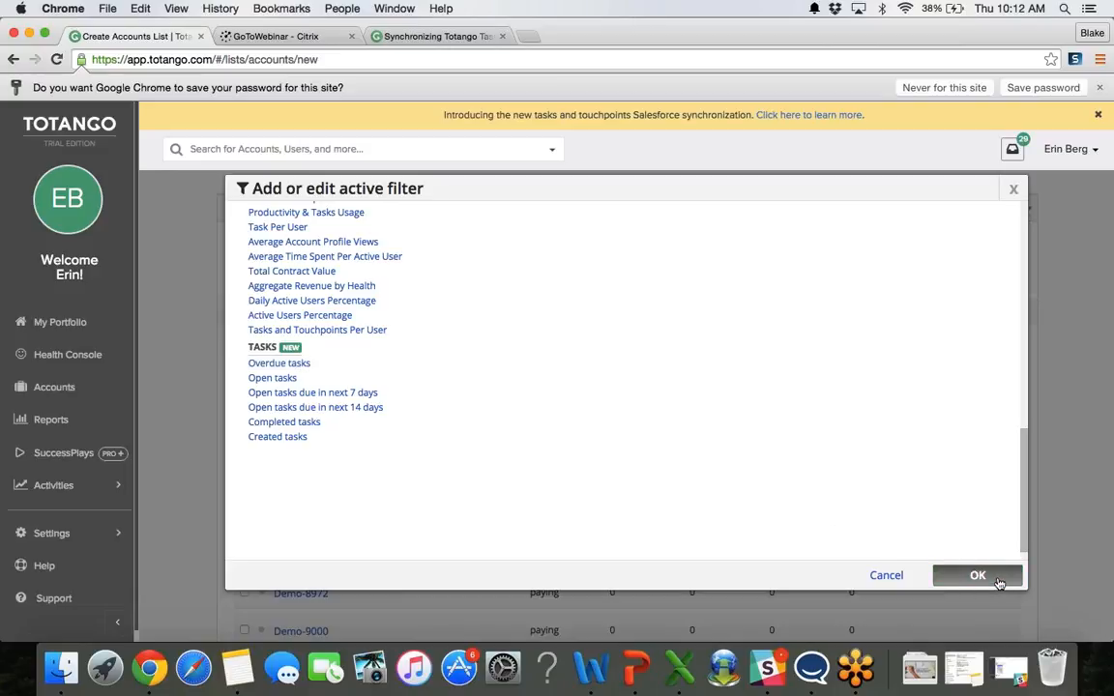
pyautogui.click(978, 576)
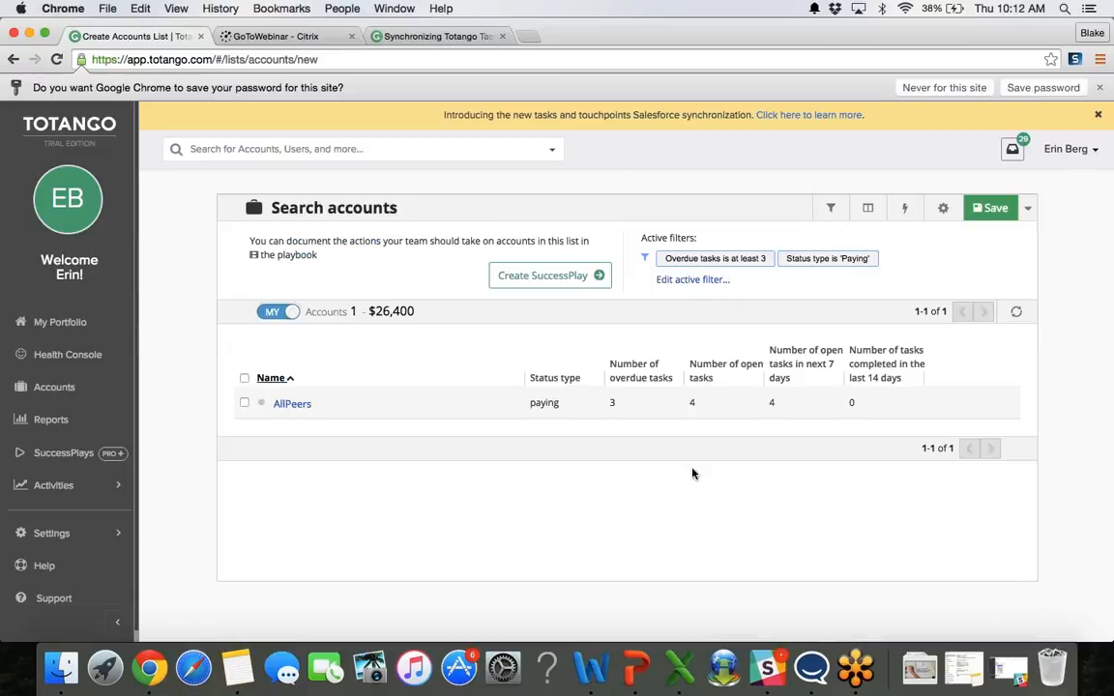
# Switch the account table toggle from MY to ALL accounts, still showing only AllPeers
pyautogui.click(290, 311)
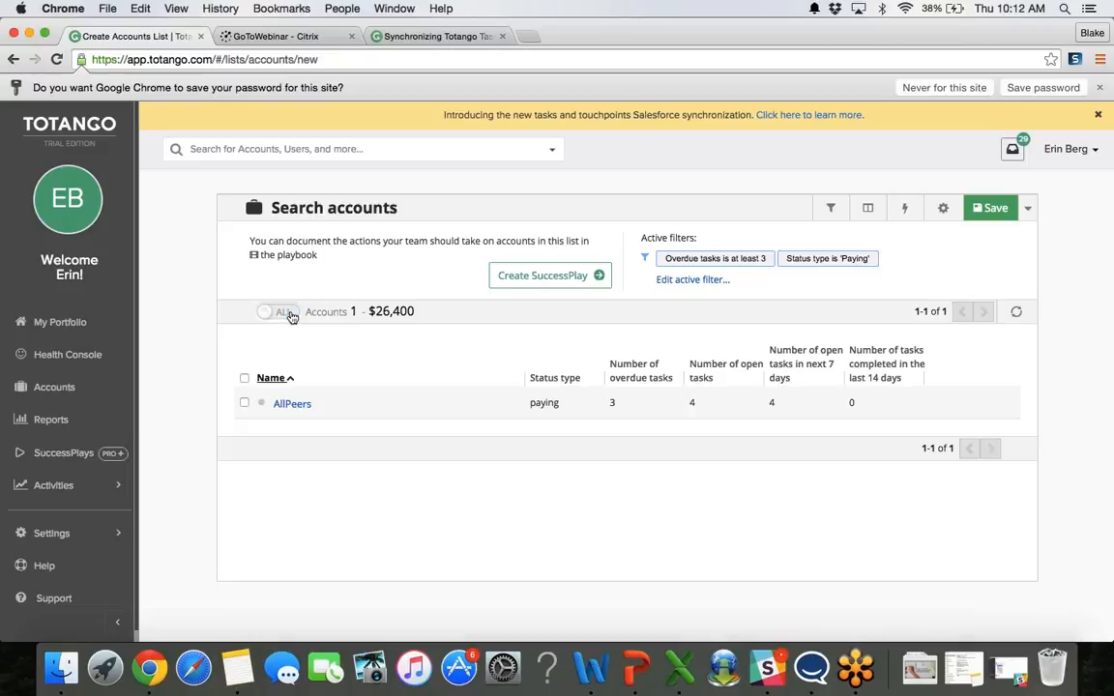
pyautogui.moveTo(478, 398)
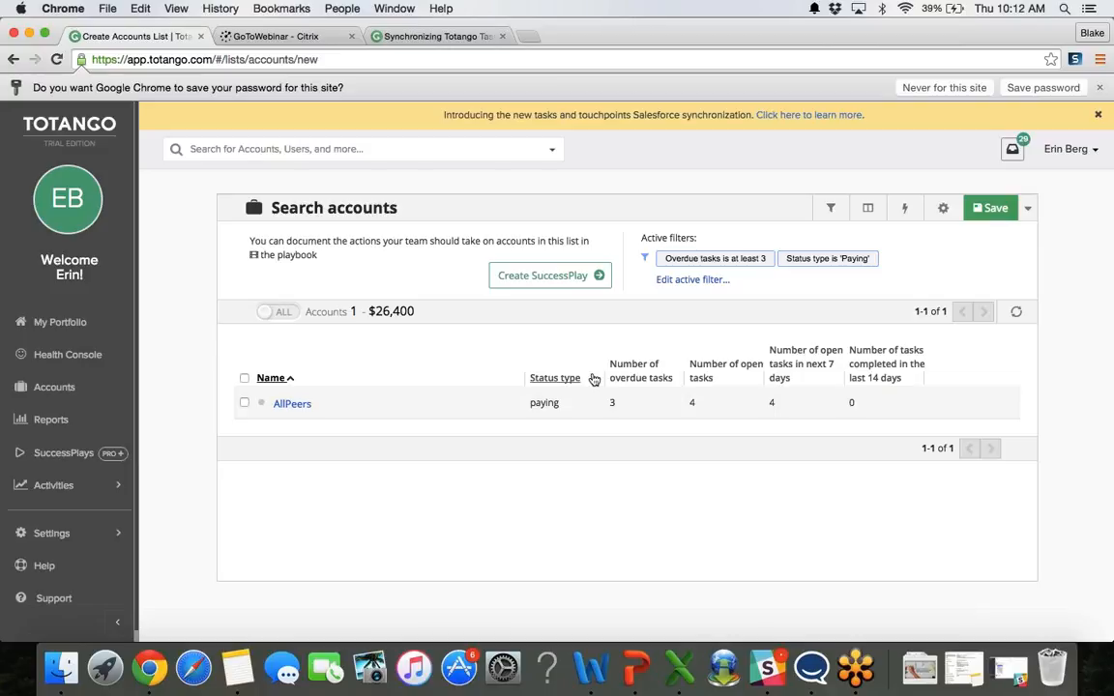
pyautogui.moveTo(742, 315)
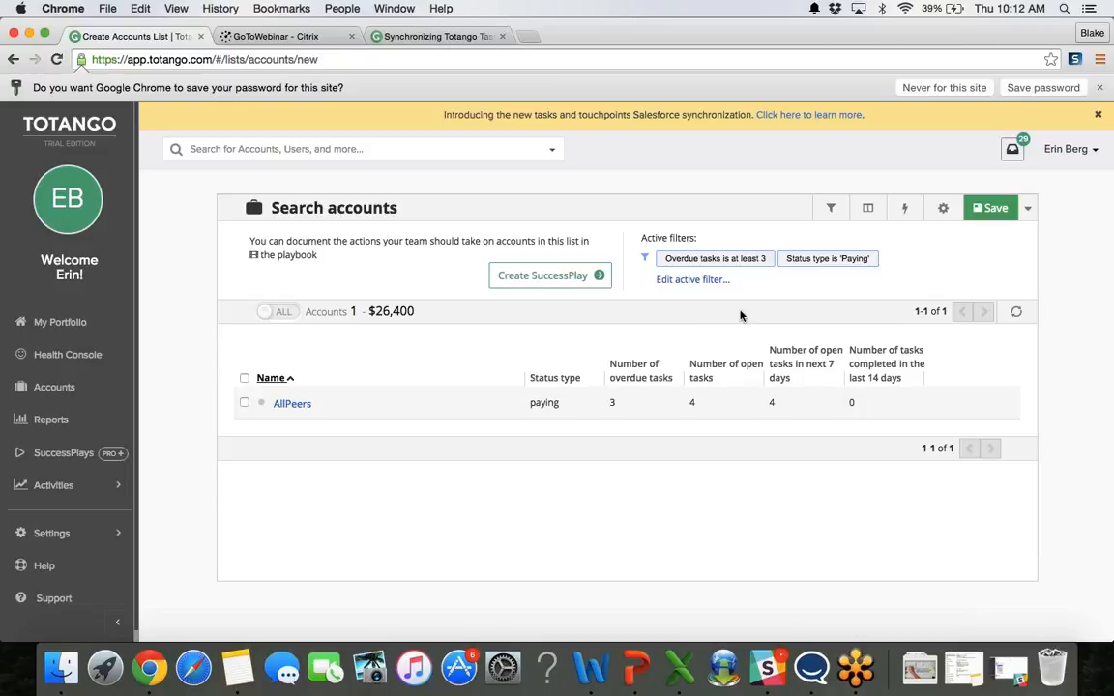
pyautogui.moveTo(713, 258)
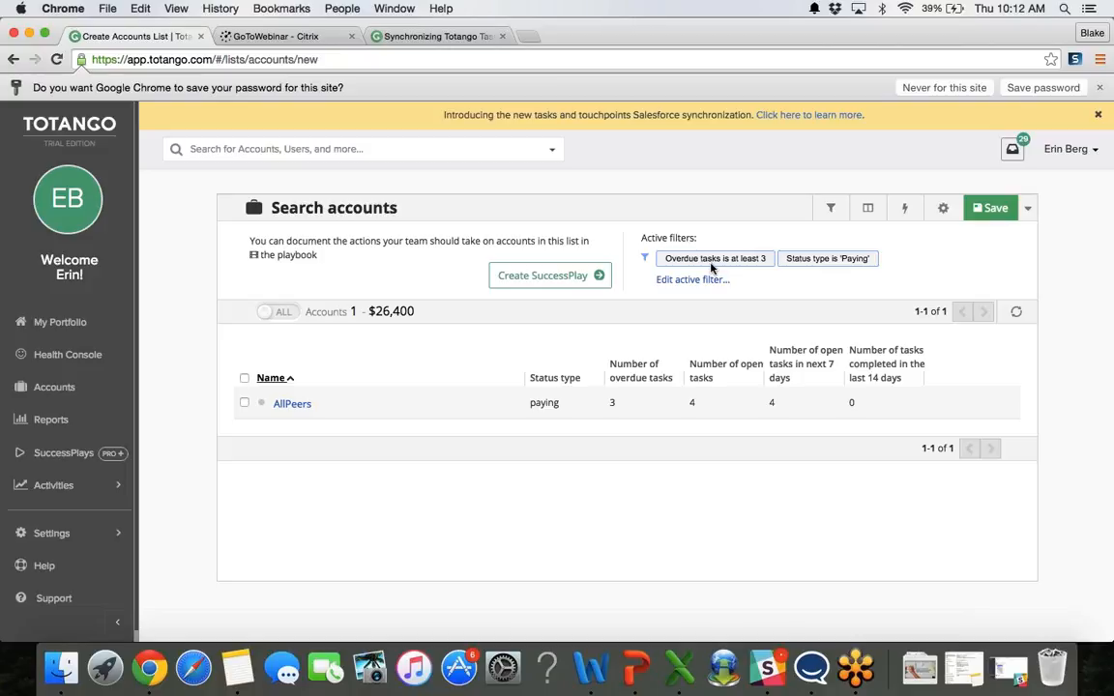
pyautogui.moveTo(732, 280)
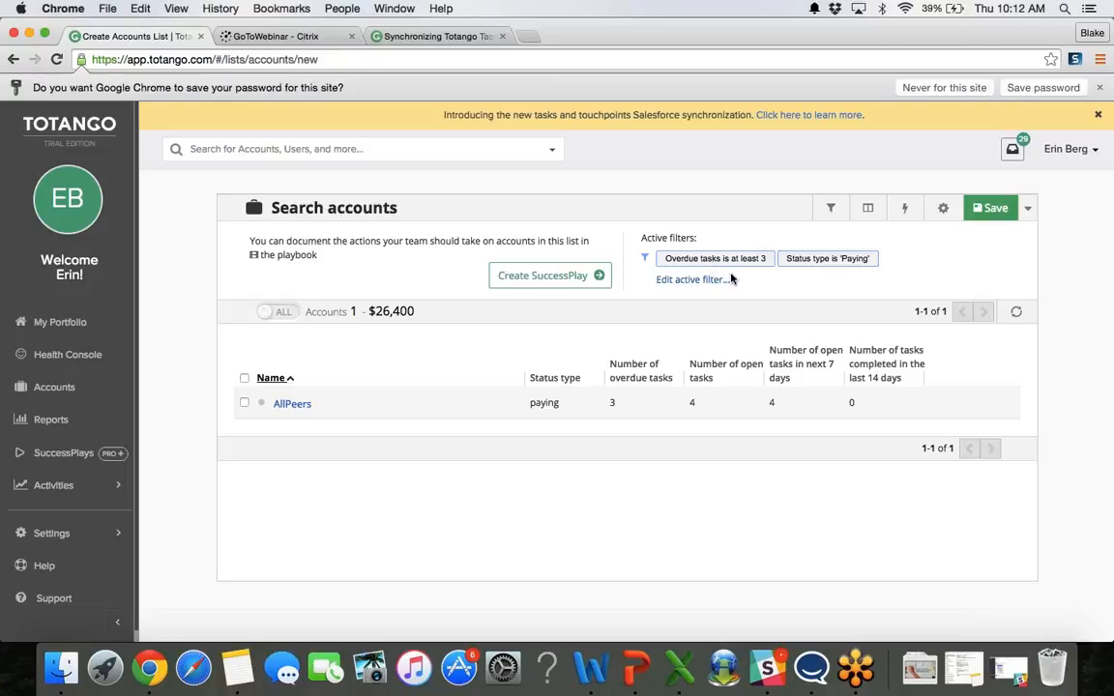
pyautogui.moveTo(904, 285)
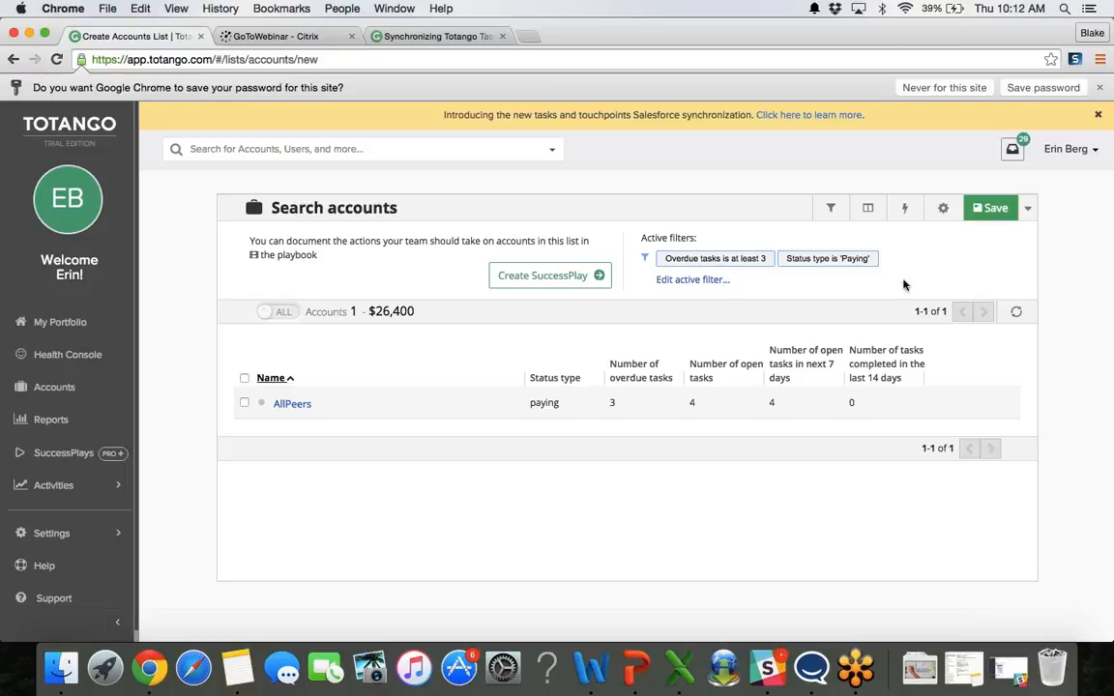
pyautogui.moveTo(905, 208)
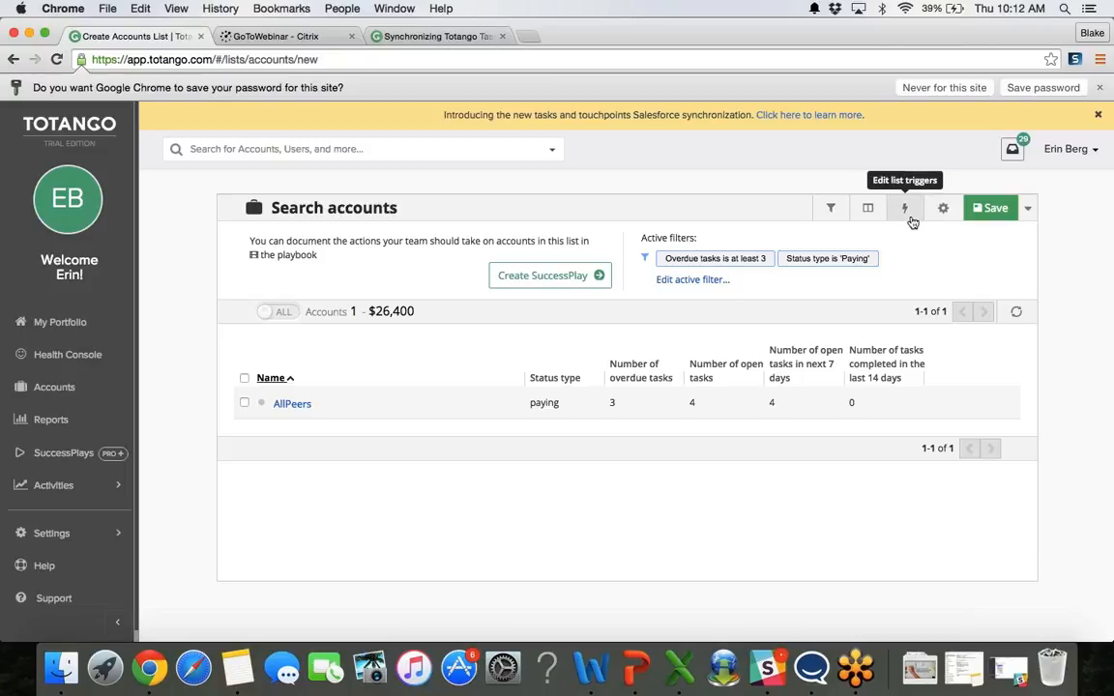
pyautogui.click(904, 207)
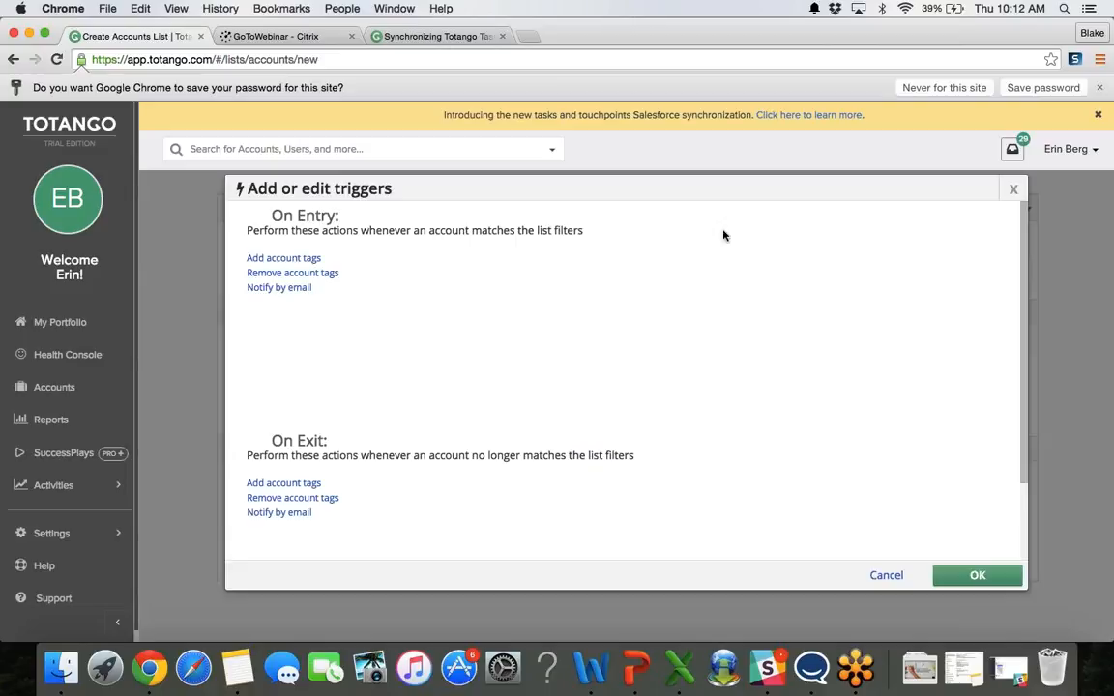
pyautogui.moveTo(314, 288)
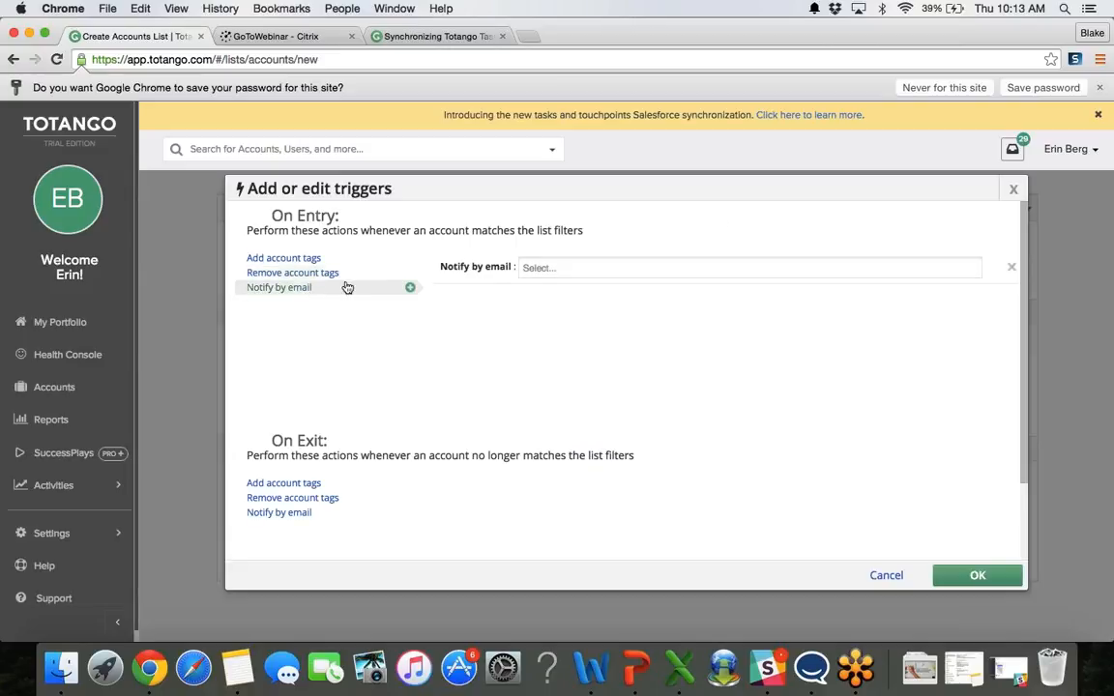
pyautogui.click(750, 266)
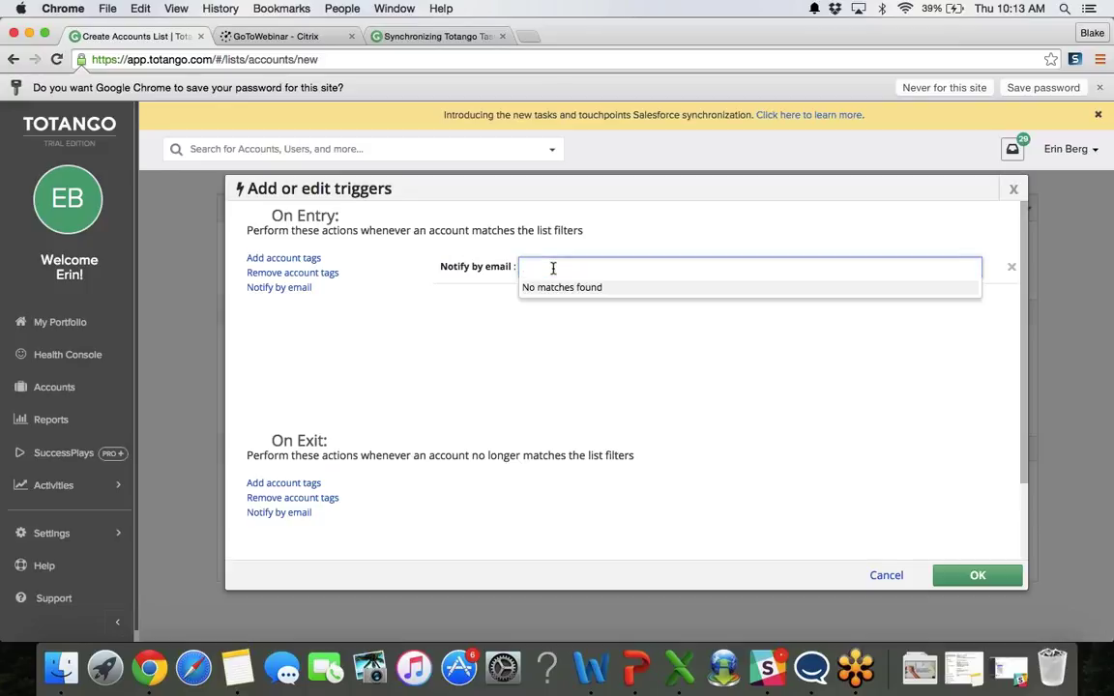
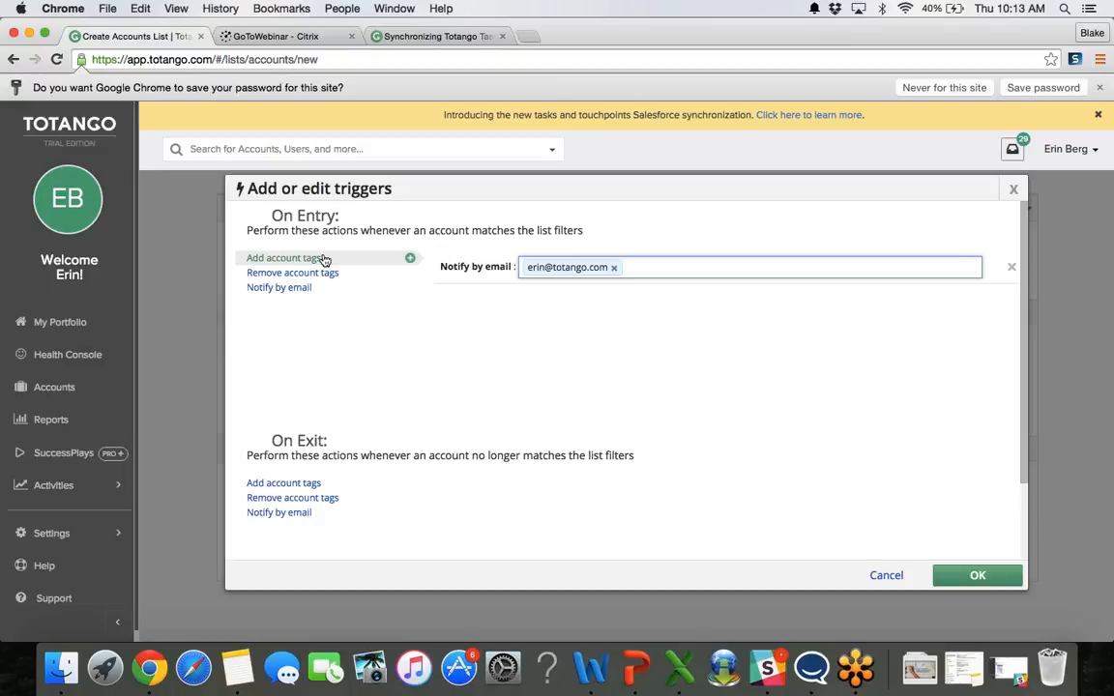
pyautogui.moveTo(334, 264)
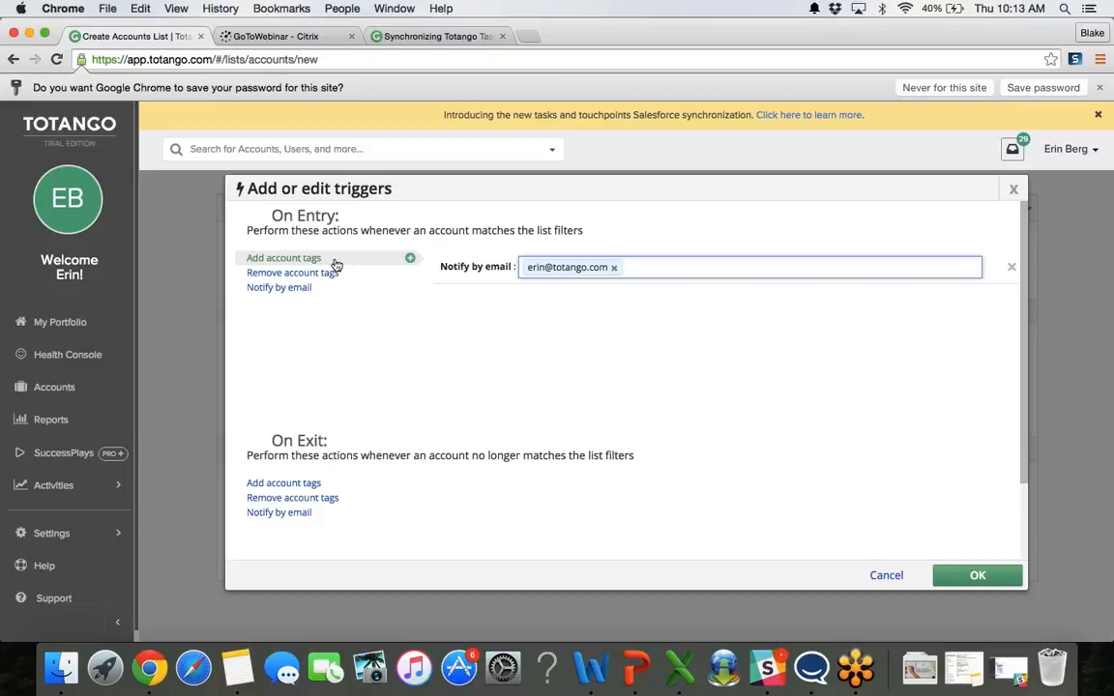
pyautogui.moveTo(356, 265)
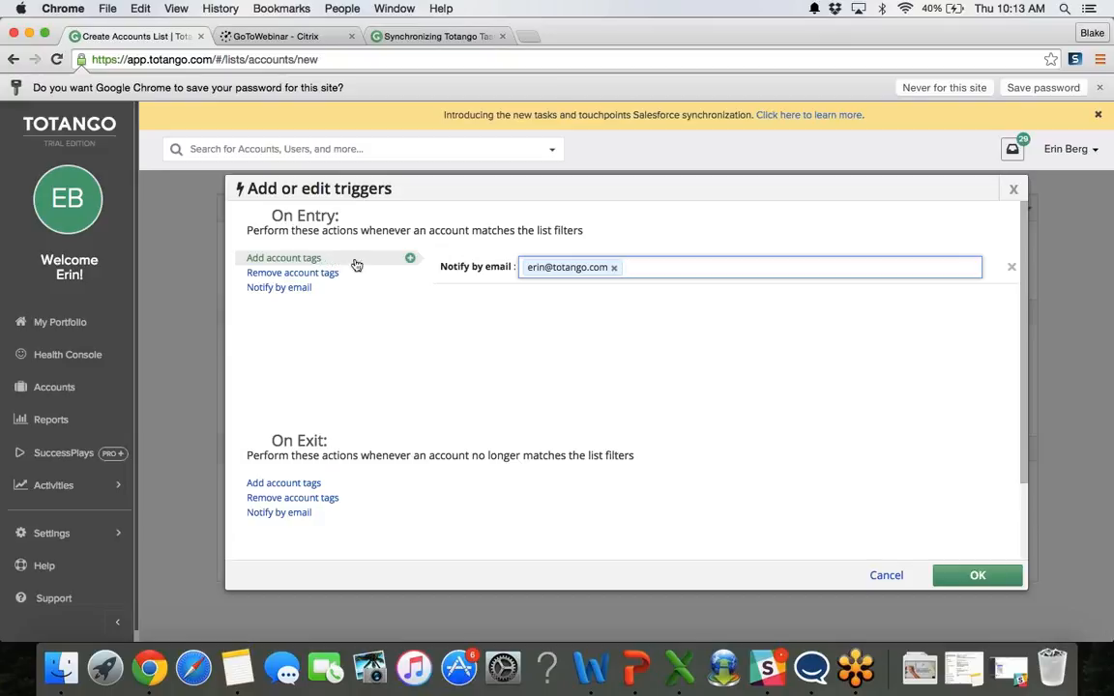
pyautogui.moveTo(948, 523)
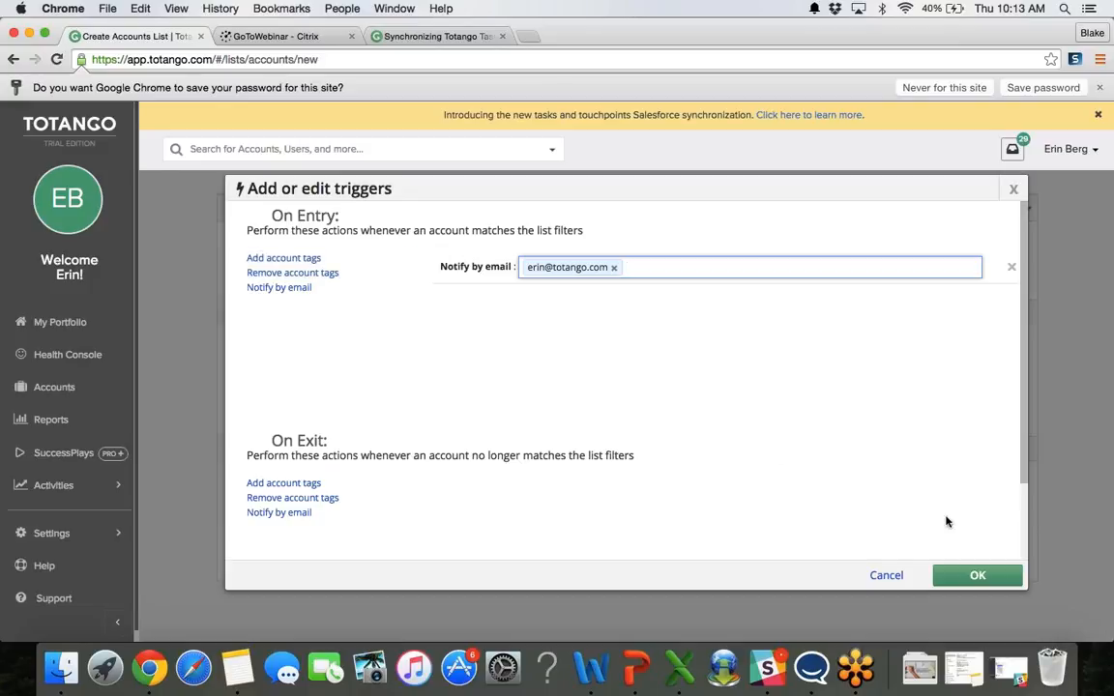
pyautogui.click(977, 575)
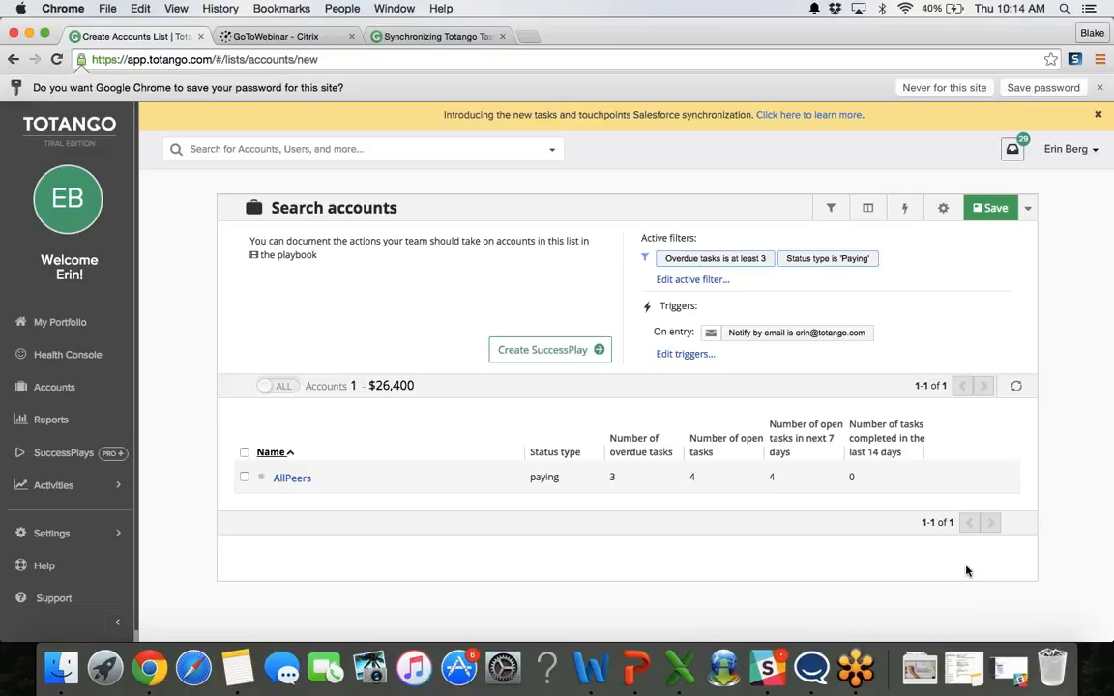
# Save the filtered search as a list named 'task overdue'
pyautogui.click(990, 207)
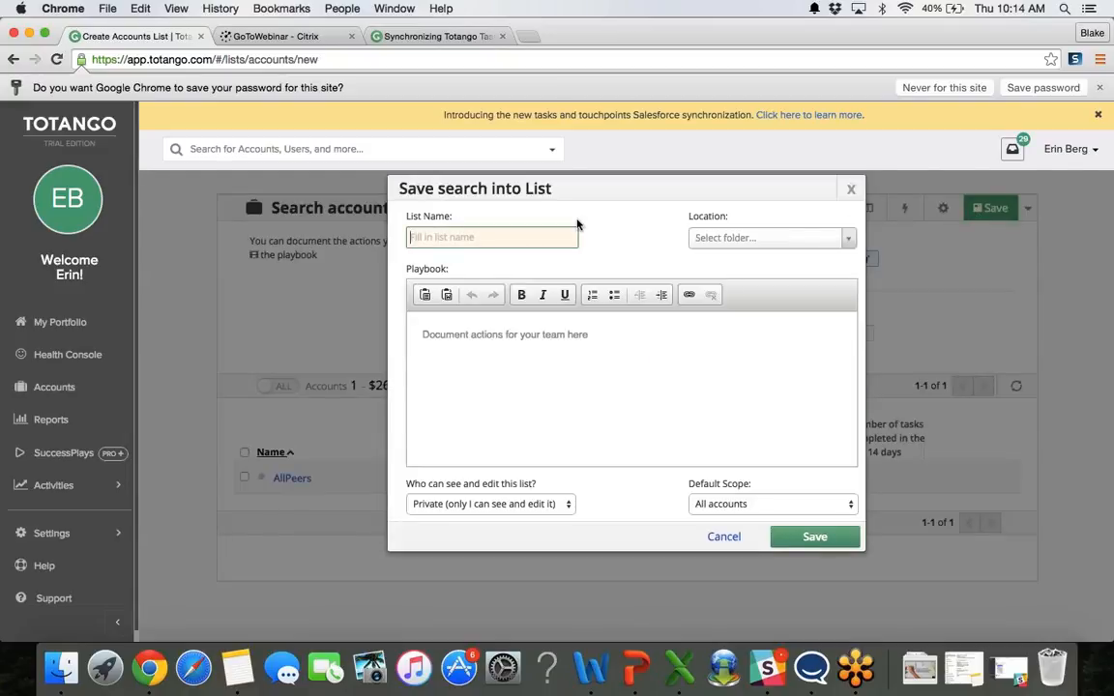
pyautogui.write('task')
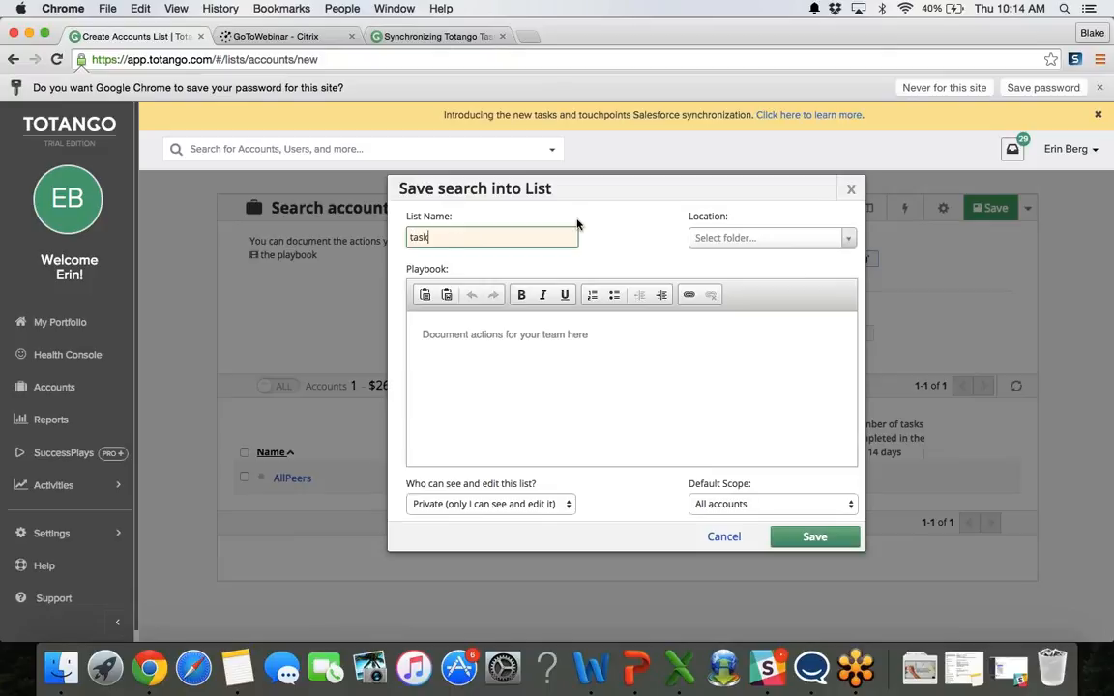
pyautogui.write('overdue')
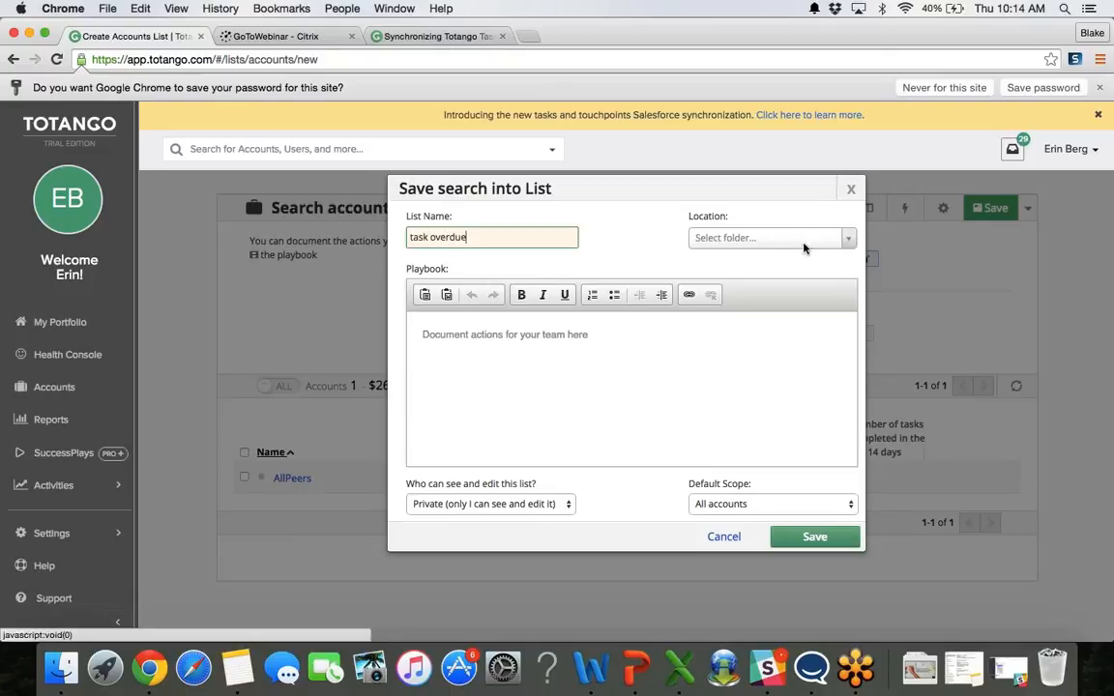
pyautogui.click(489, 504)
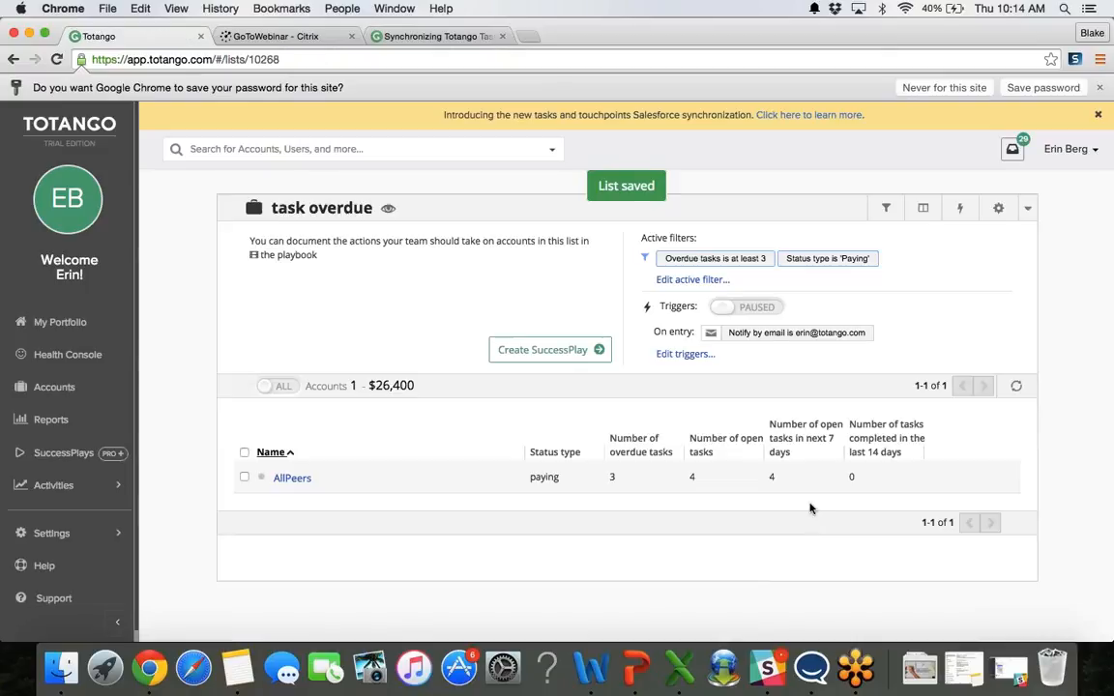
# Turn the paused email trigger on the 'task overdue' list to active
pyautogui.click(747, 307)
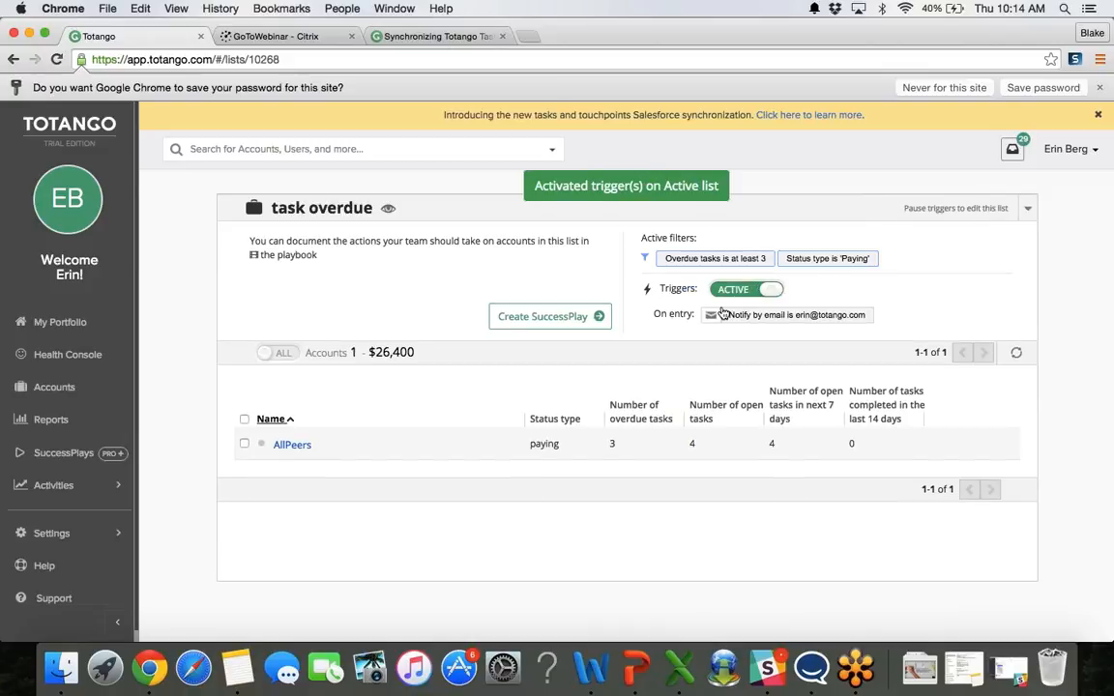
pyautogui.moveTo(834, 269)
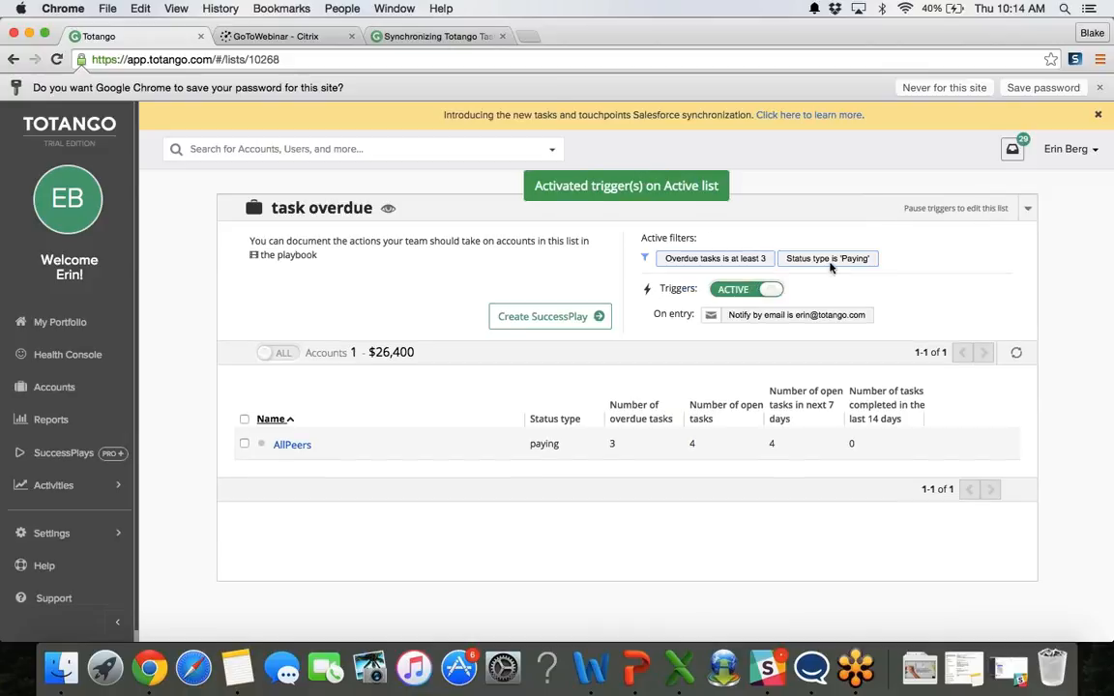
pyautogui.moveTo(767, 264)
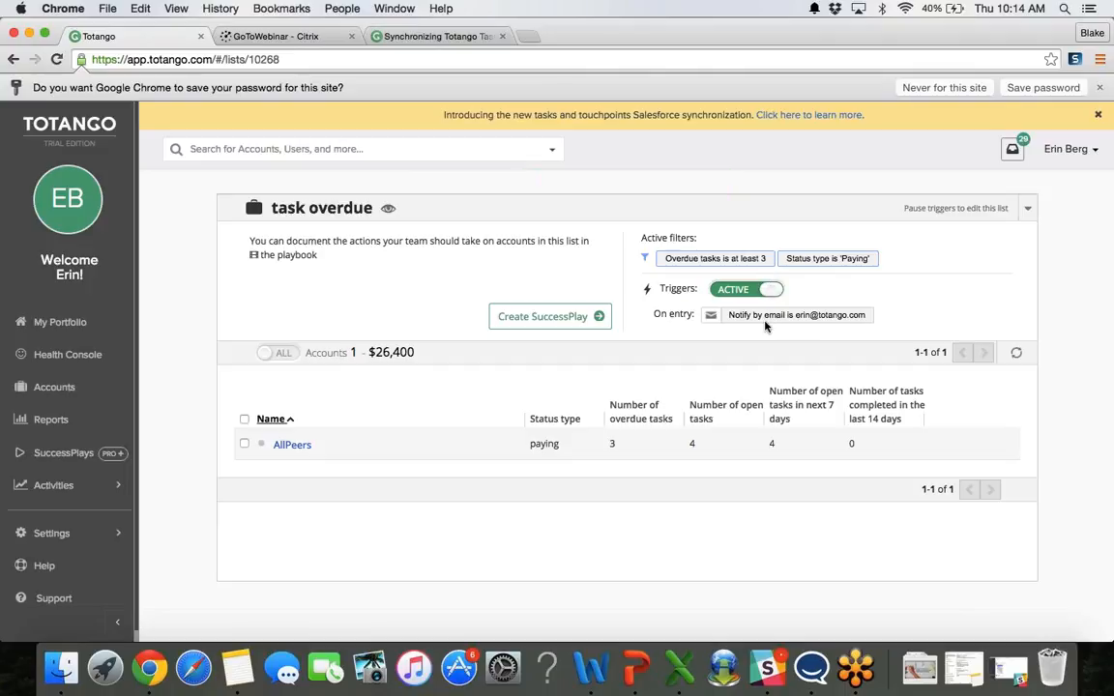
pyautogui.moveTo(760, 339)
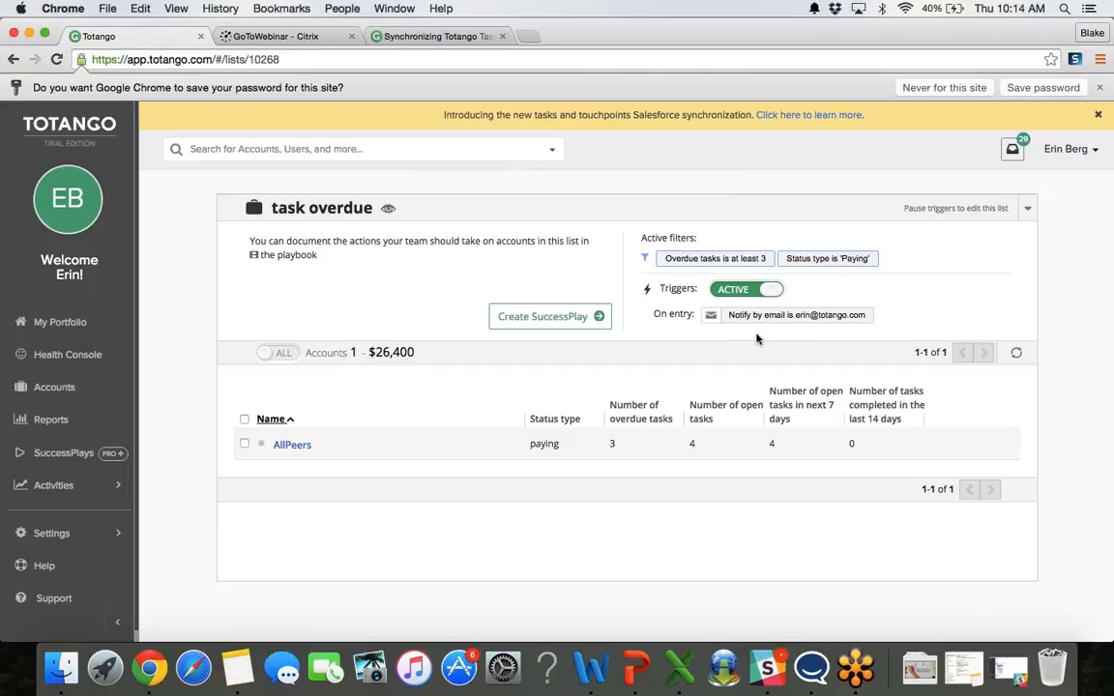
pyautogui.moveTo(853, 329)
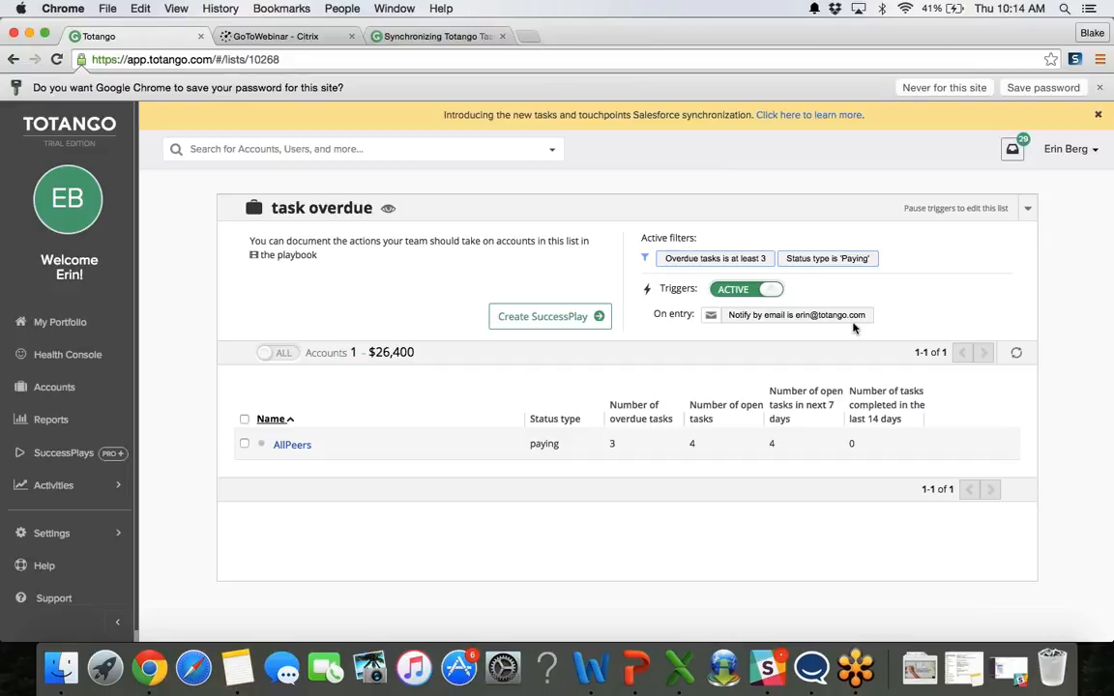
pyautogui.moveTo(59, 322)
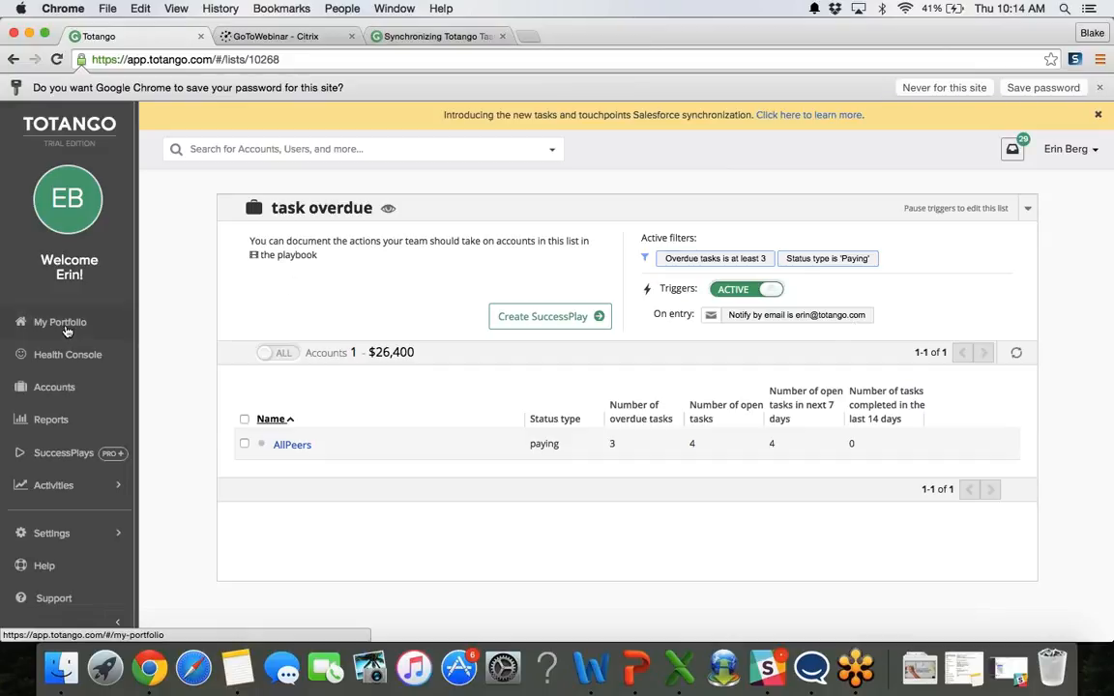
# Open My Portfolio's Tasks tab and review its Sort by and View options
pyautogui.click(59, 322)
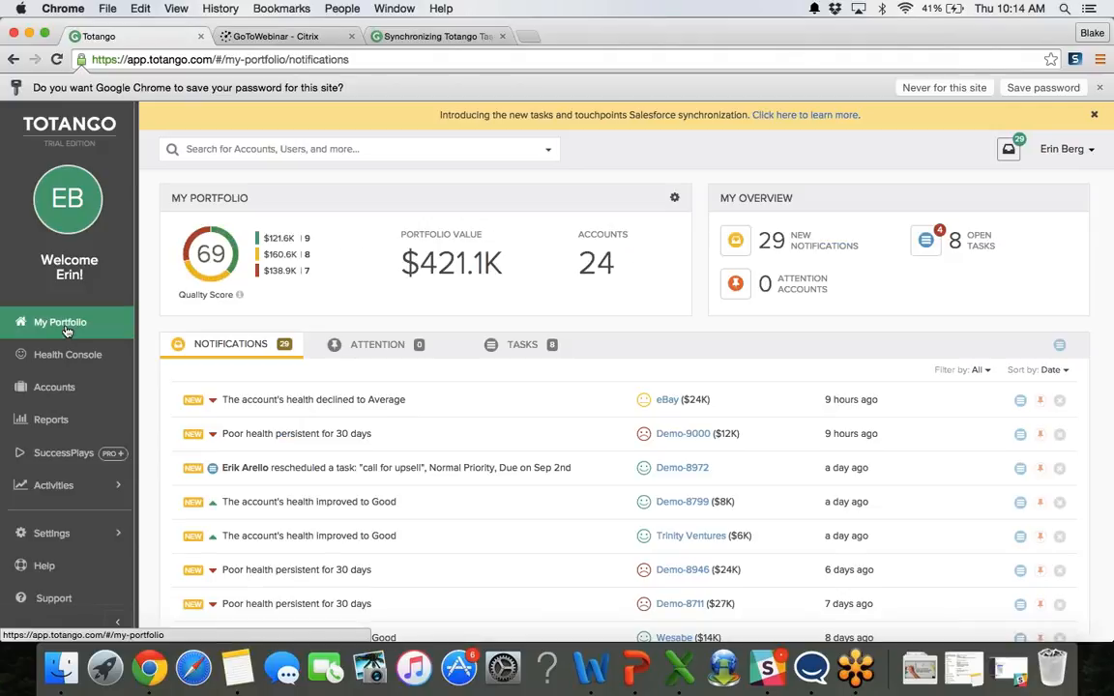
pyautogui.moveTo(110, 338)
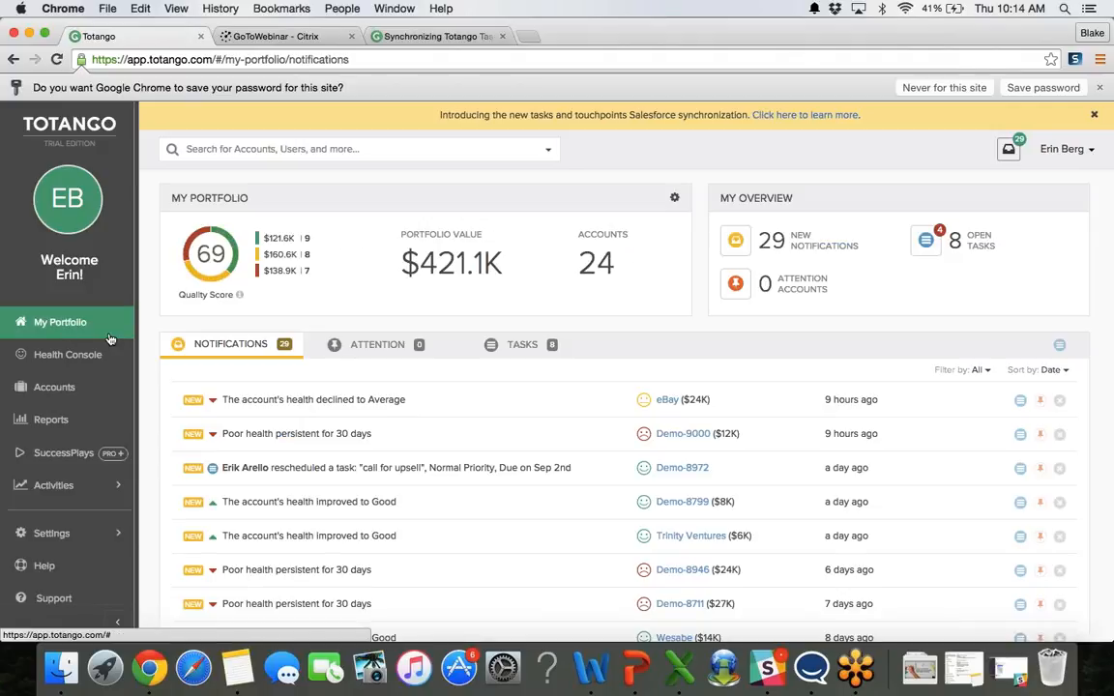
pyautogui.moveTo(523, 345)
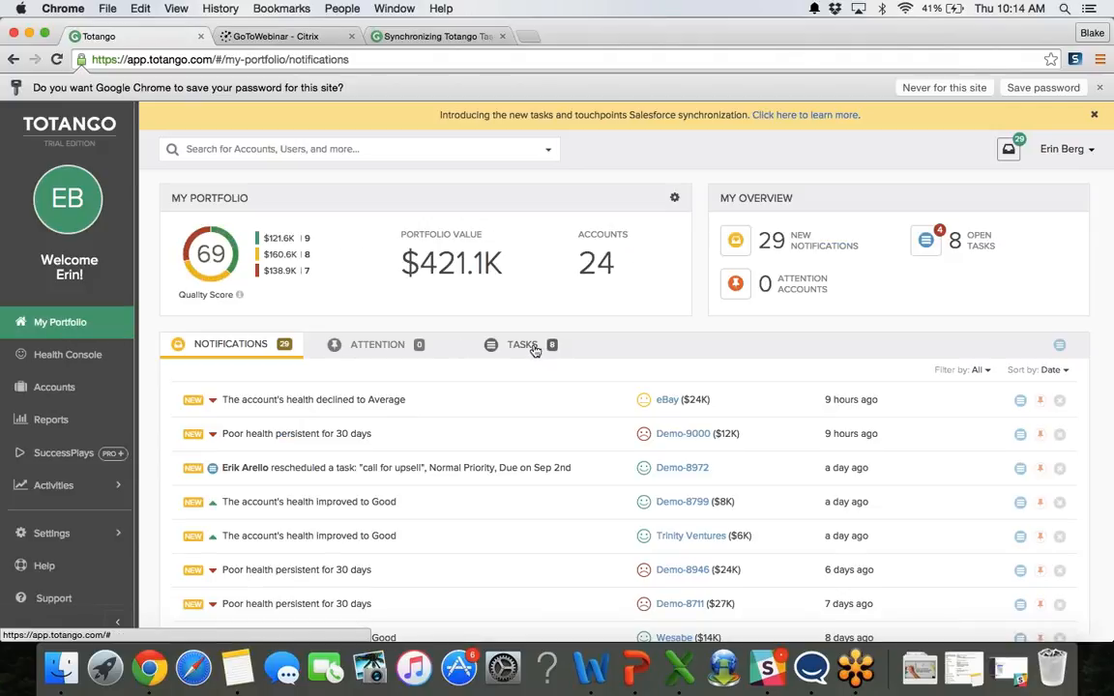
pyautogui.click(522, 345)
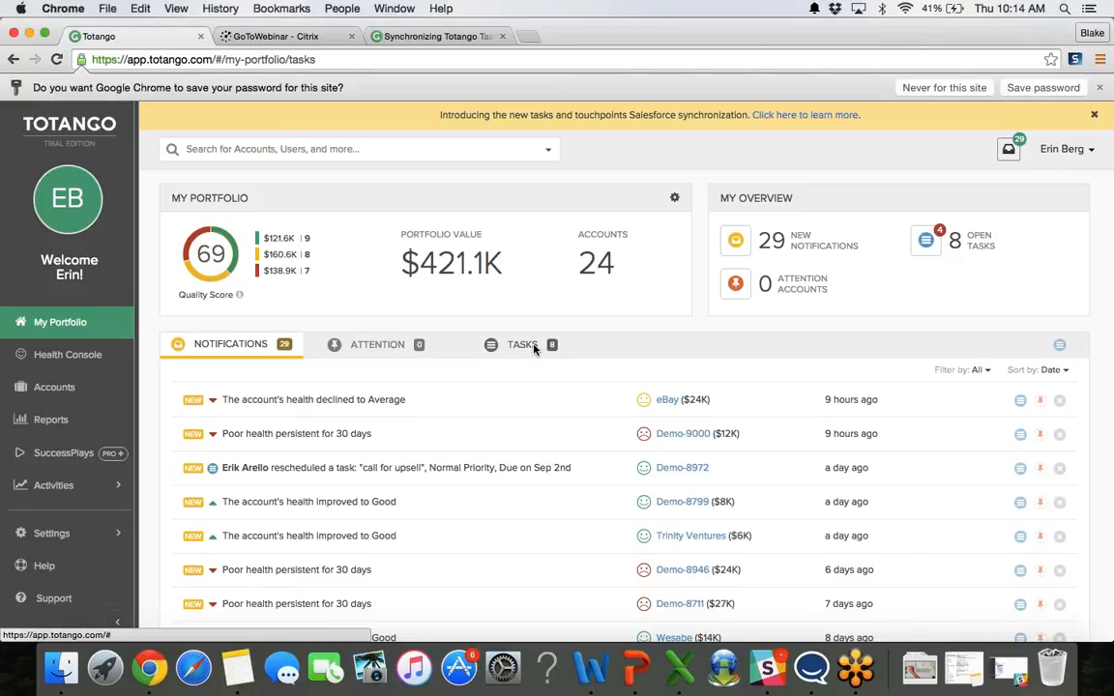
pyautogui.click(523, 345)
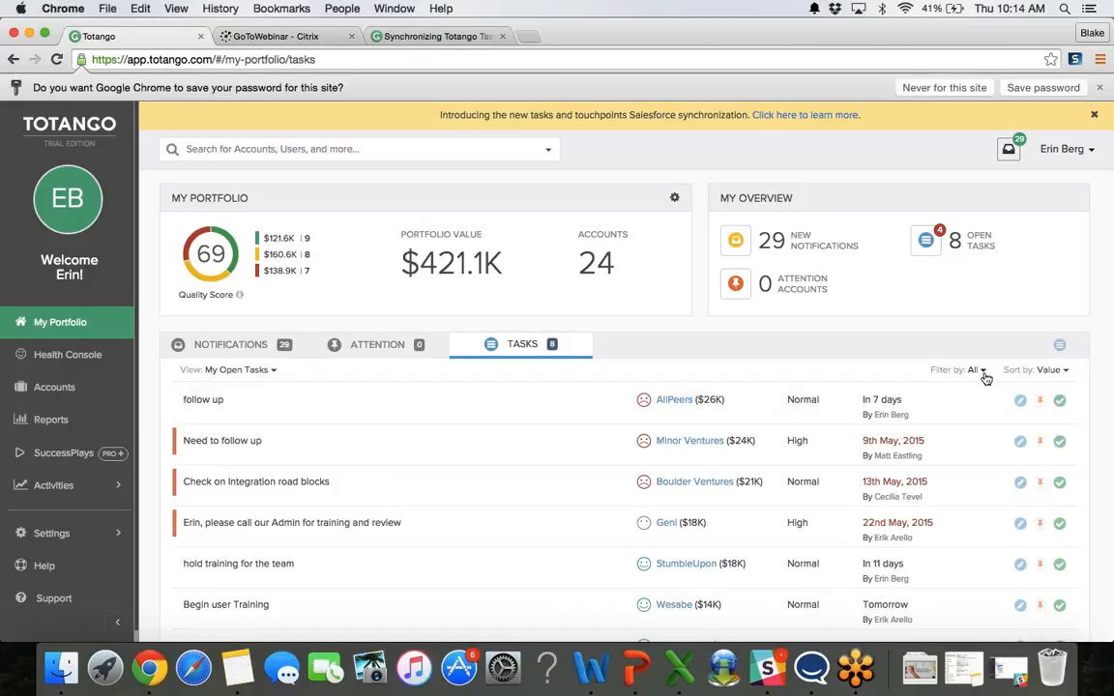
pyautogui.click(1054, 369)
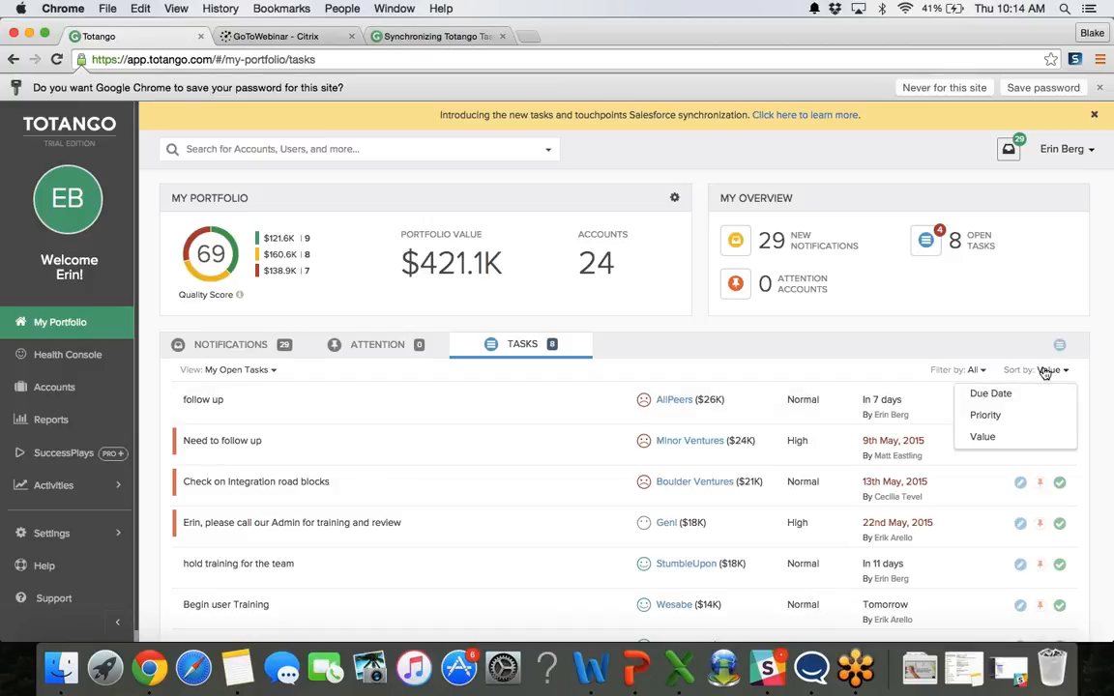
pyautogui.click(974, 370)
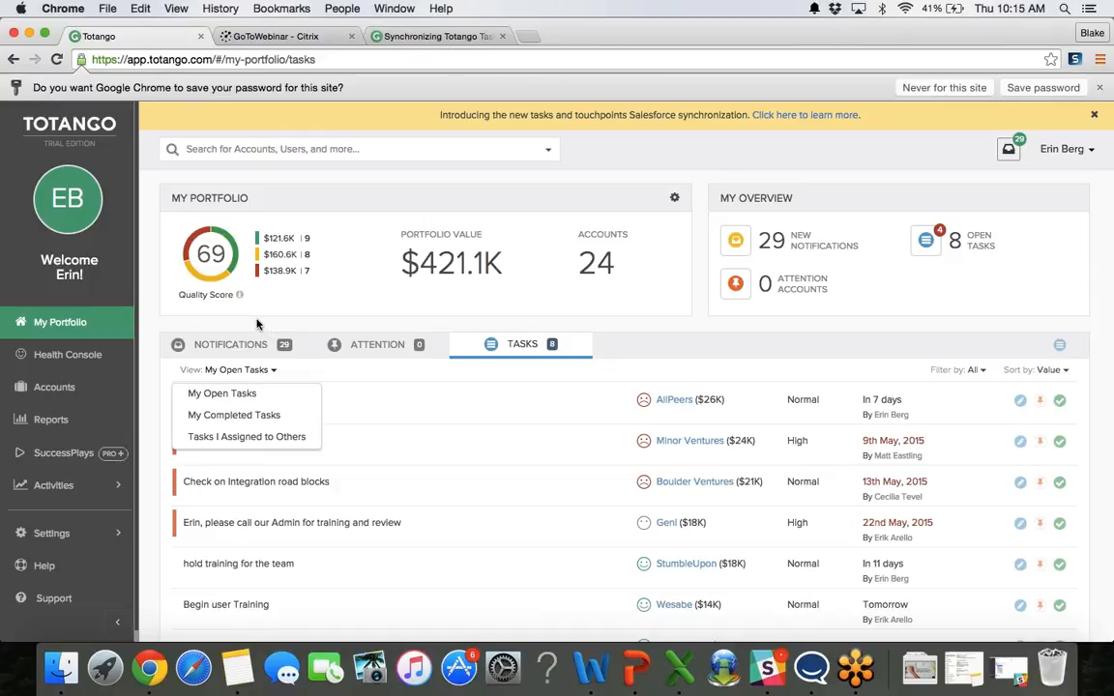
pyautogui.click(222, 393)
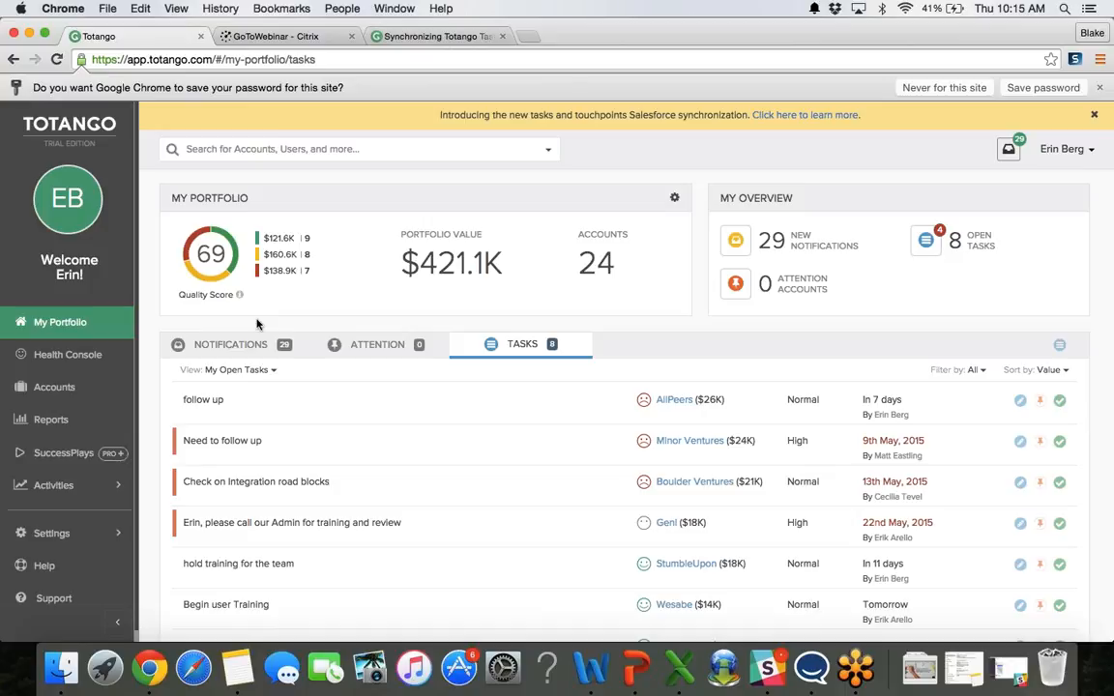
pyautogui.moveTo(183, 7)
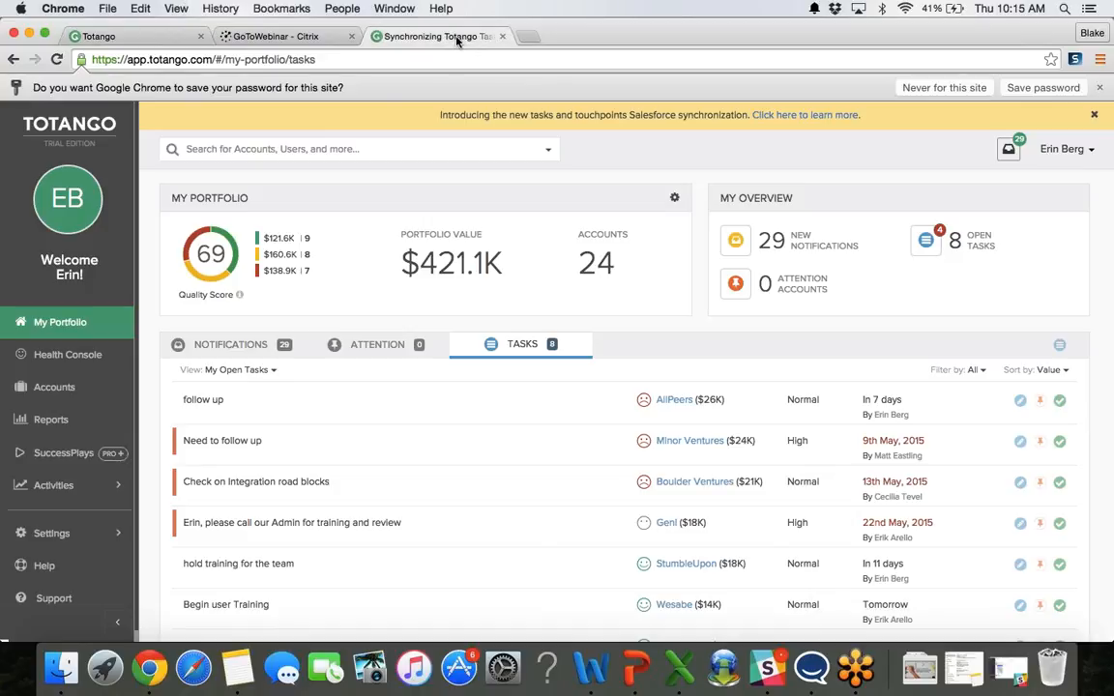
# Switch to the 'Synchronizing Totango Tasks' article and scroll through its Getting Started steps
pyautogui.click(805, 114)
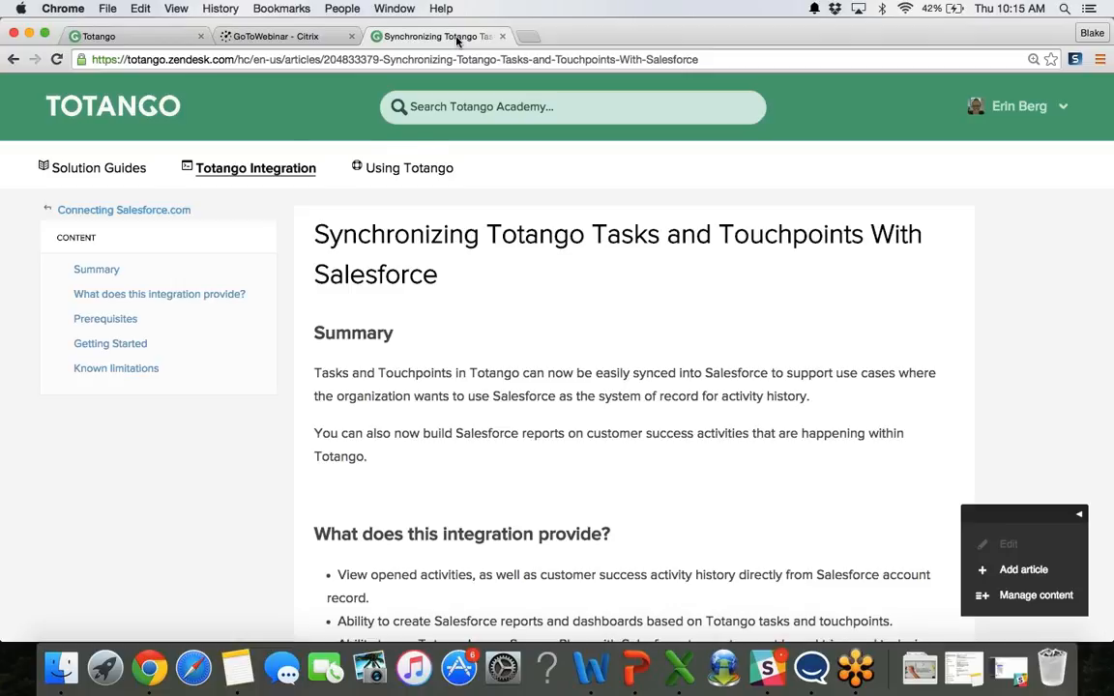
pyautogui.scroll(-3)
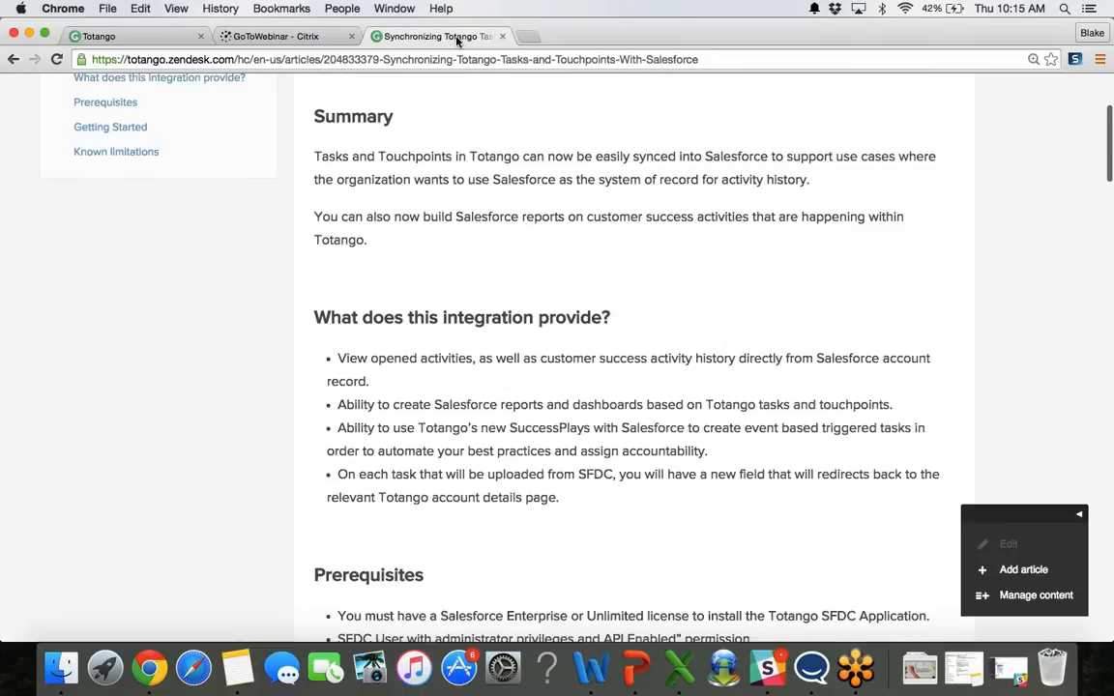
pyautogui.scroll(-3)
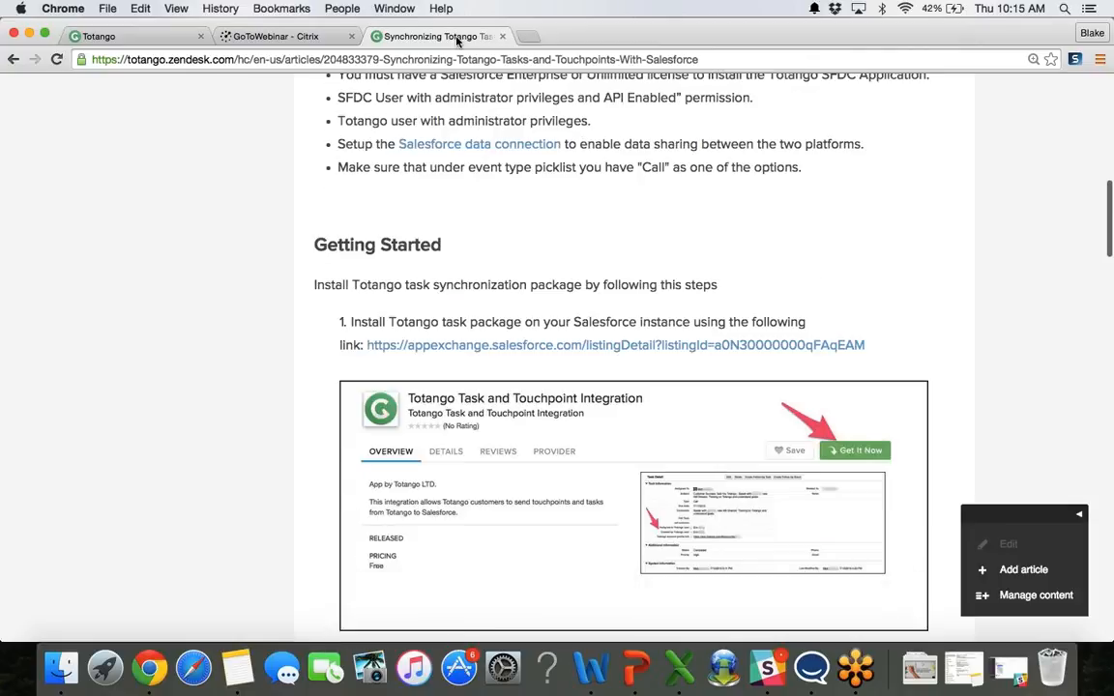
pyautogui.scroll(-3)
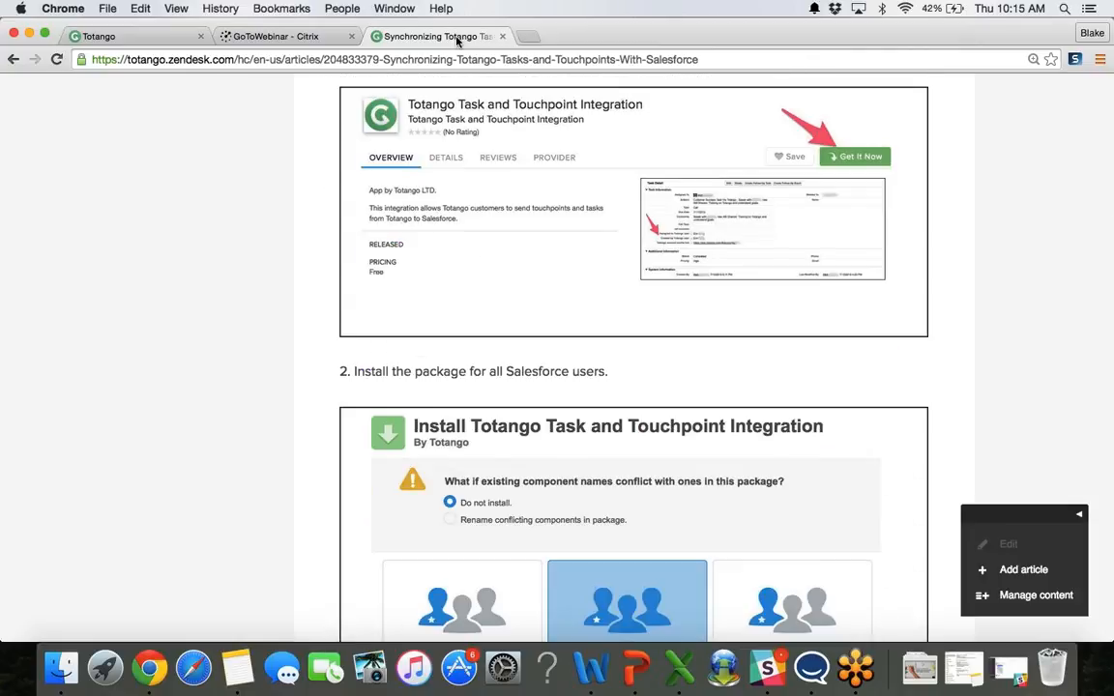
pyautogui.scroll(-3)
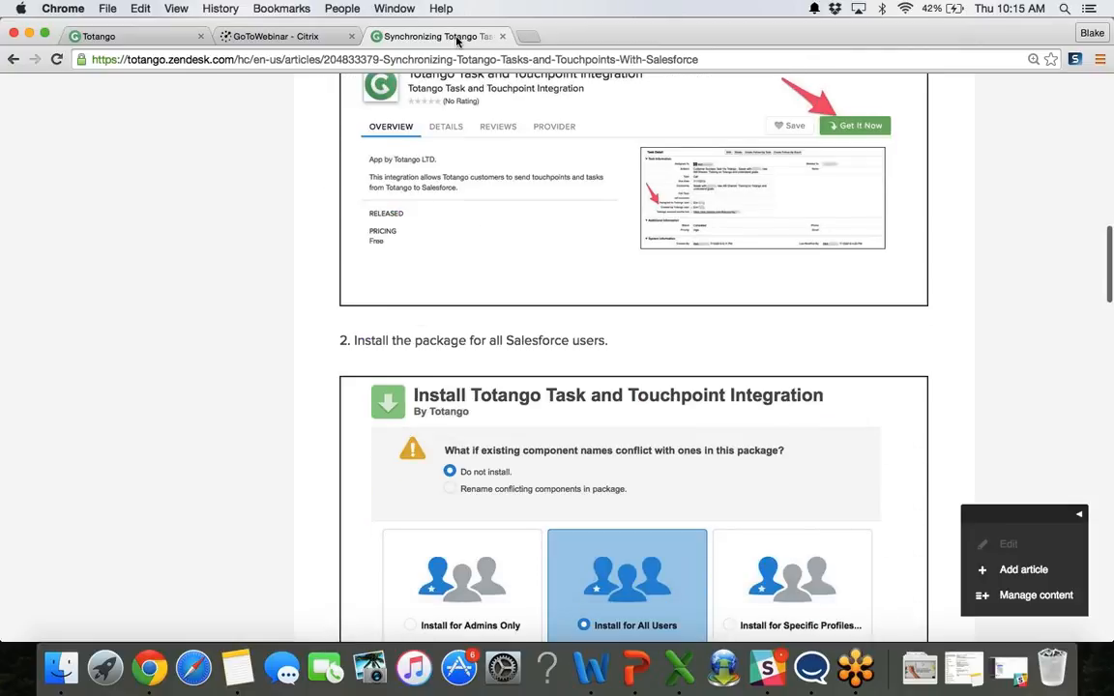
pyautogui.scroll(-3)
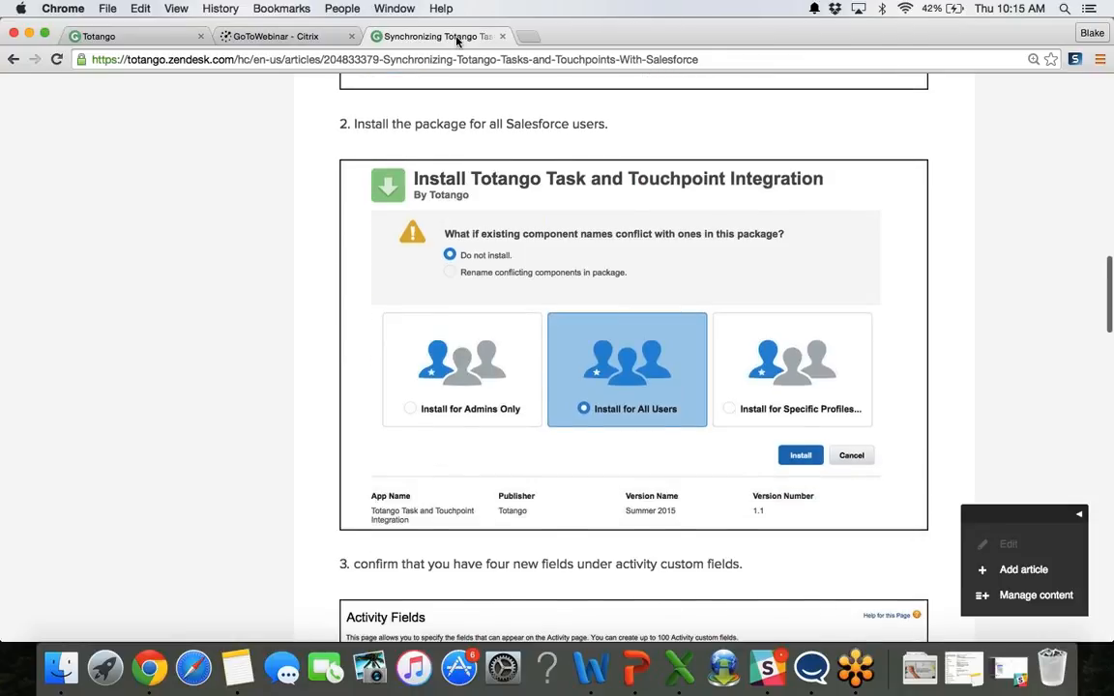
pyautogui.scroll(-3)
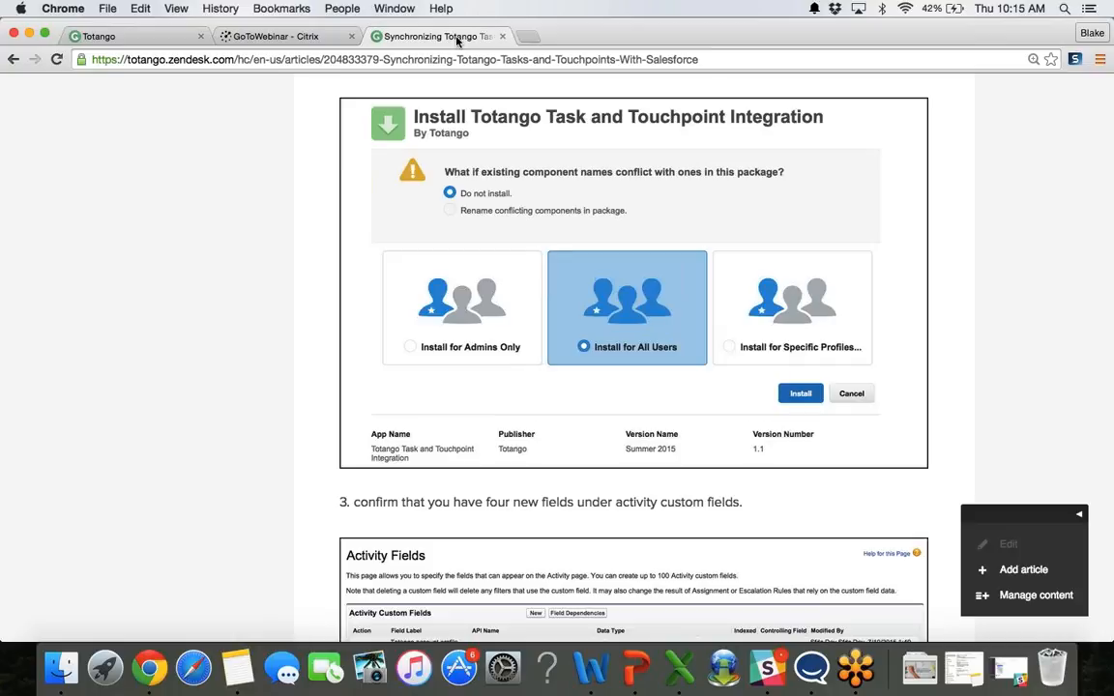
pyautogui.scroll(-3)
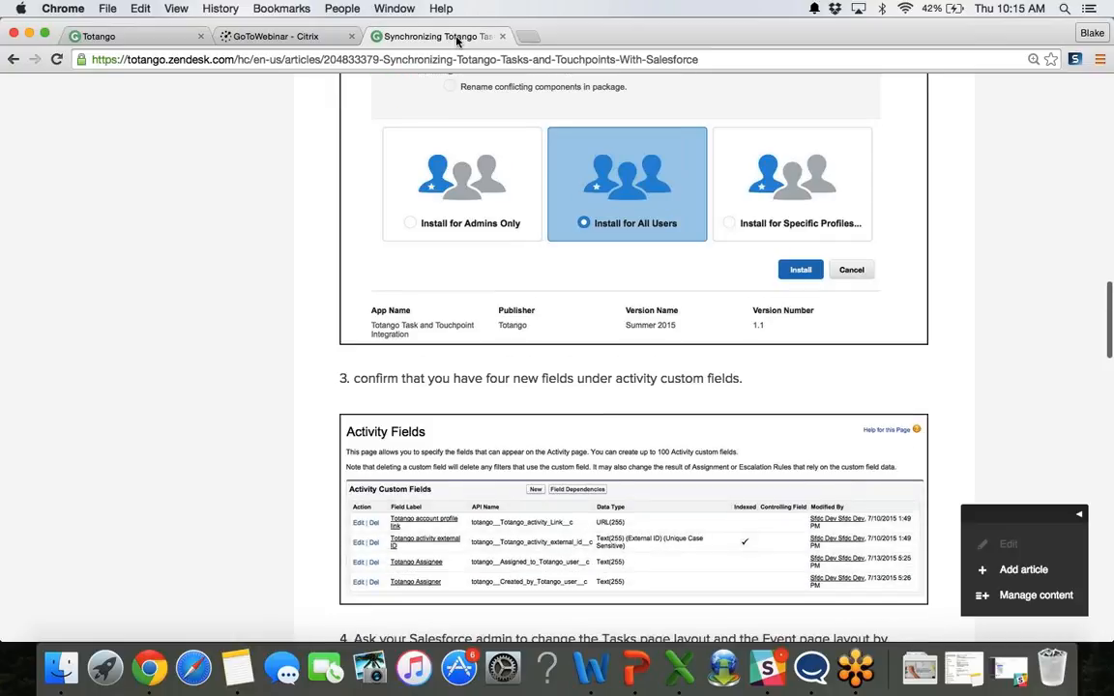
pyautogui.scroll(-3)
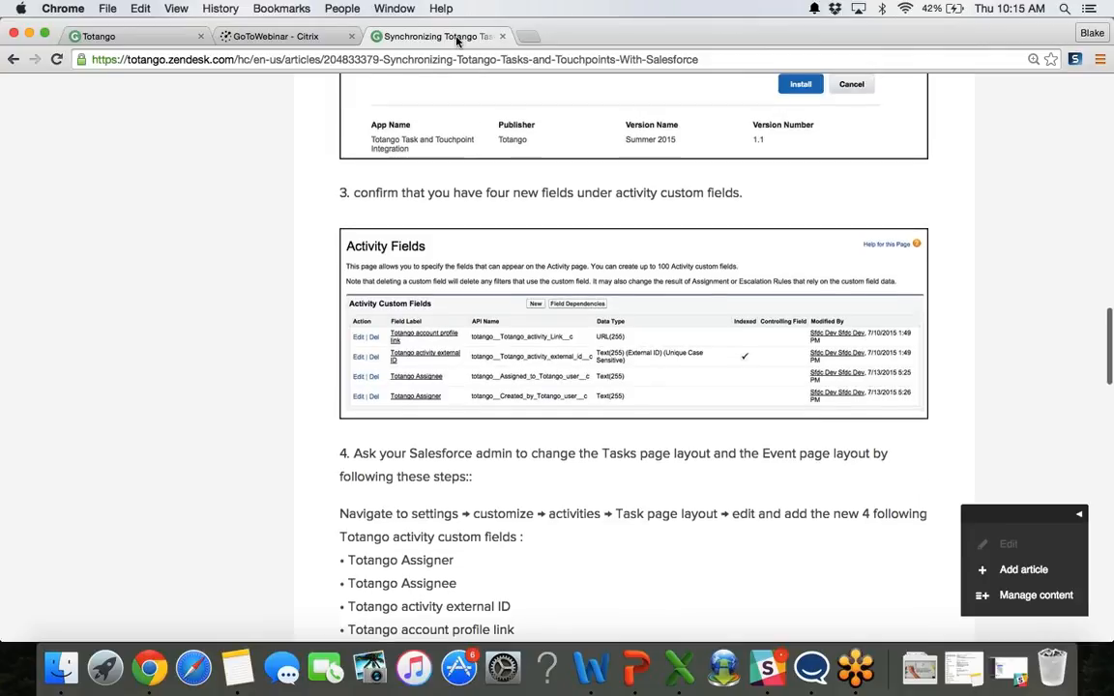
pyautogui.scroll(3)
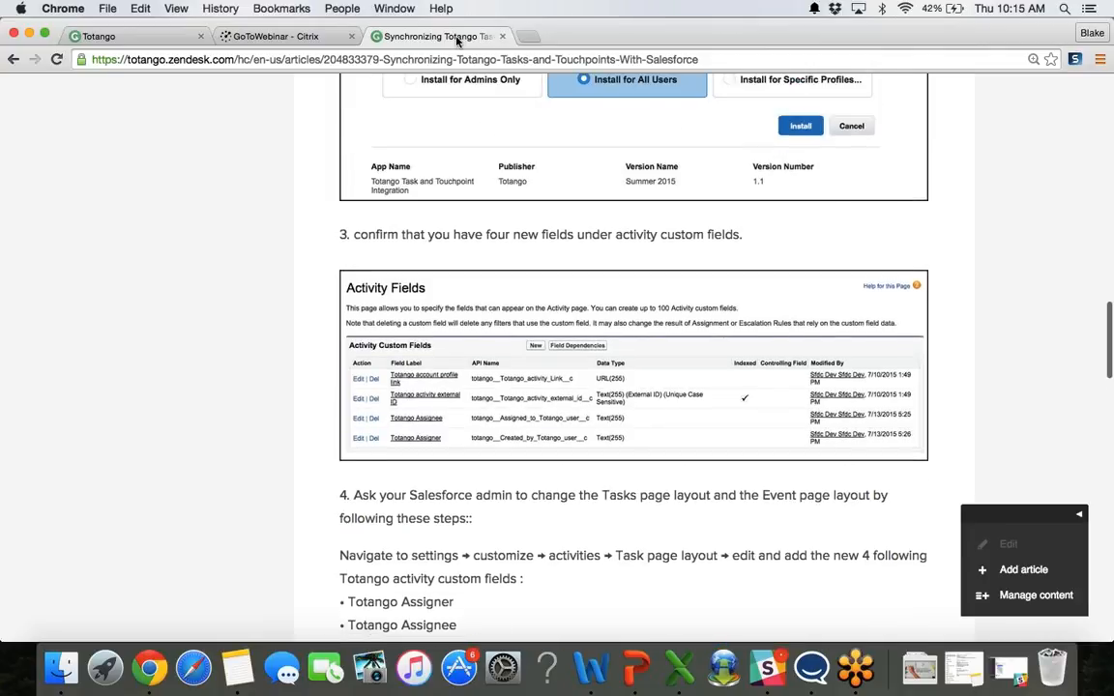
pyautogui.scroll(3)
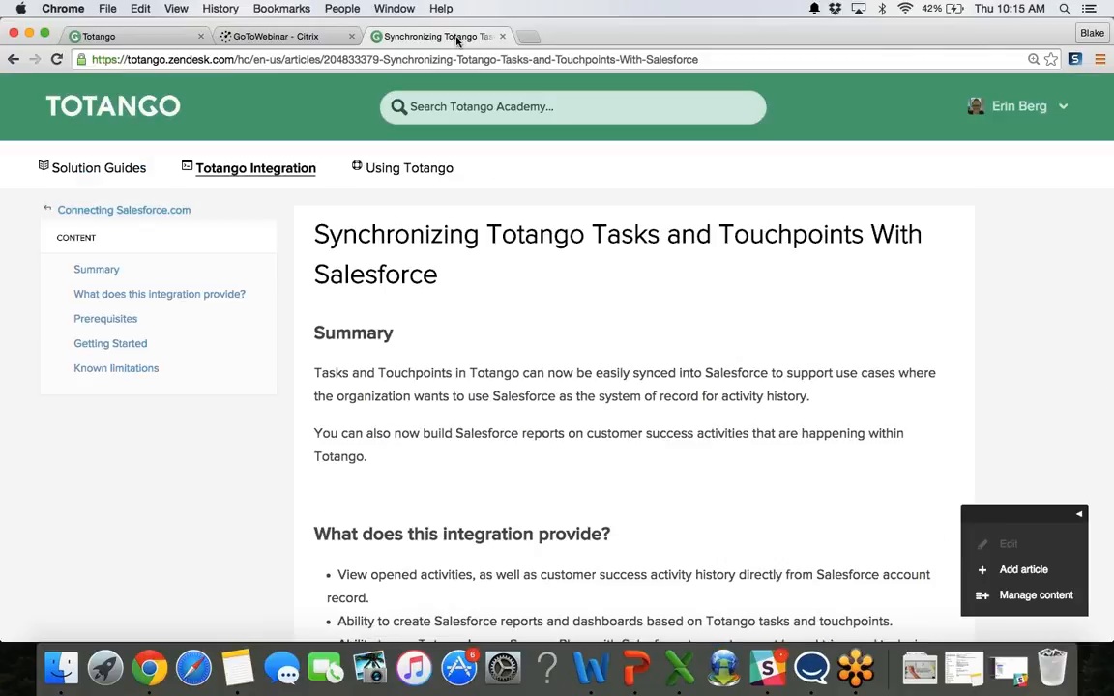